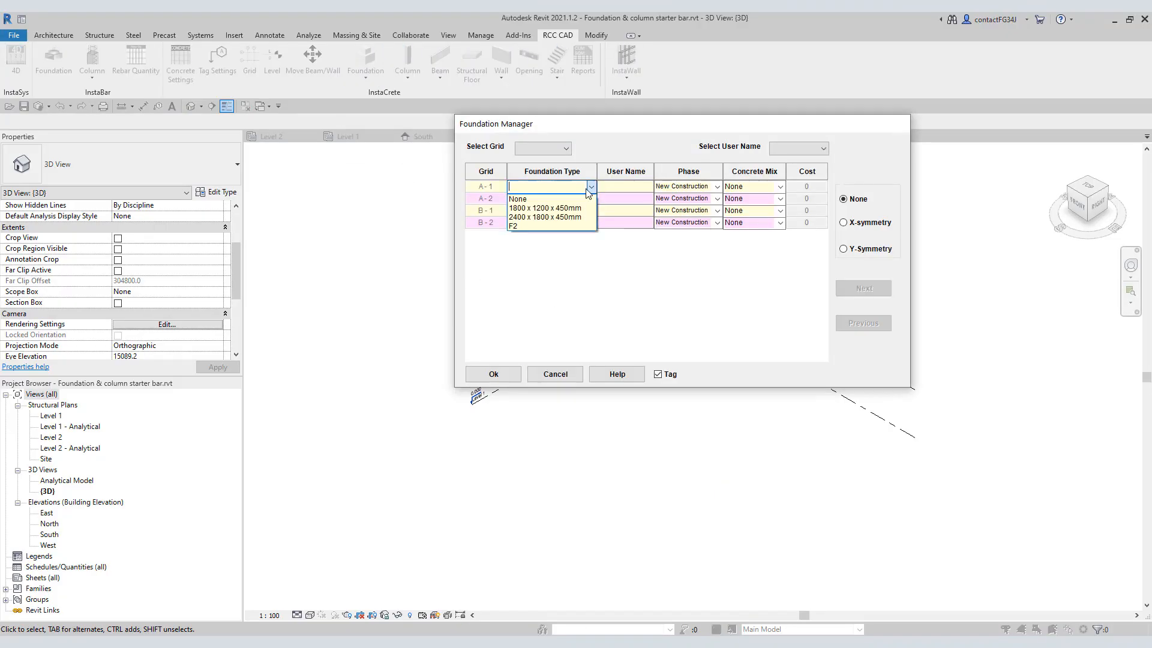
# Step: Assign footing types and phases, then place 600x750 mm single-level columns on both footings
pyautogui.click(715, 198)
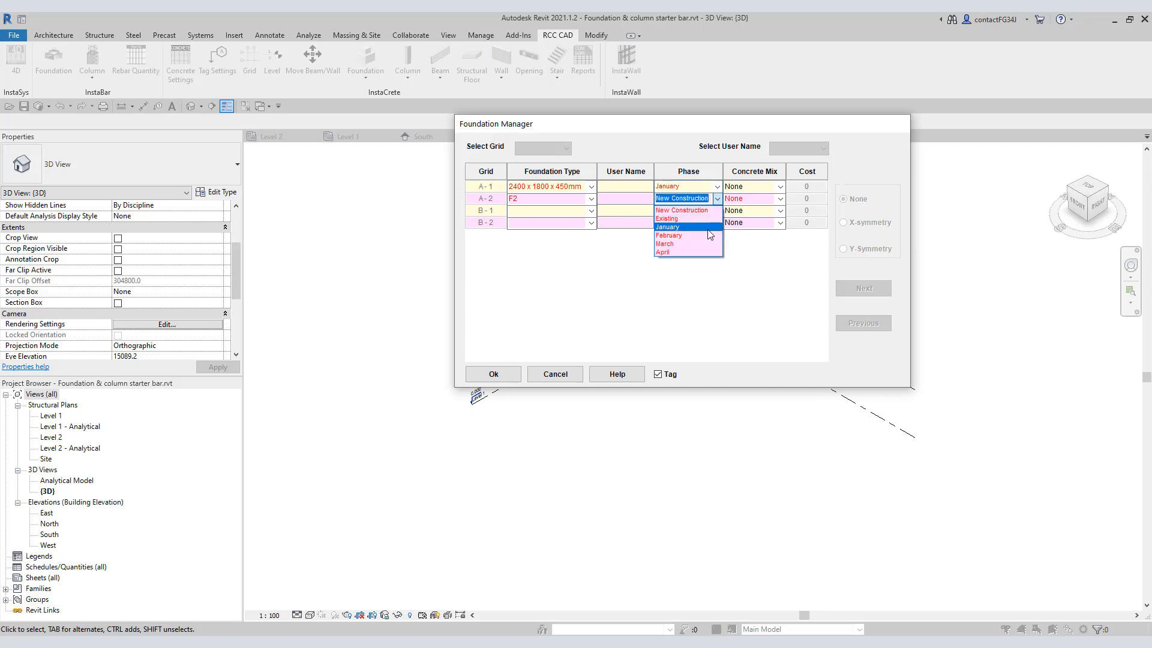
pyautogui.click(407, 60)
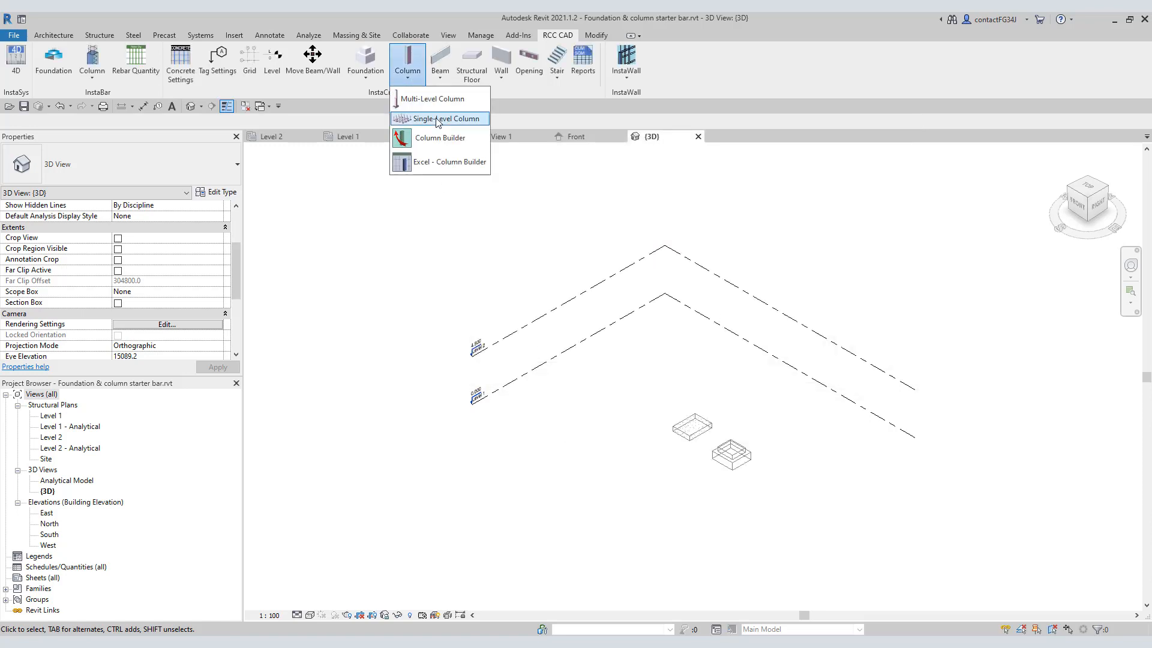
pyautogui.click(439, 119)
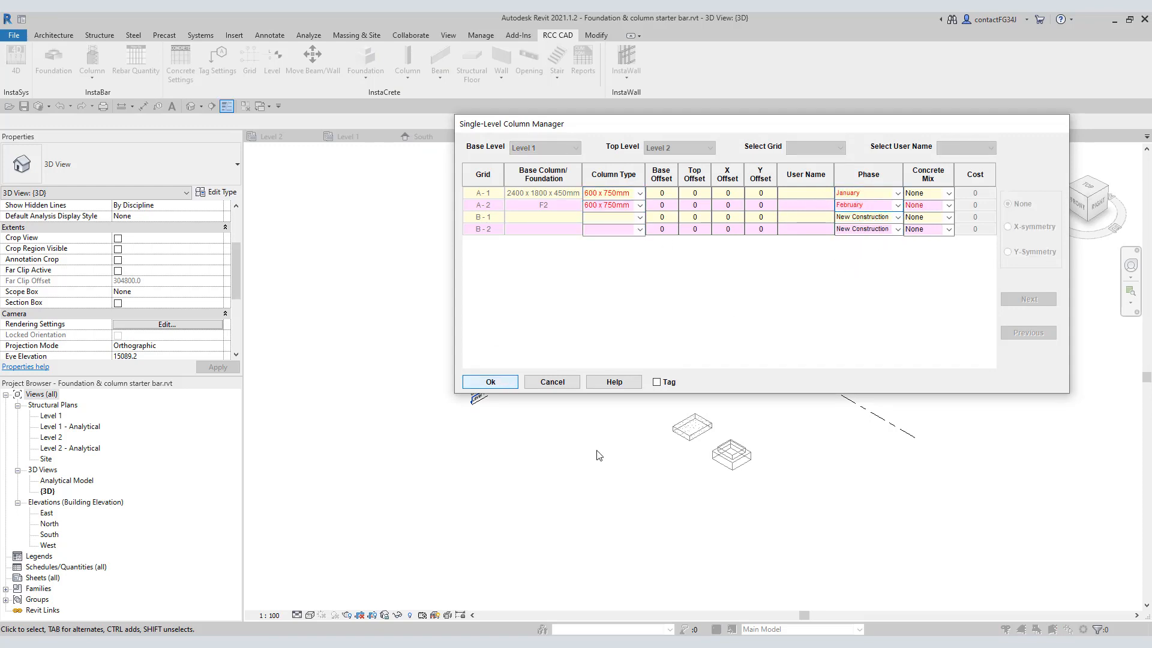
pyautogui.click(489, 382)
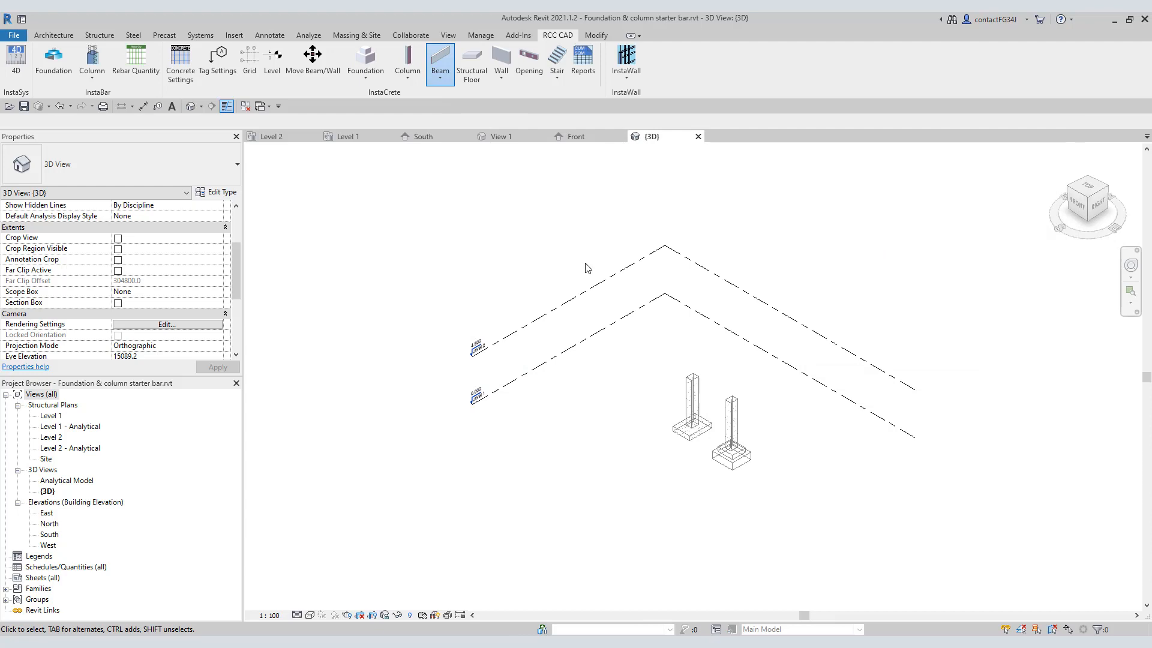
# Step: Create a Level 2 beam spanning between the two columns with Quick Beam Manager
pyautogui.click(439, 59)
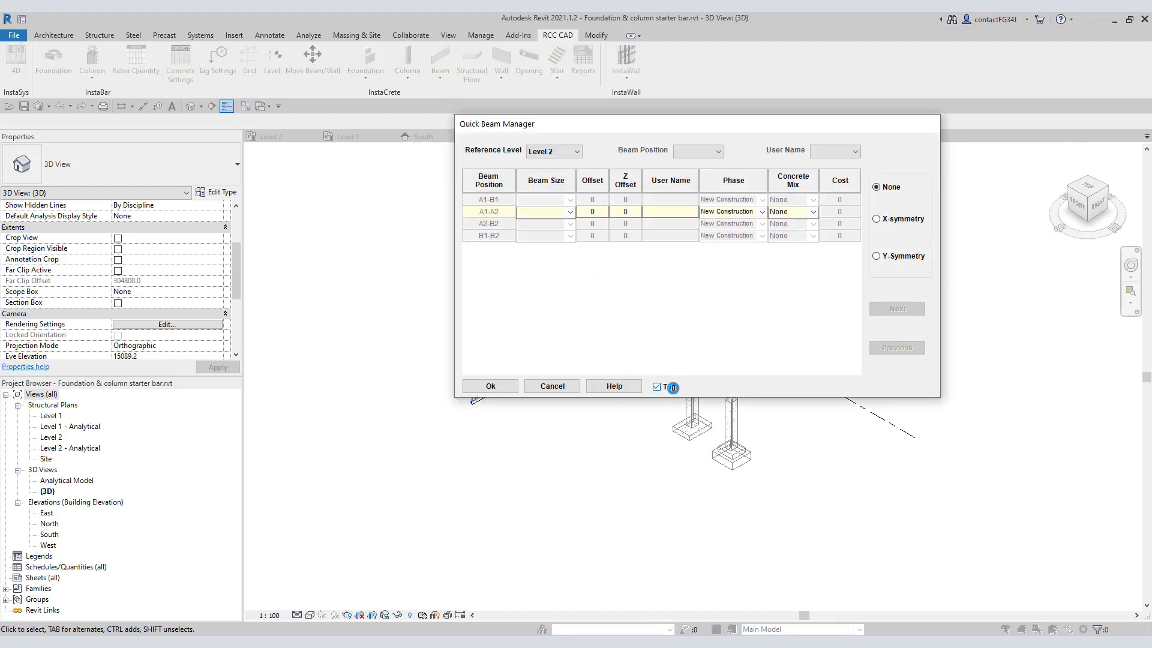
pyautogui.click(489, 385)
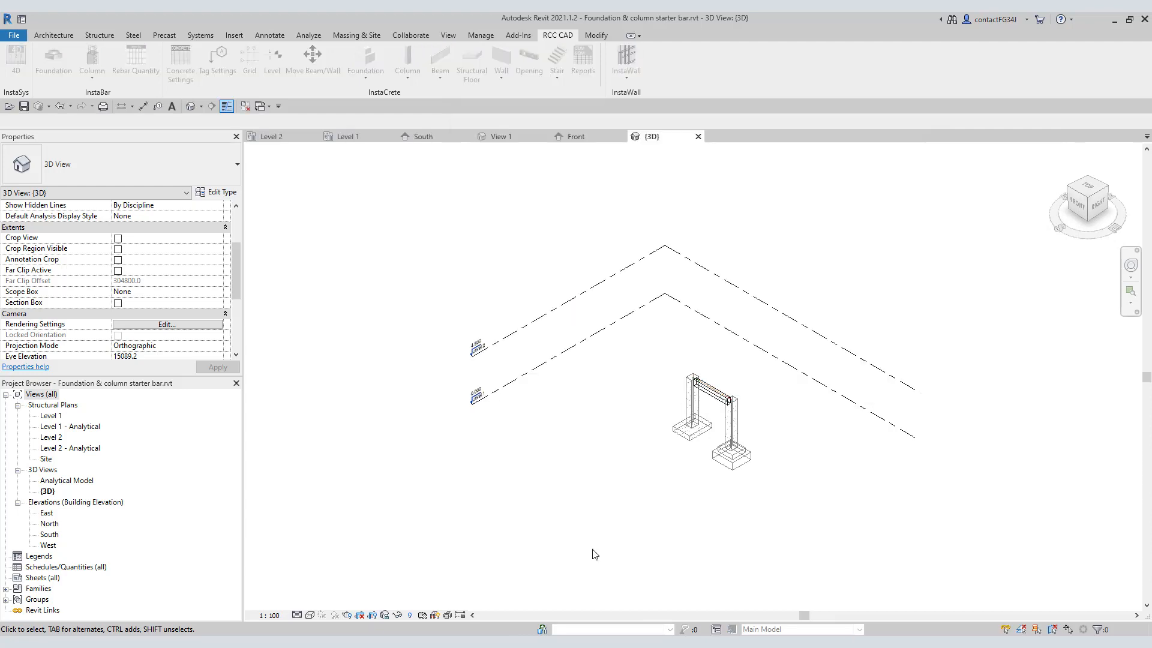
# Step: In InstaBar Foundation settings, choose Moderate - 30 mm top/bottom cover and Mild - 20 mm side cover
pyautogui.click(52, 59)
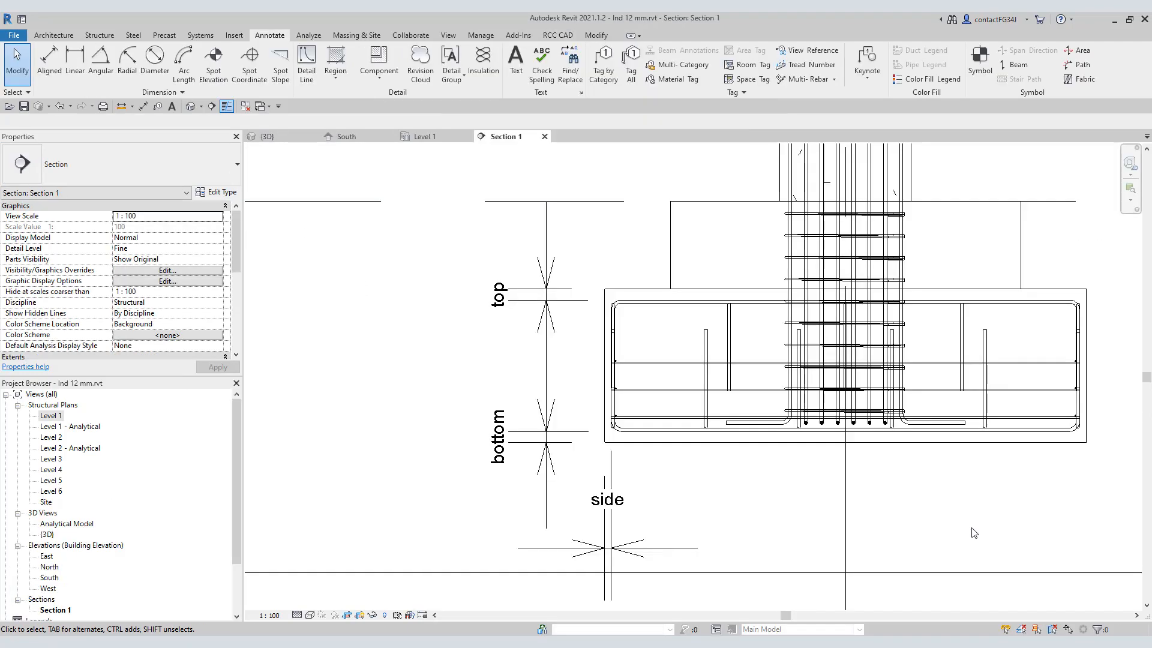
pyautogui.moveTo(571, 443)
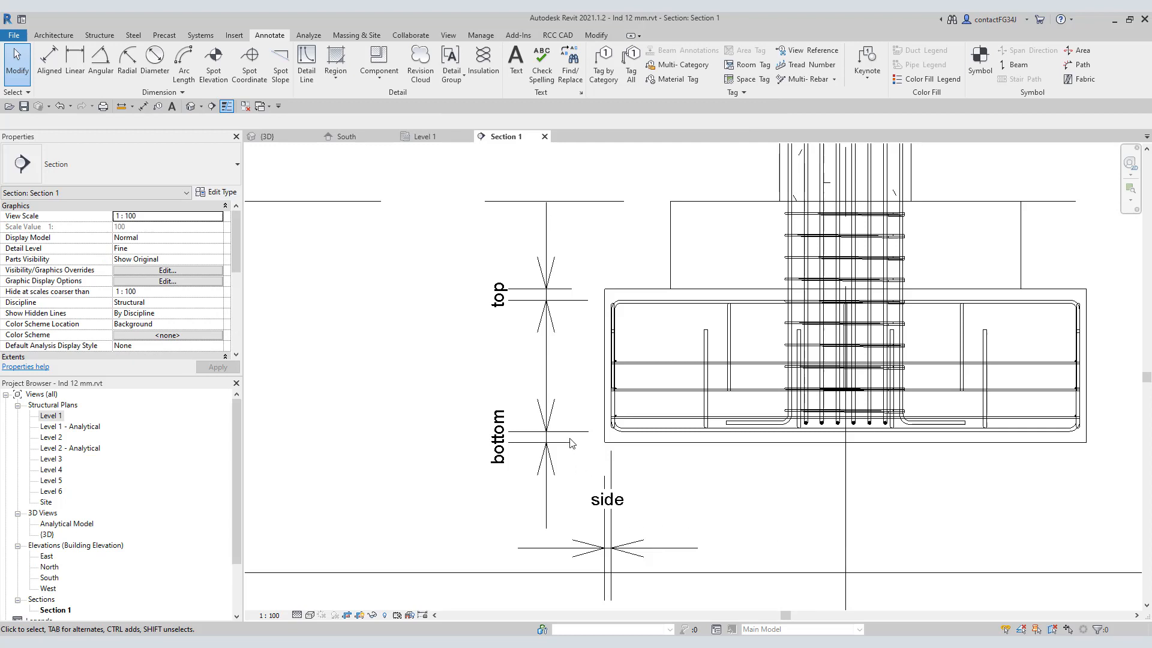
pyautogui.moveTo(557, 325)
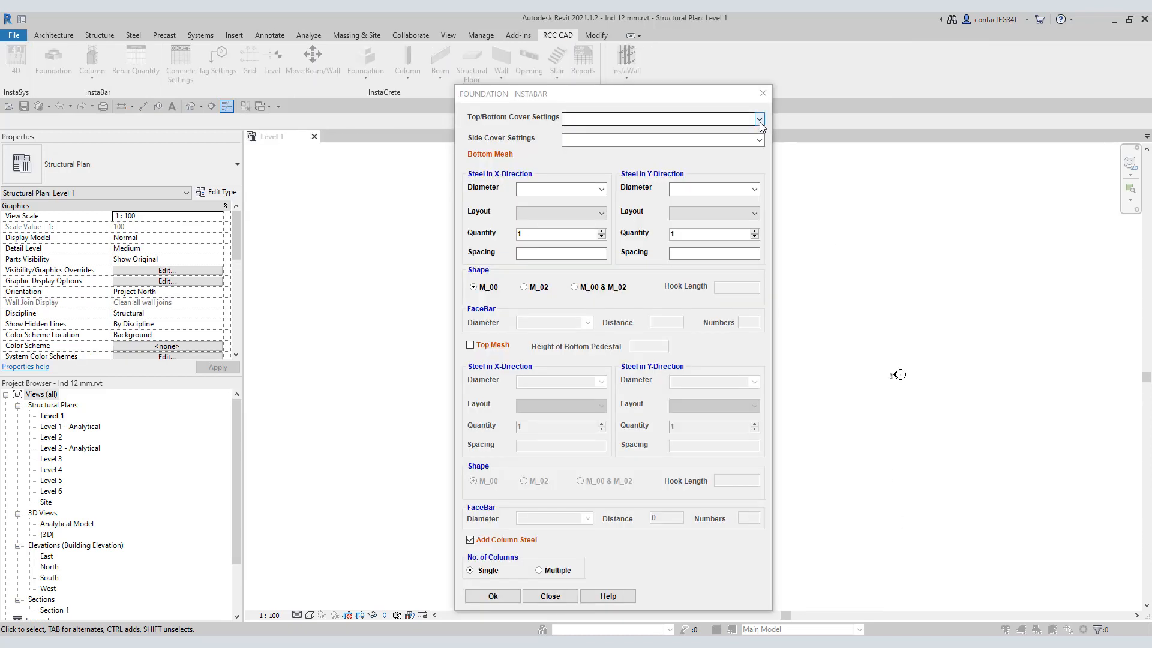
pyautogui.click(758, 119)
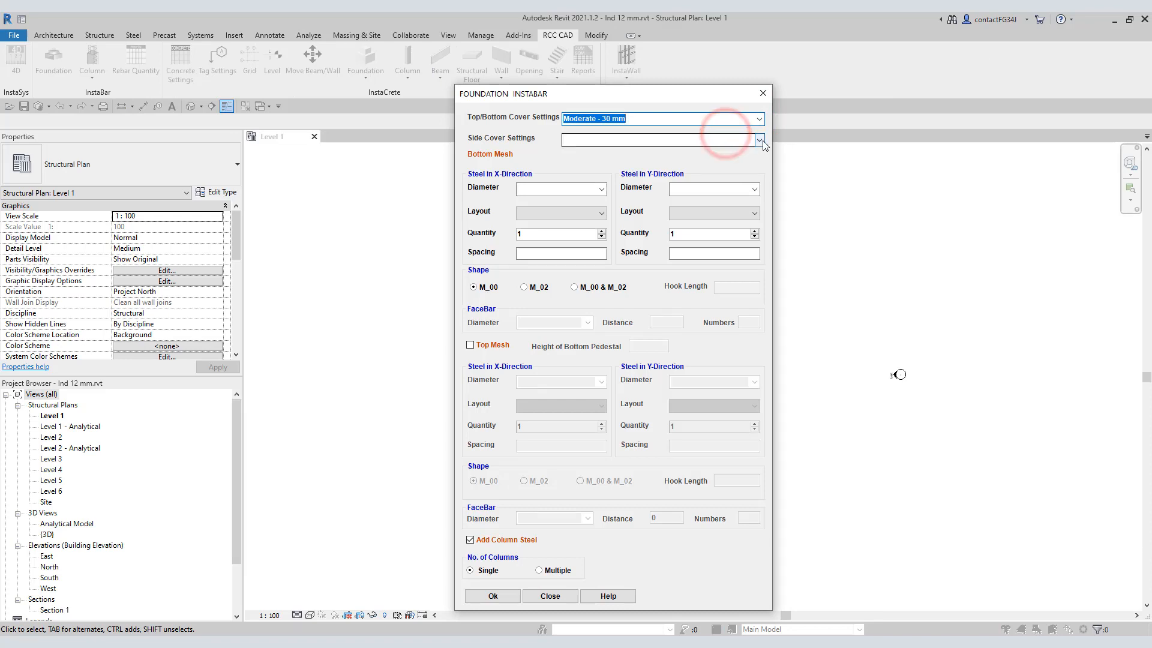
pyautogui.click(760, 139)
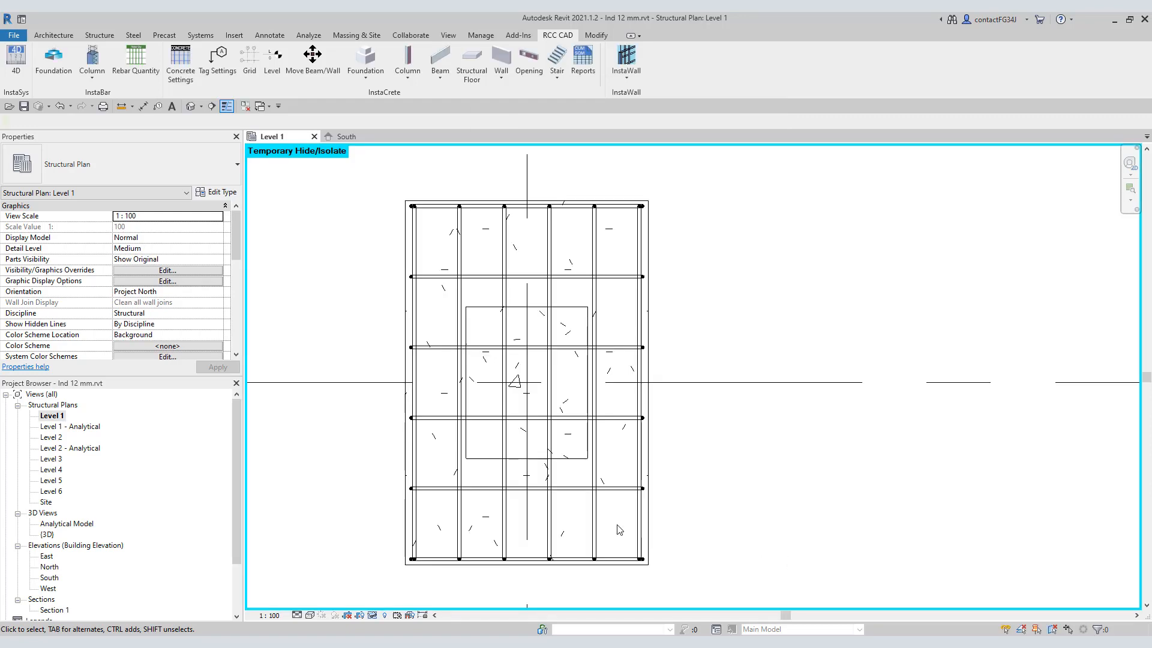
pyautogui.moveTo(619, 492)
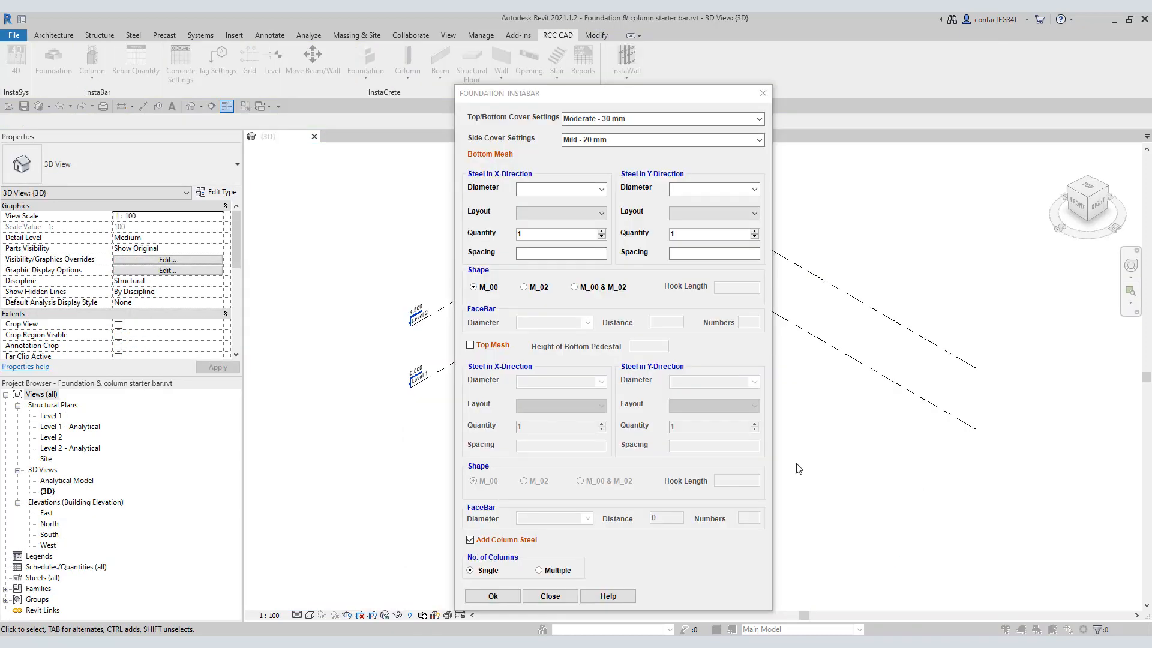
# Step: Set 16R bottom bars with M_02 hooked shape and hook length 30, then show the sample footing's 3D rebar
pyautogui.click(601, 190)
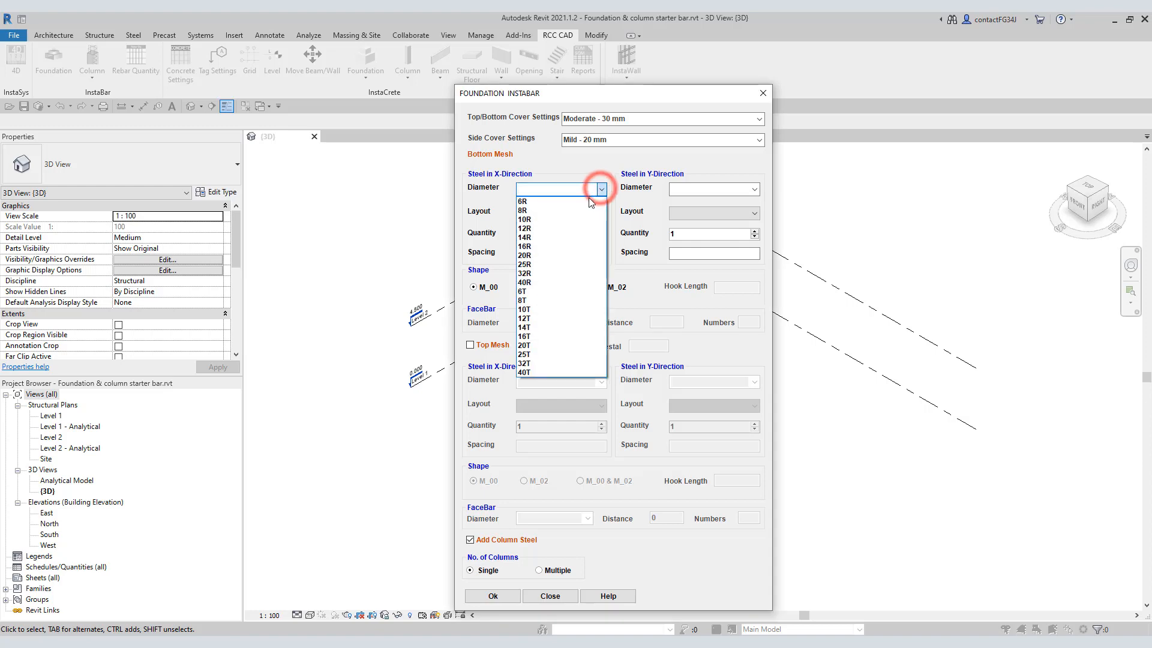
pyautogui.click(524, 247)
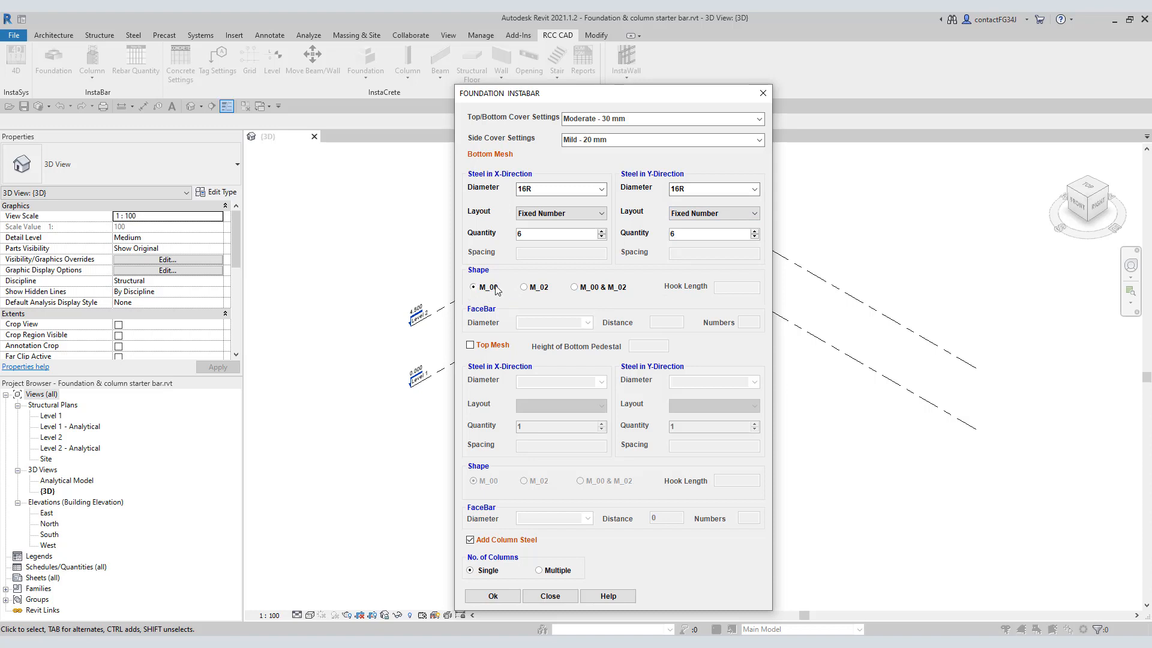
pyautogui.moveTo(526, 304)
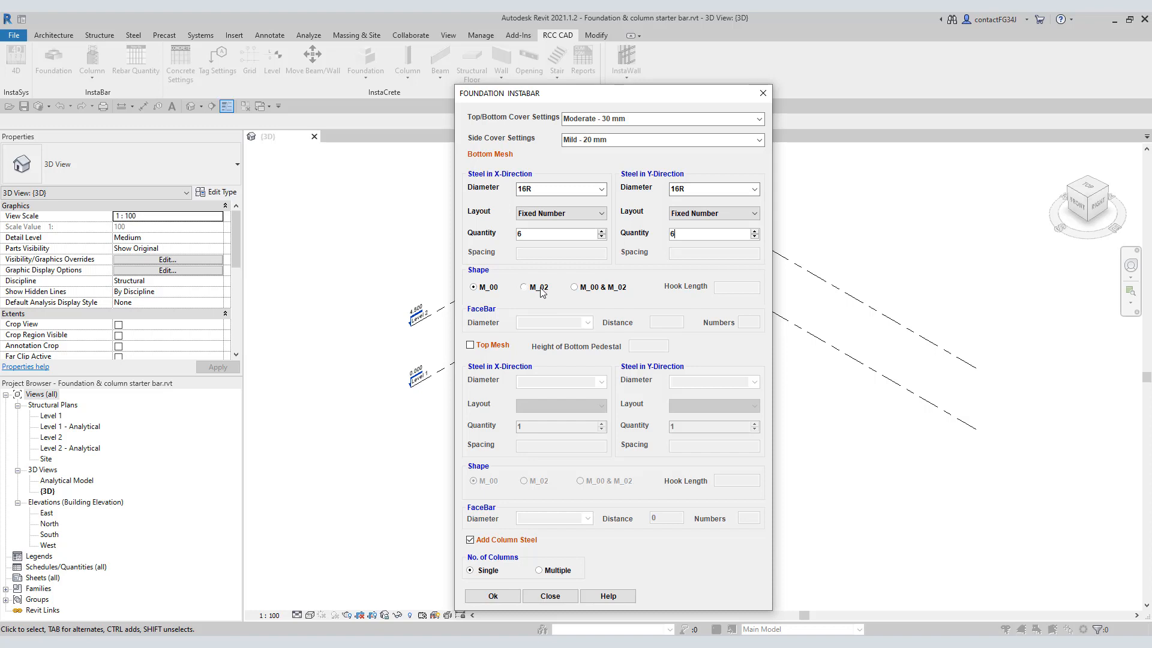
pyautogui.moveTo(542, 294)
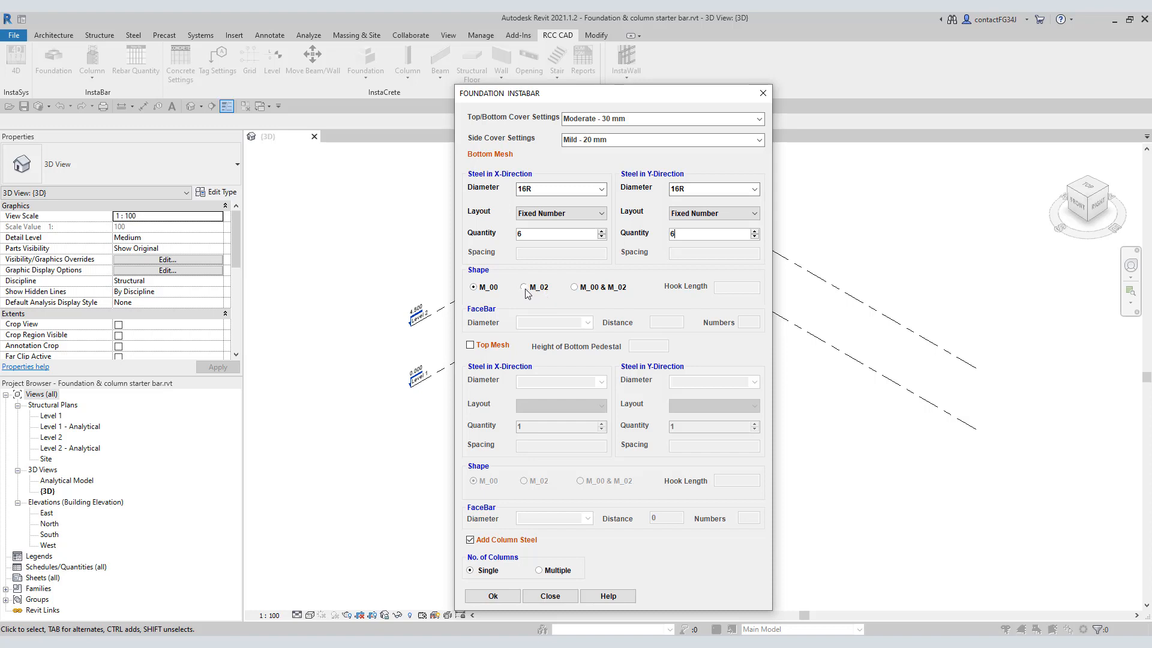
pyautogui.click(523, 287)
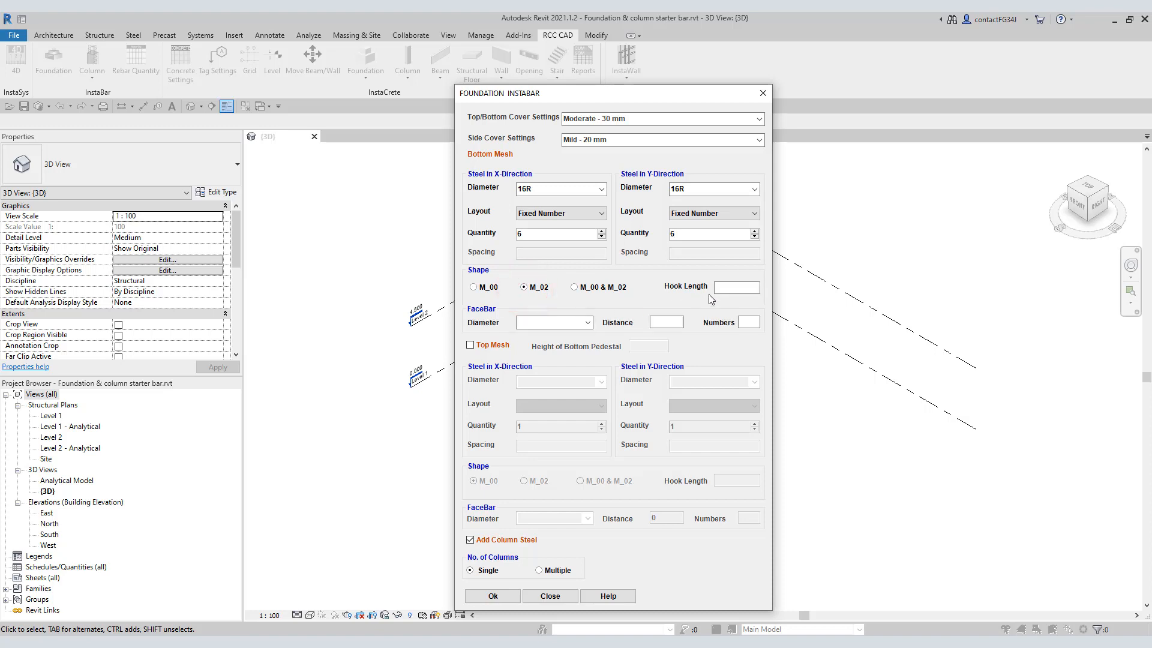
pyautogui.write('30')
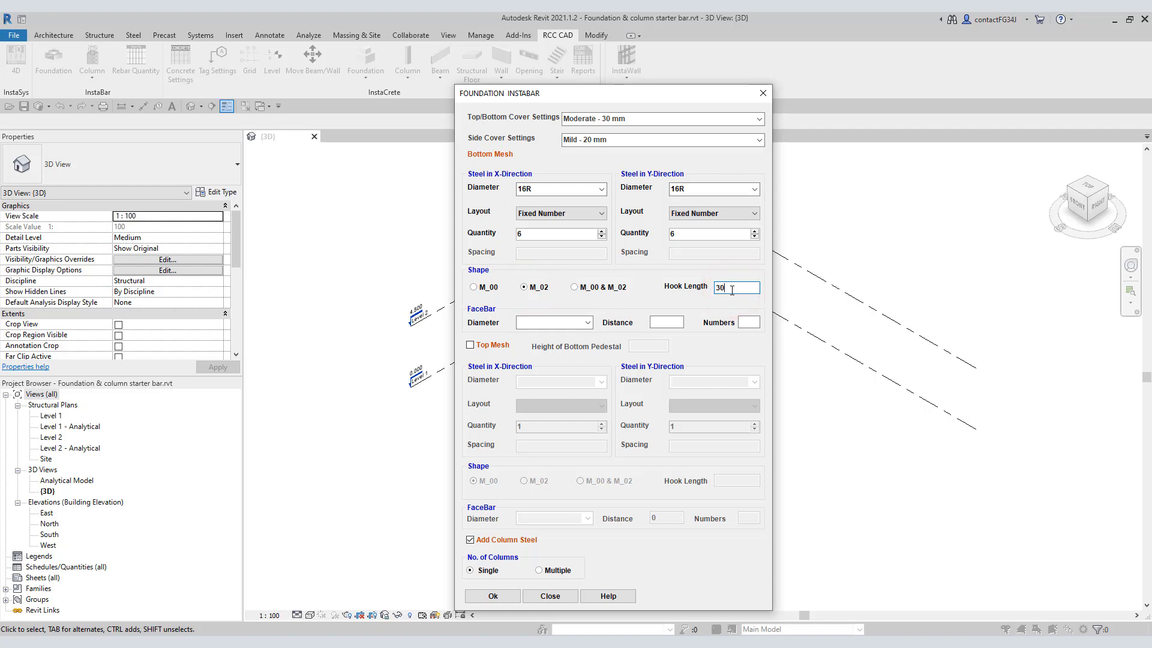
pyautogui.click(492, 596)
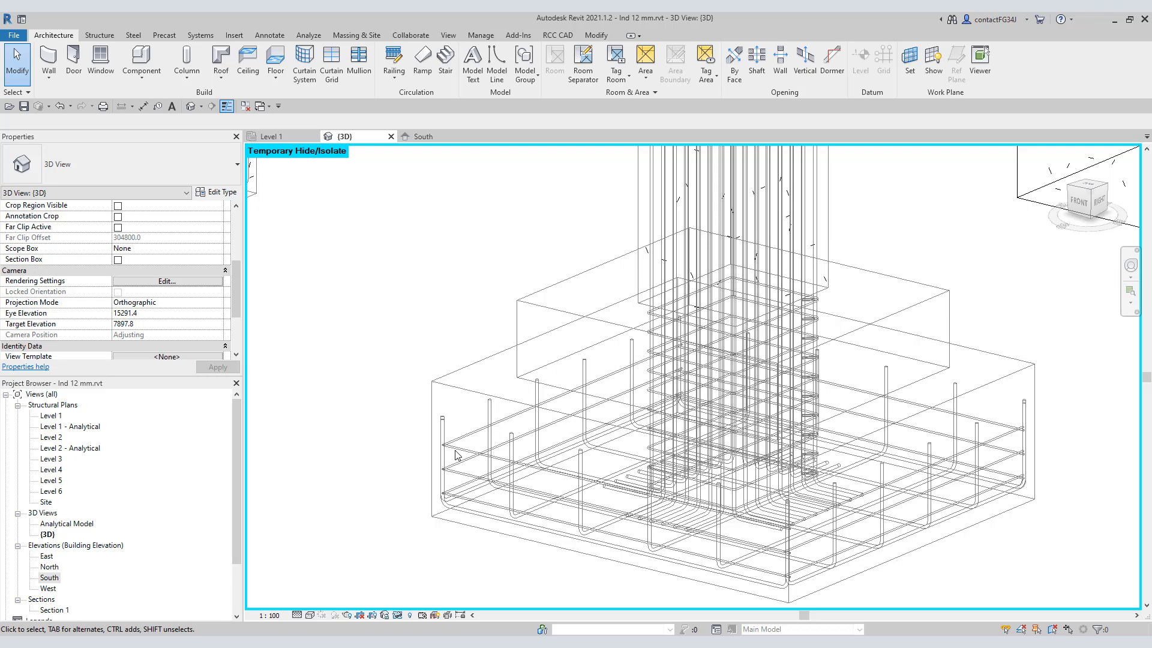
# Step: Check a sample bottom bar's shape, then set face bar diameter 8R and enable the top mesh
pyautogui.click(469, 446)
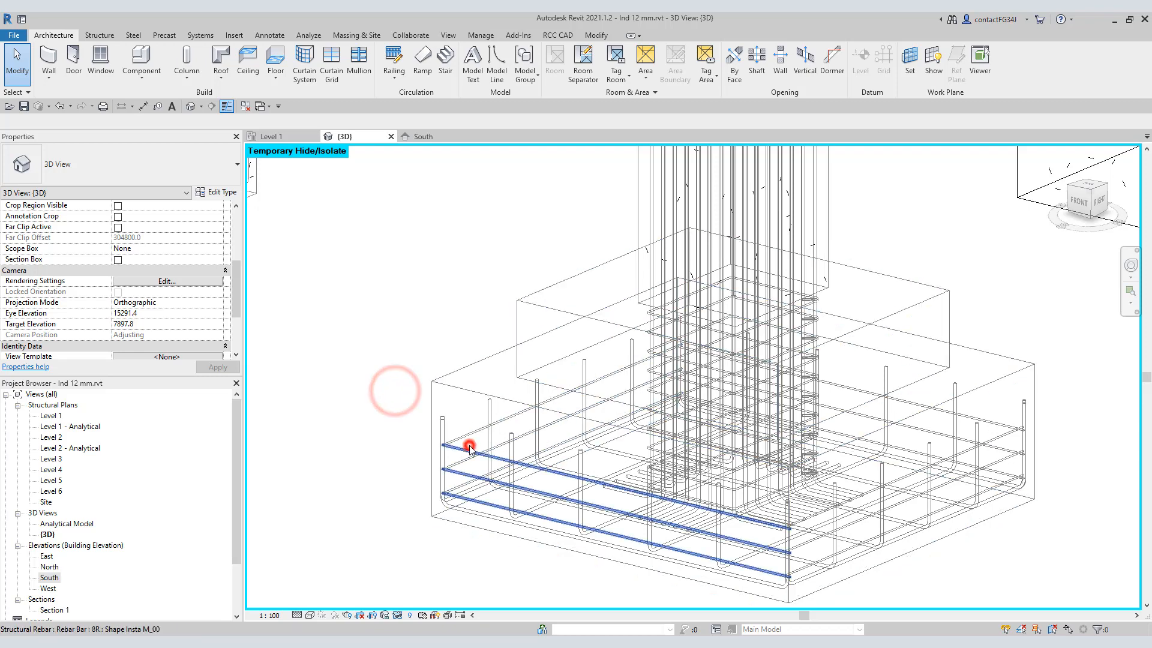
pyautogui.click(469, 446)
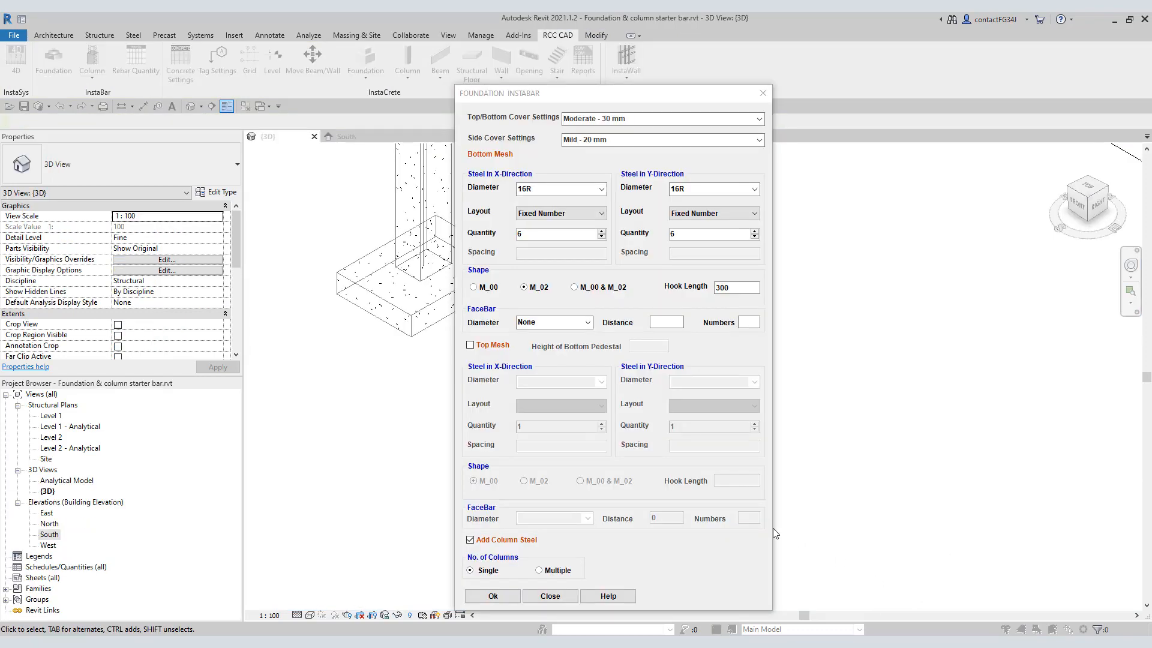
pyautogui.click(586, 321)
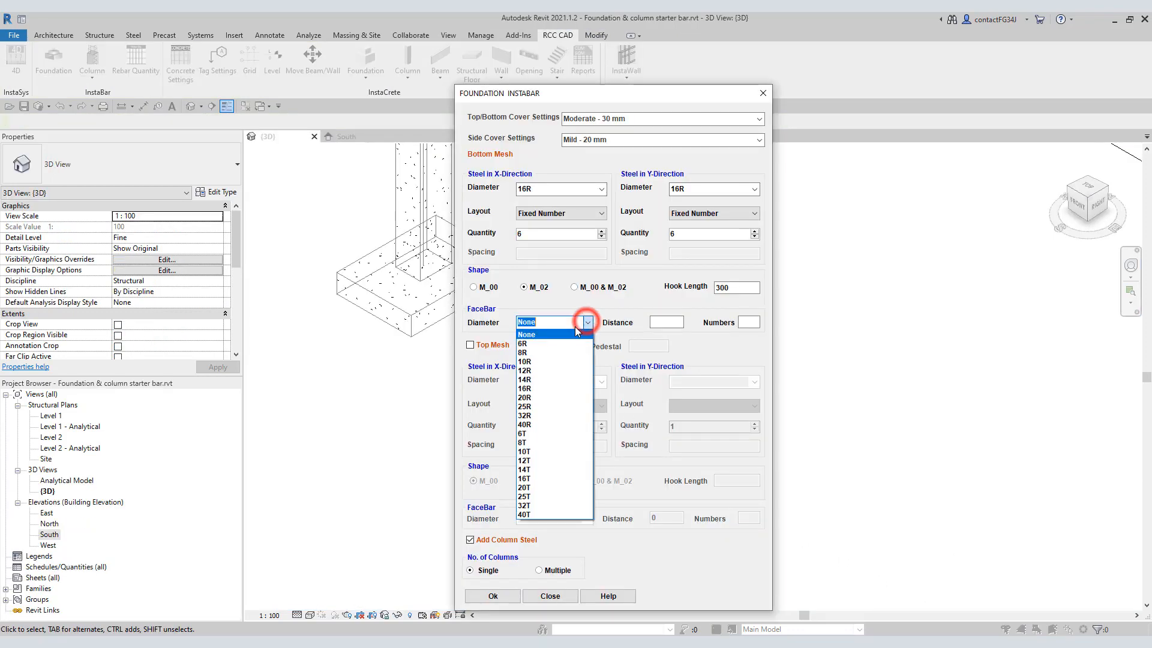
pyautogui.click(522, 352)
pyautogui.write('2')
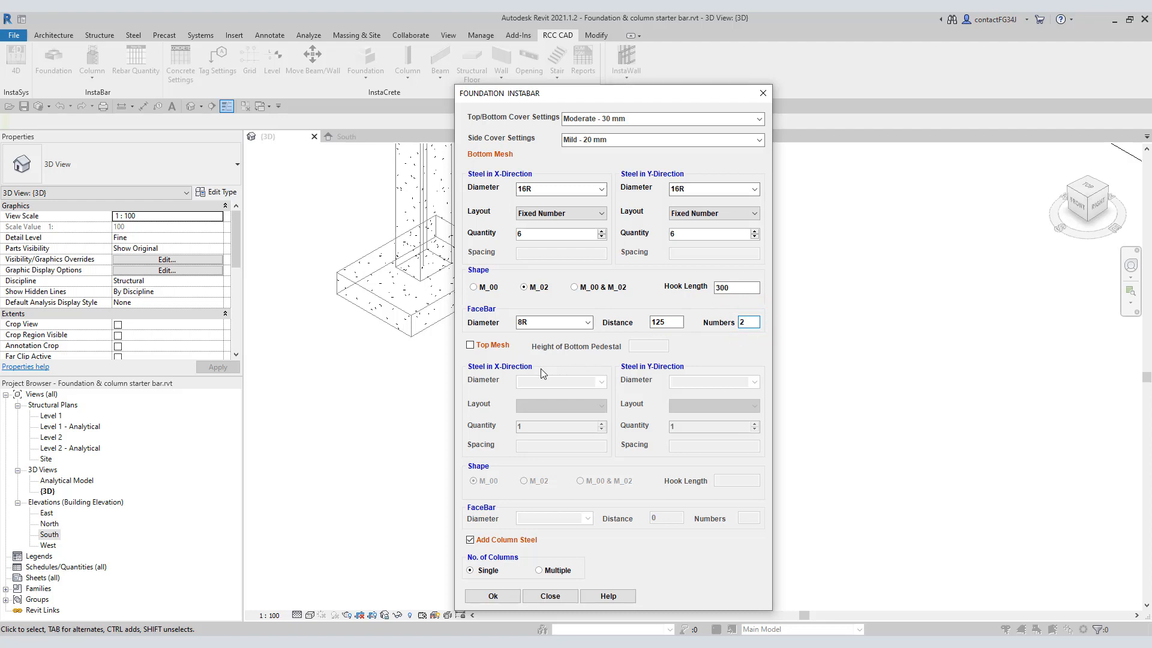
pyautogui.click(470, 344)
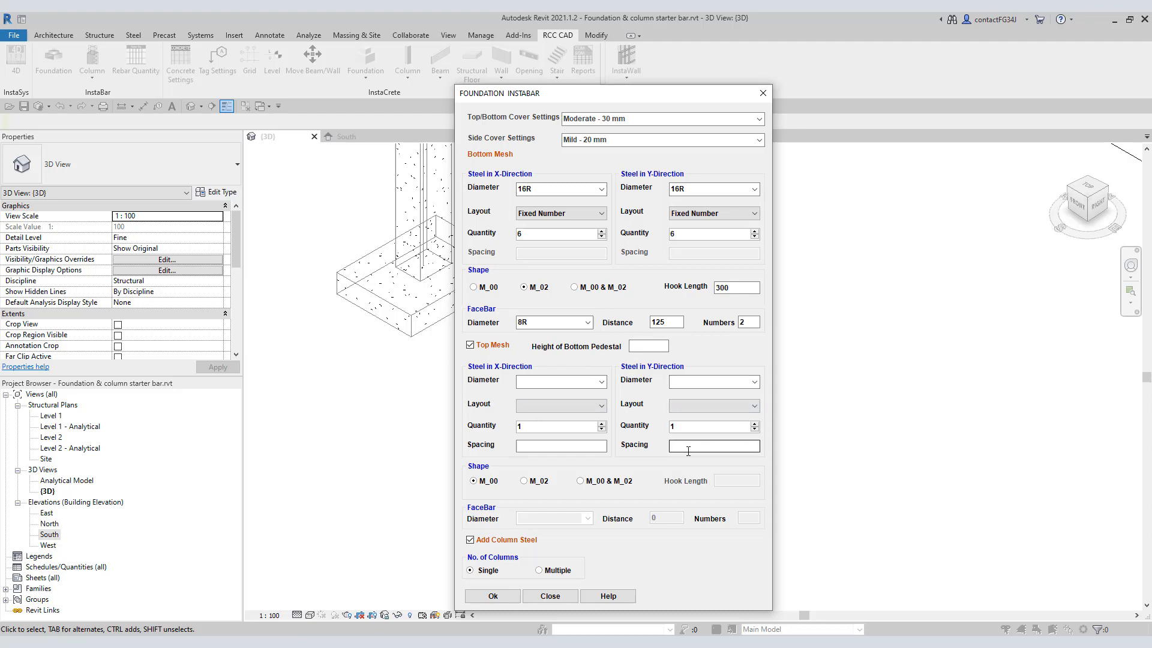
pyautogui.moveTo(670, 458)
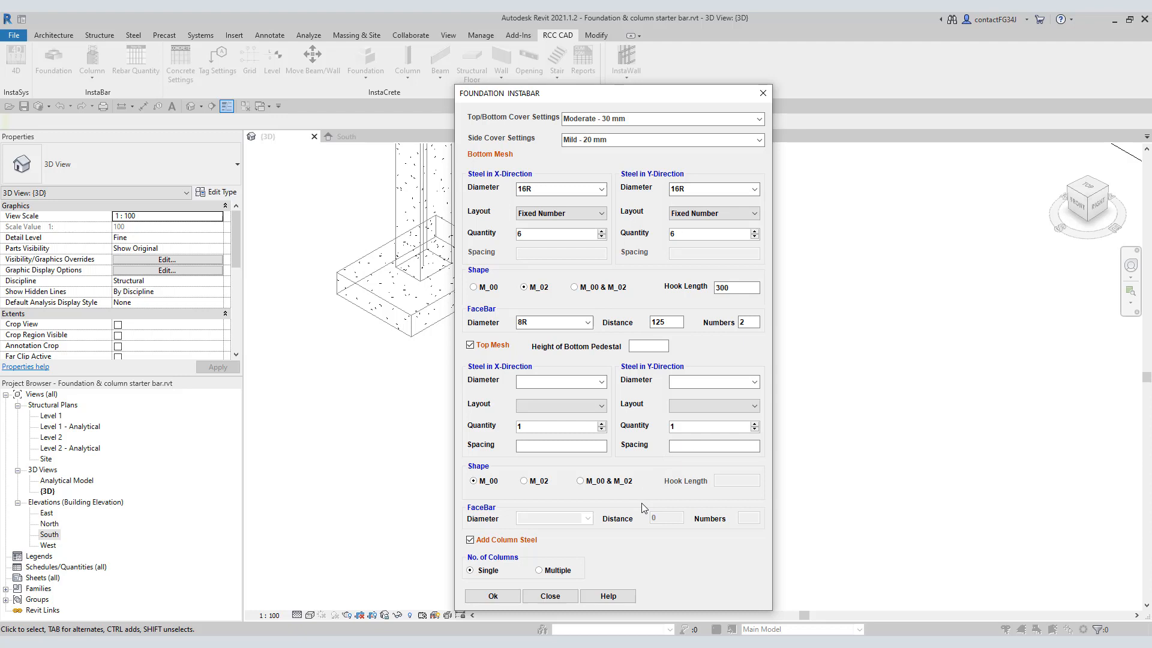
pyautogui.moveTo(506, 583)
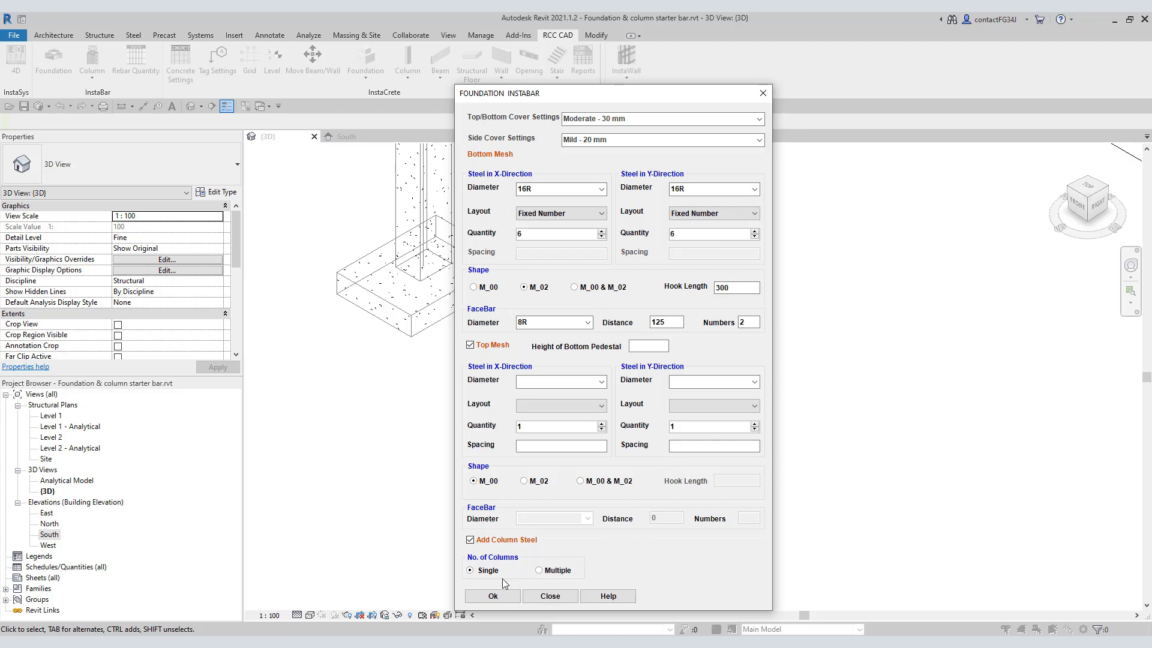
# Step: Toggle column steel for the footing and turn off the top mesh
pyautogui.click(470, 539)
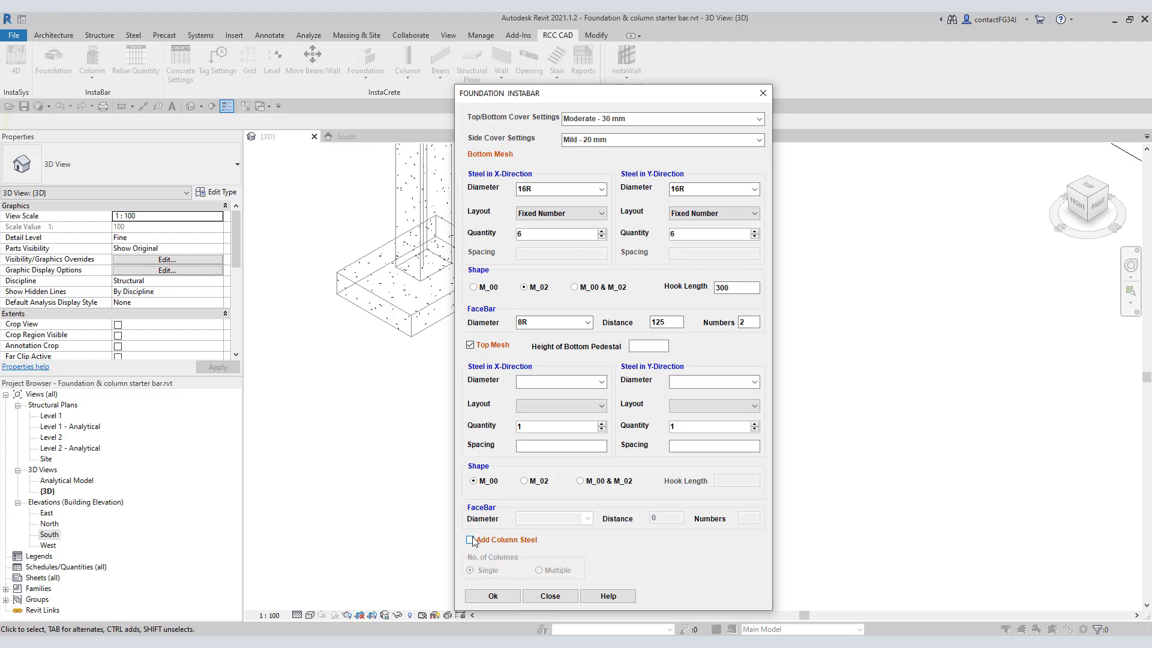
pyautogui.click(471, 539)
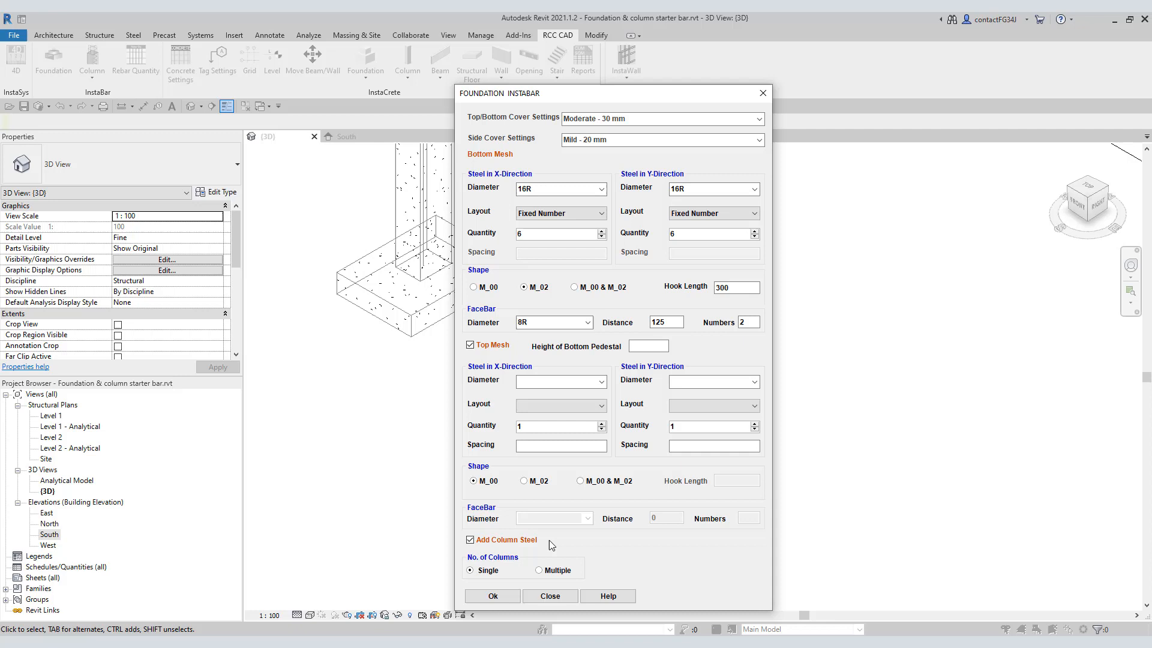
pyautogui.moveTo(485, 577)
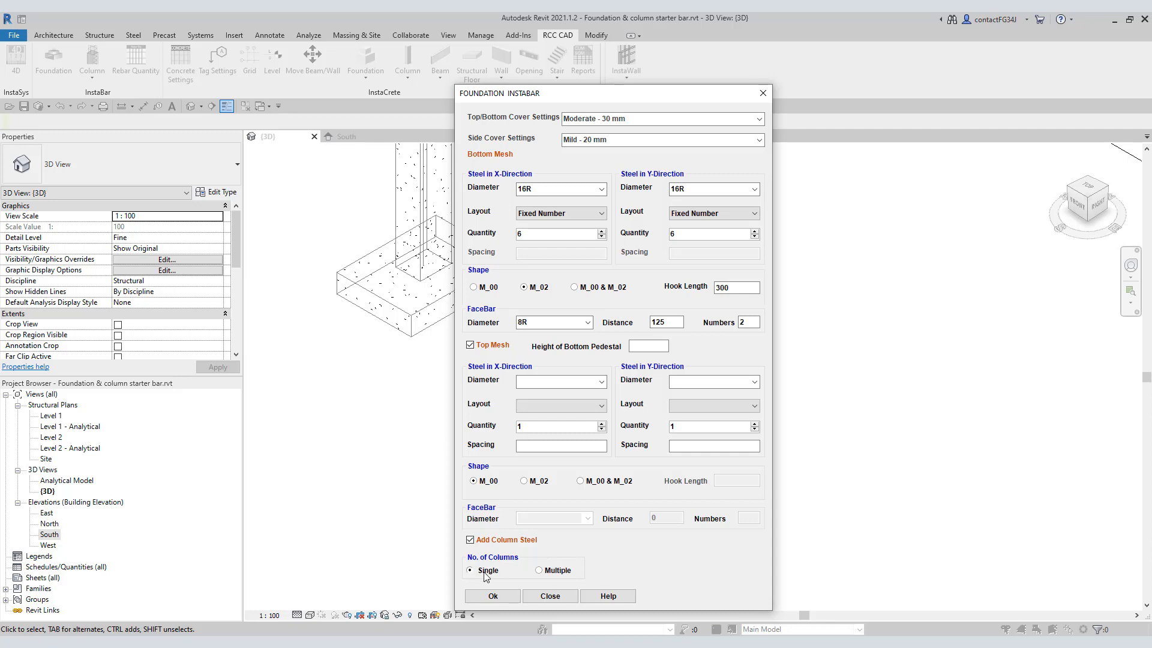
pyautogui.moveTo(540, 578)
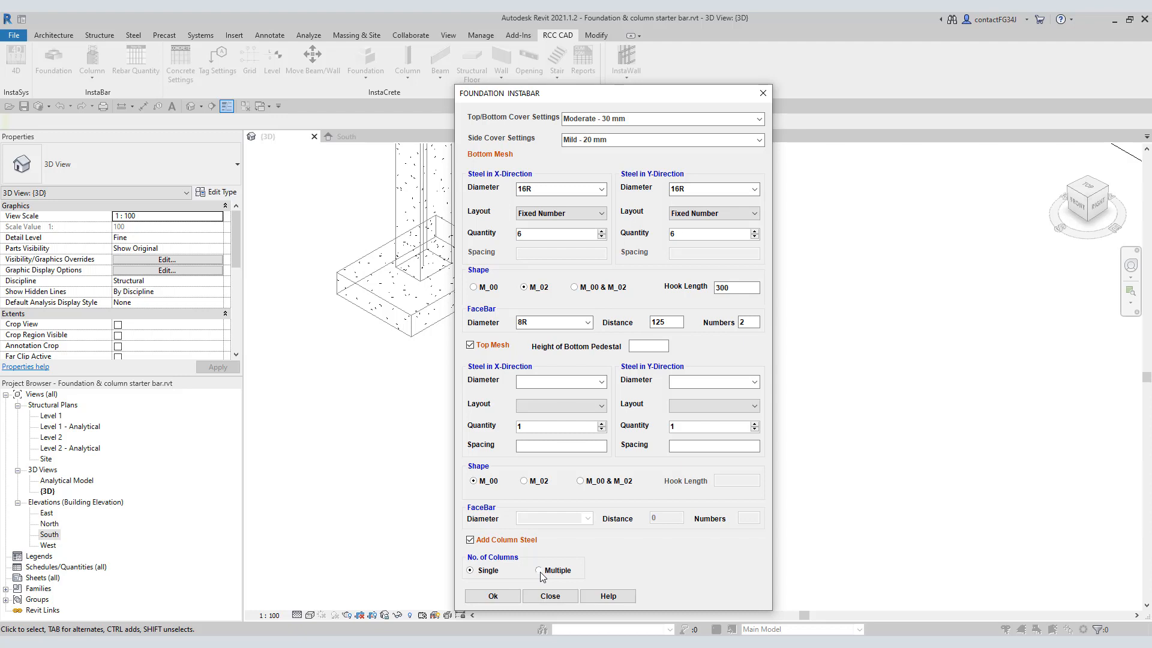
pyautogui.click(541, 570)
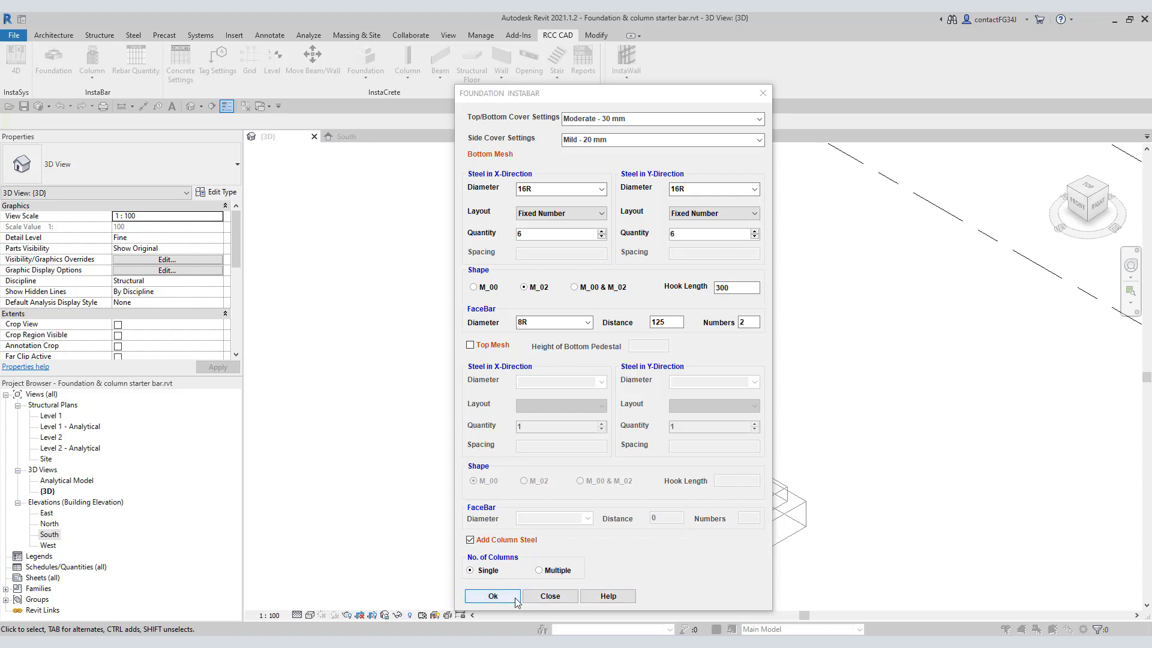
# Step: Apply the footing reinforcement settings so a footing can be picked
pyautogui.click(492, 596)
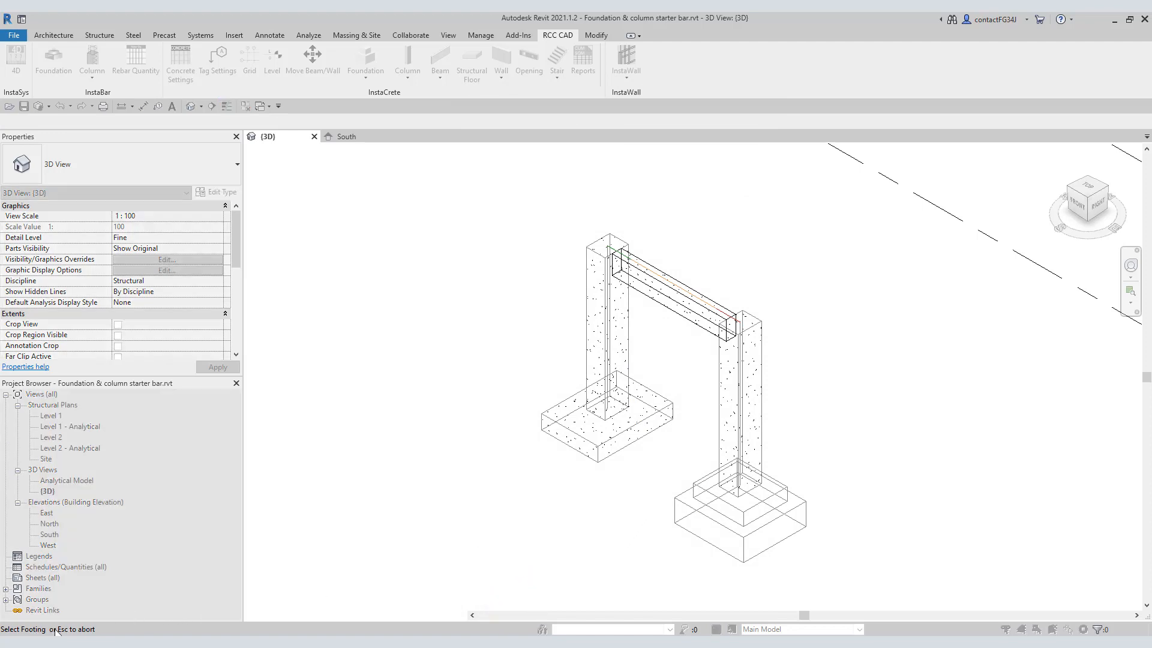
pyautogui.moveTo(150, 632)
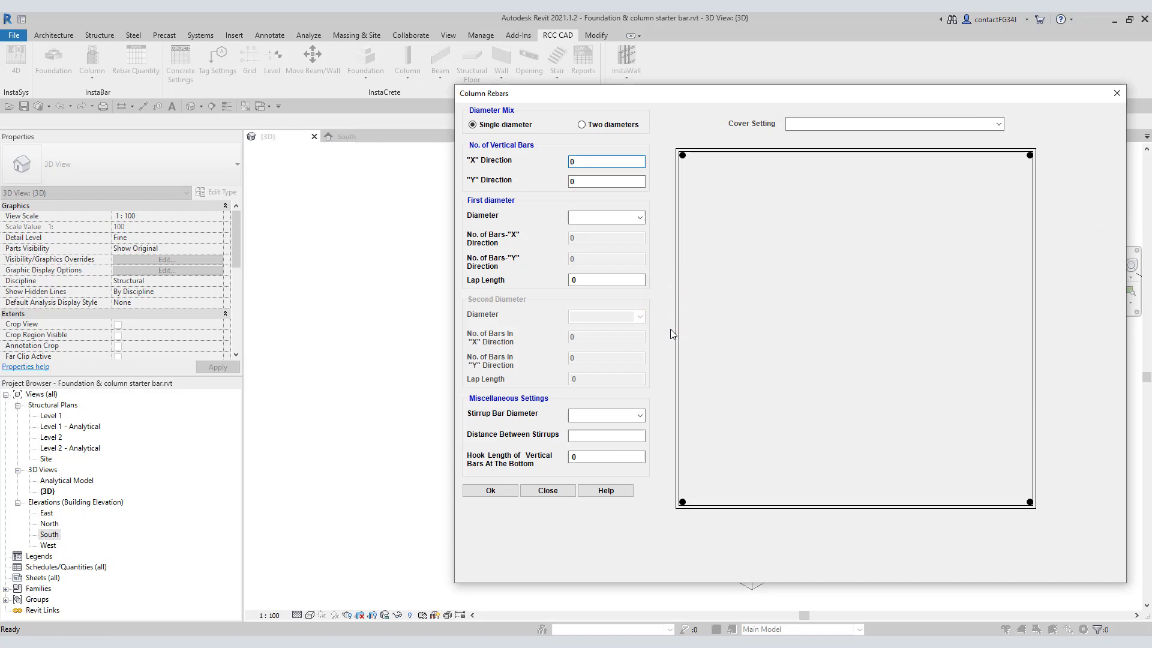
# Step: Keep a single bar diameter, choose the cover setting, and enter 12 bars along X and 10 along Y
pyautogui.click(605, 160)
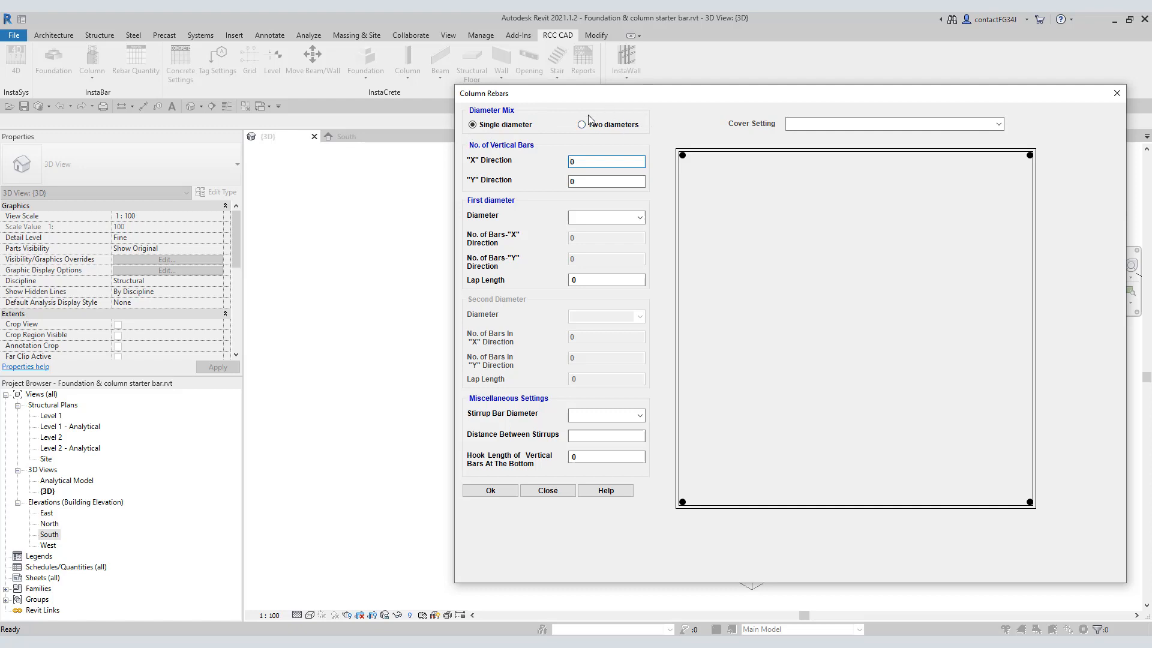
pyautogui.click(583, 124)
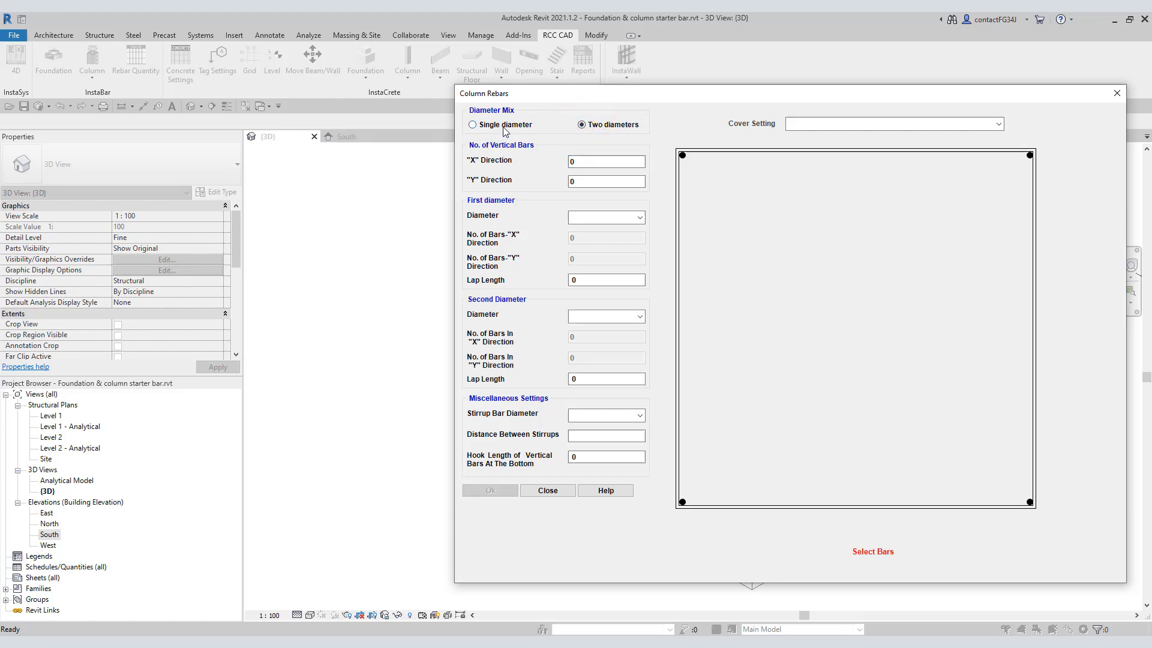
pyautogui.click(473, 124)
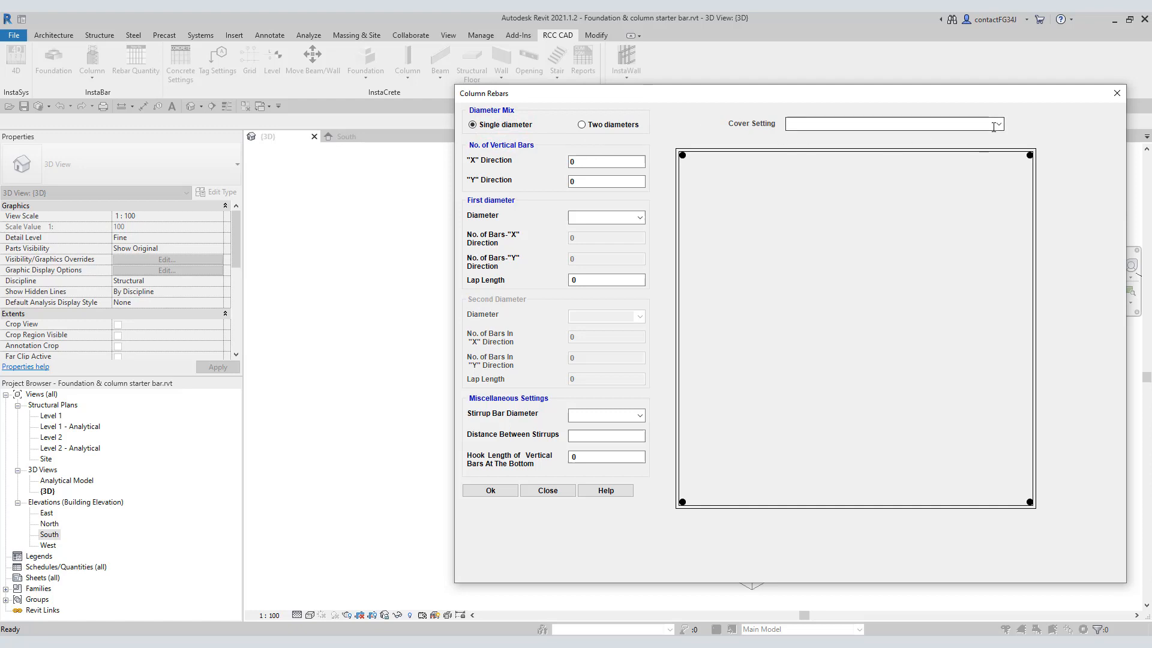
pyautogui.click(889, 124)
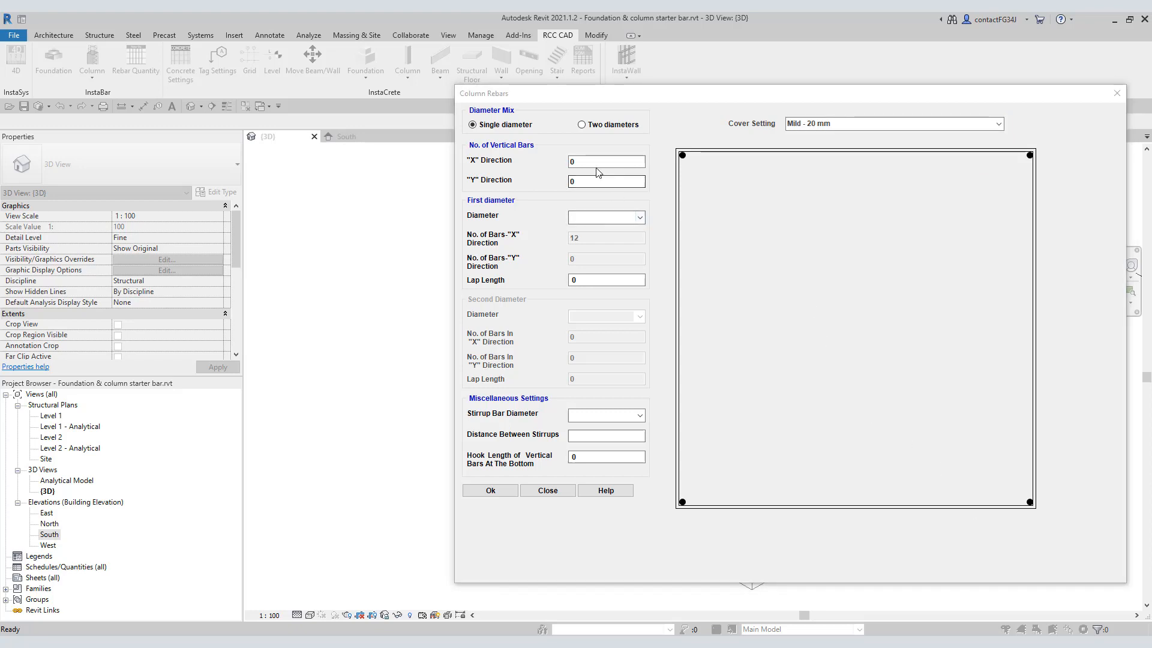
pyautogui.click(604, 161)
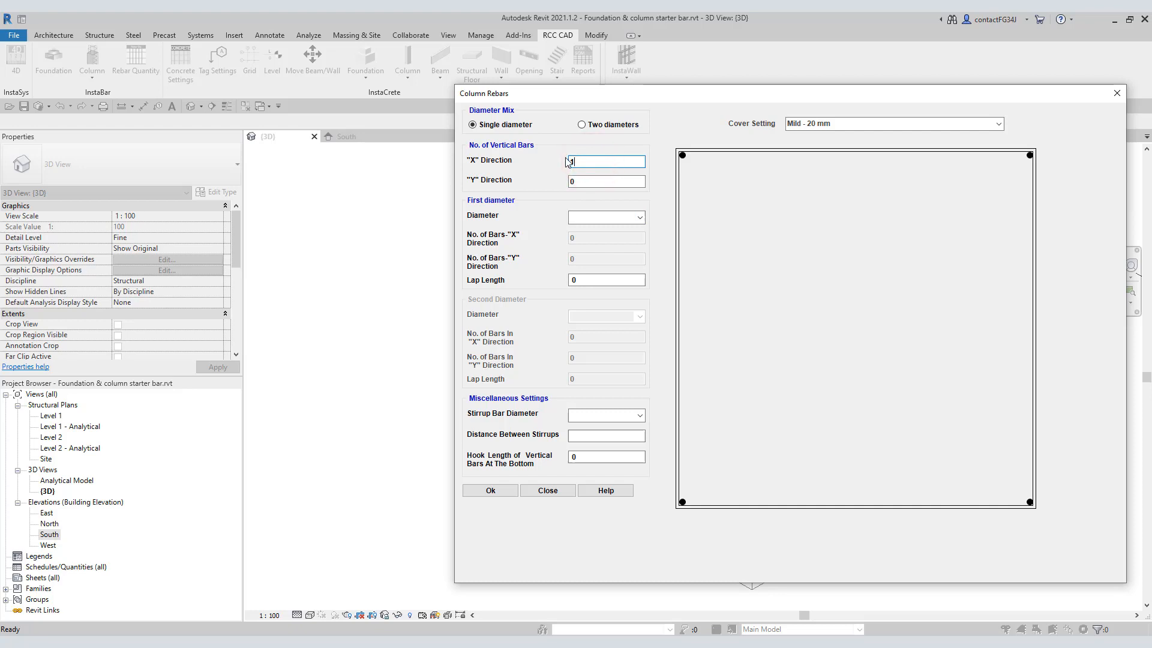
pyautogui.write('12')
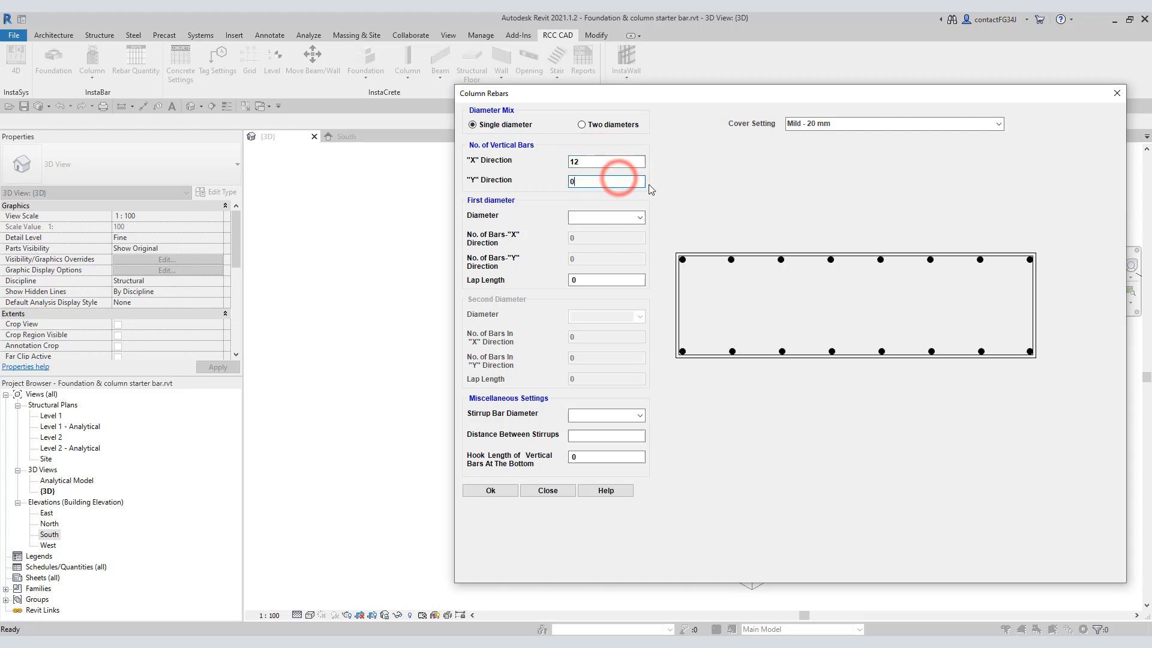
pyautogui.moveTo(980, 345)
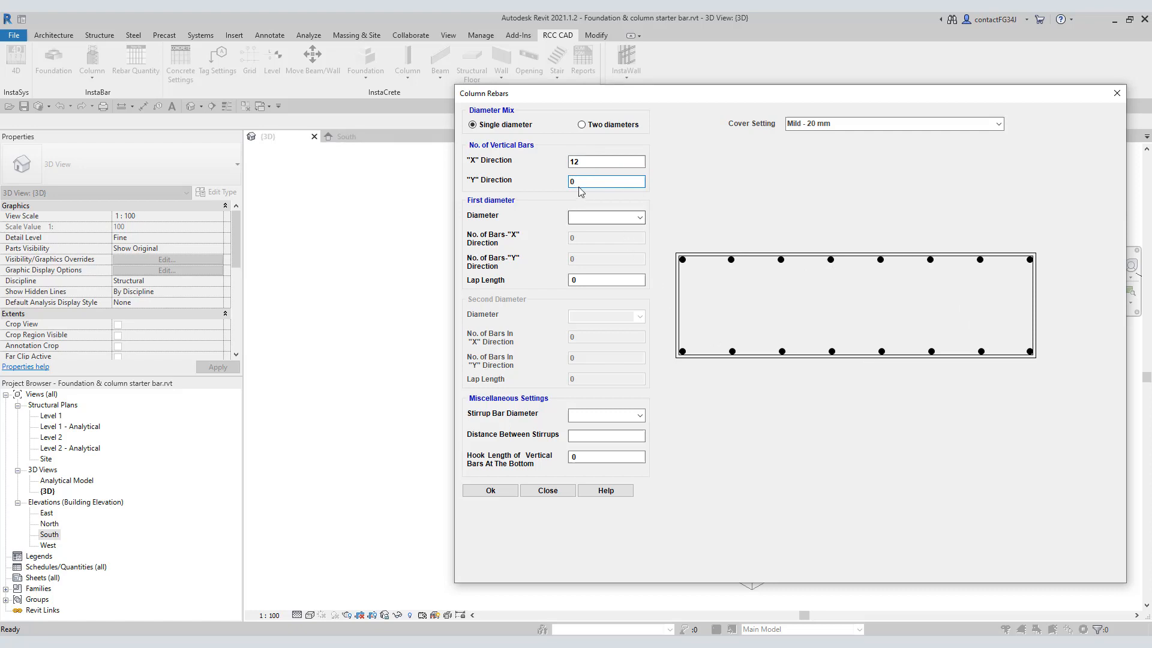
pyautogui.tripleClick(605, 181)
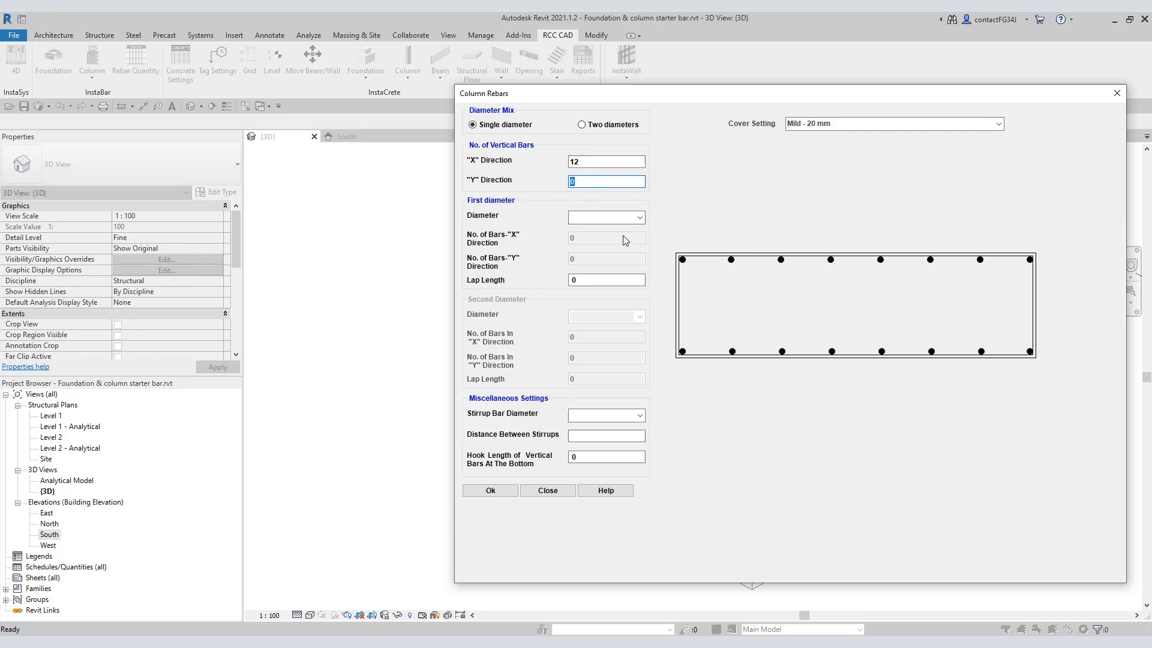
pyautogui.write('10')
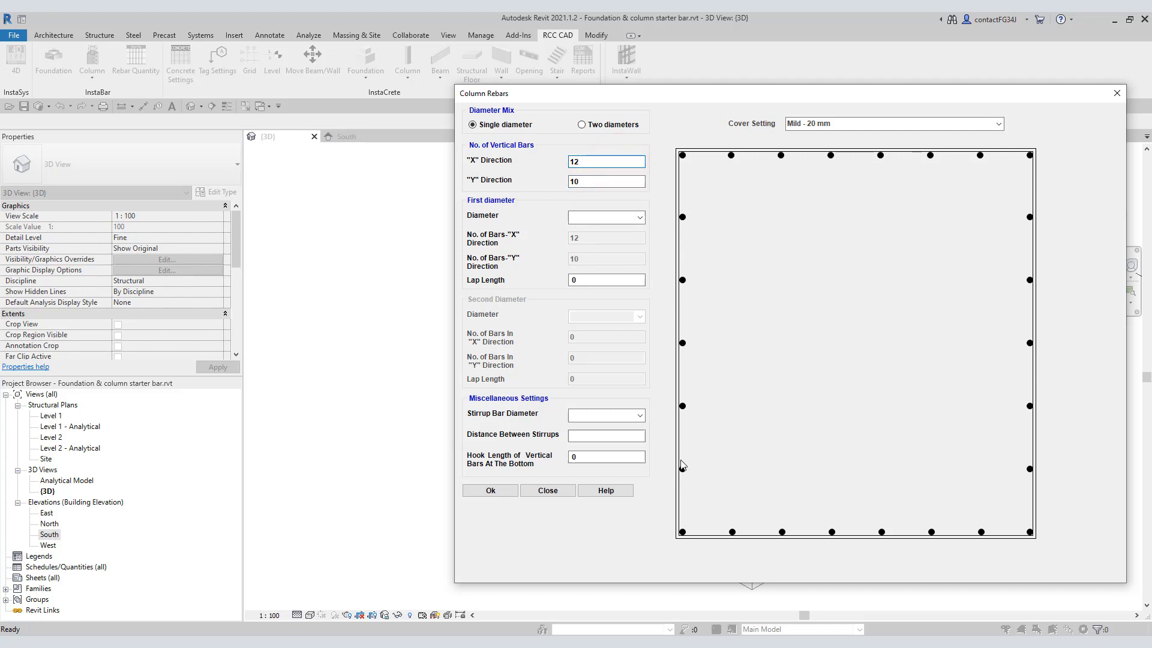
pyautogui.moveTo(800, 465)
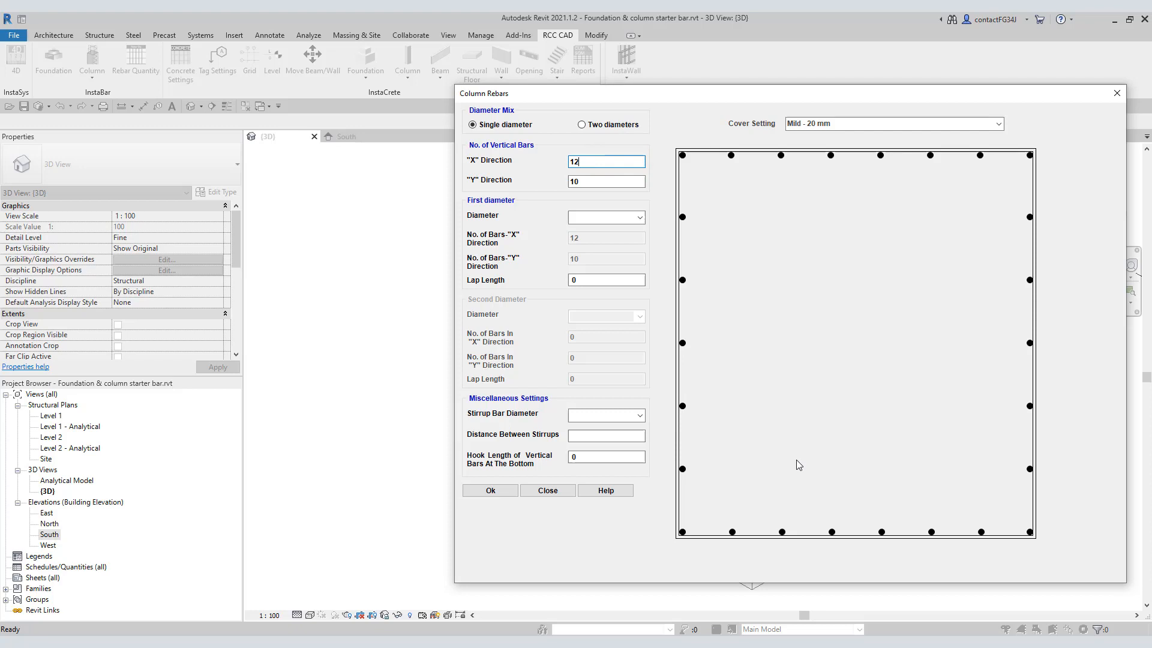
pyautogui.moveTo(689, 296)
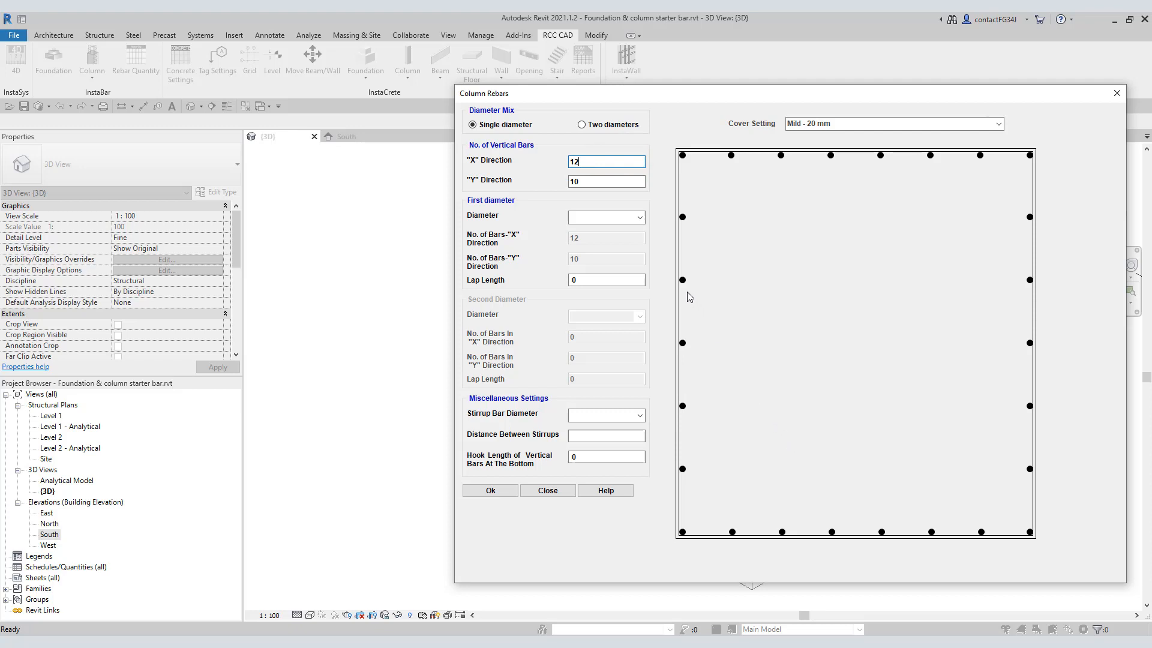
pyautogui.moveTo(694, 303)
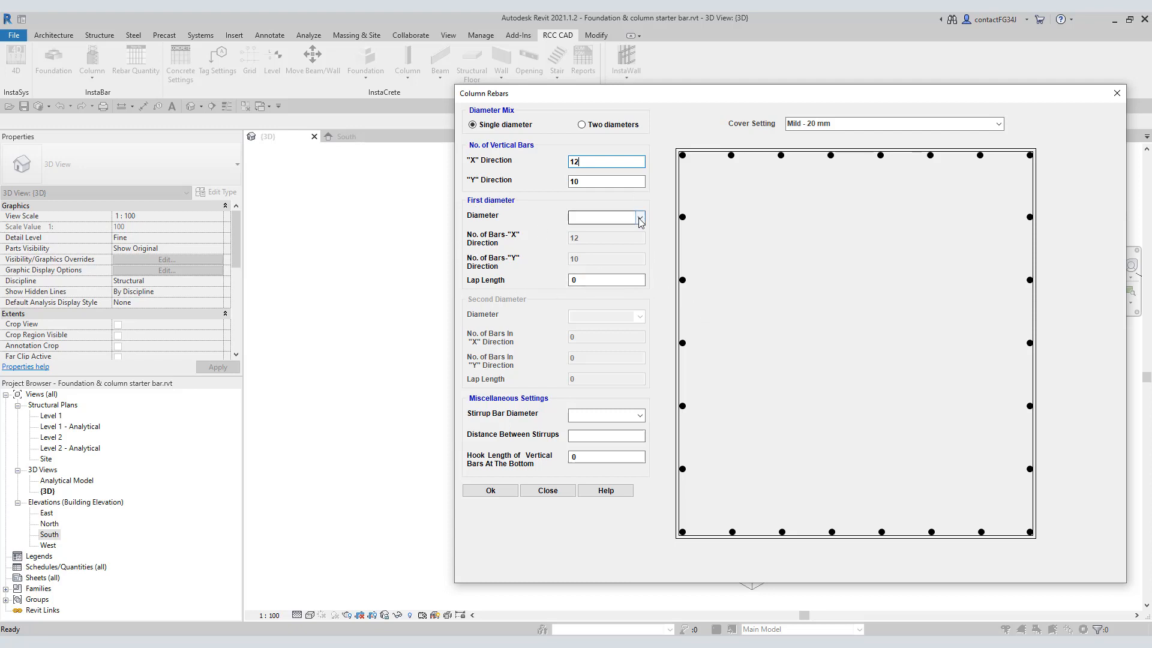
# Step: Choose 16R vertical bars with an 800 lap length
pyautogui.click(638, 217)
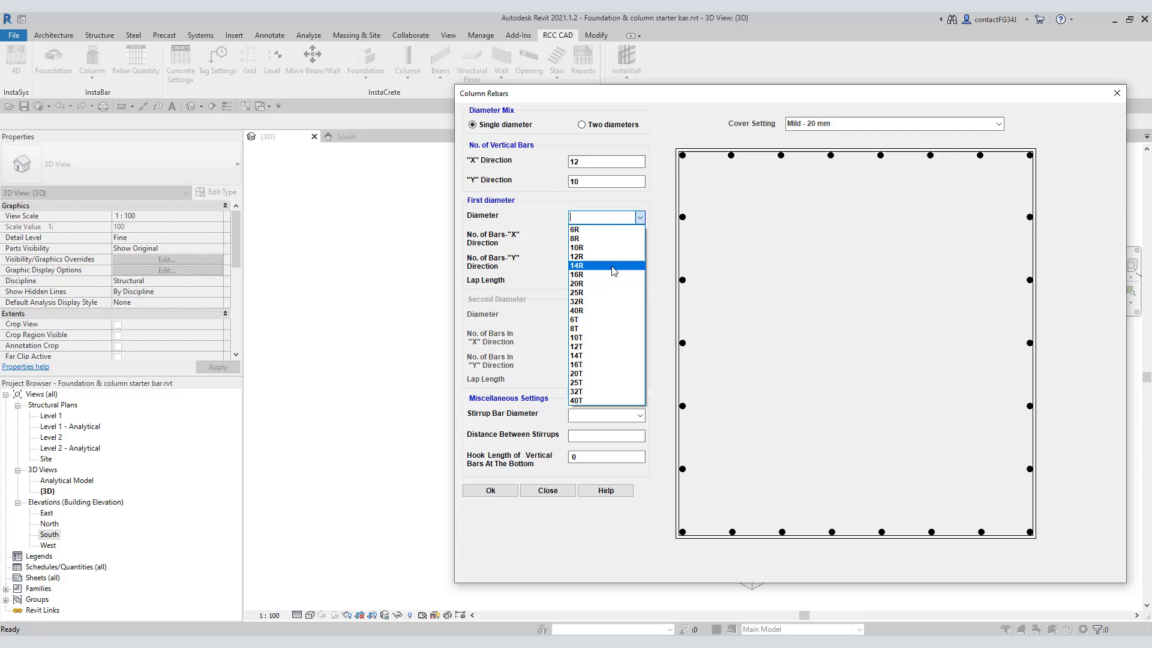
pyautogui.click(577, 275)
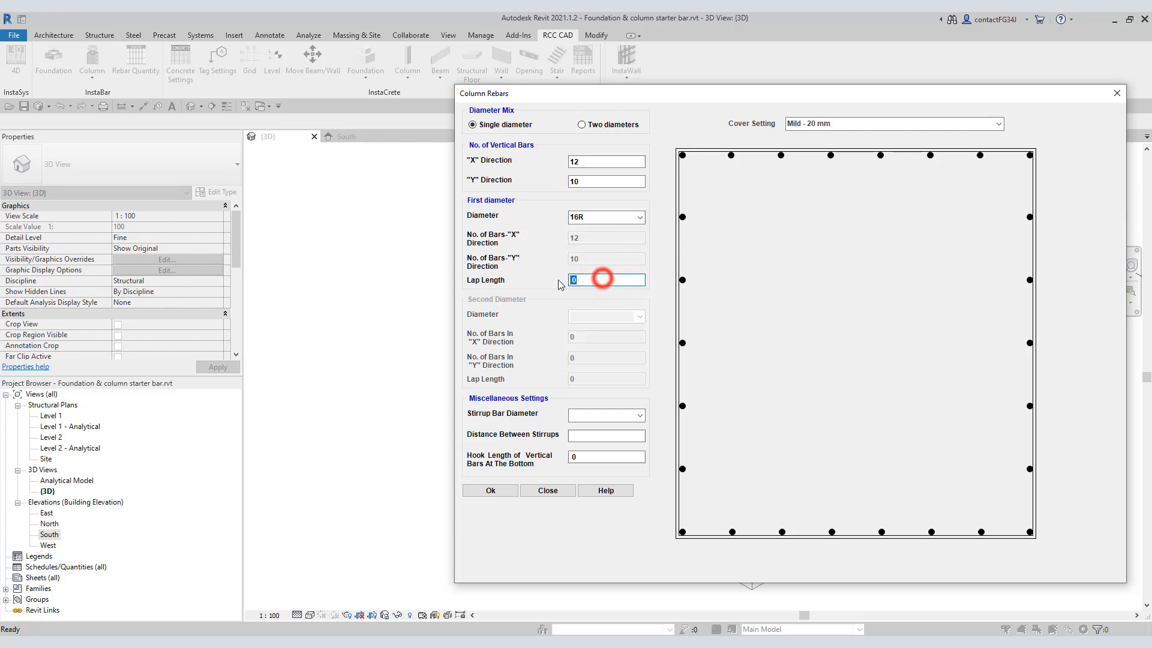
pyautogui.write('800')
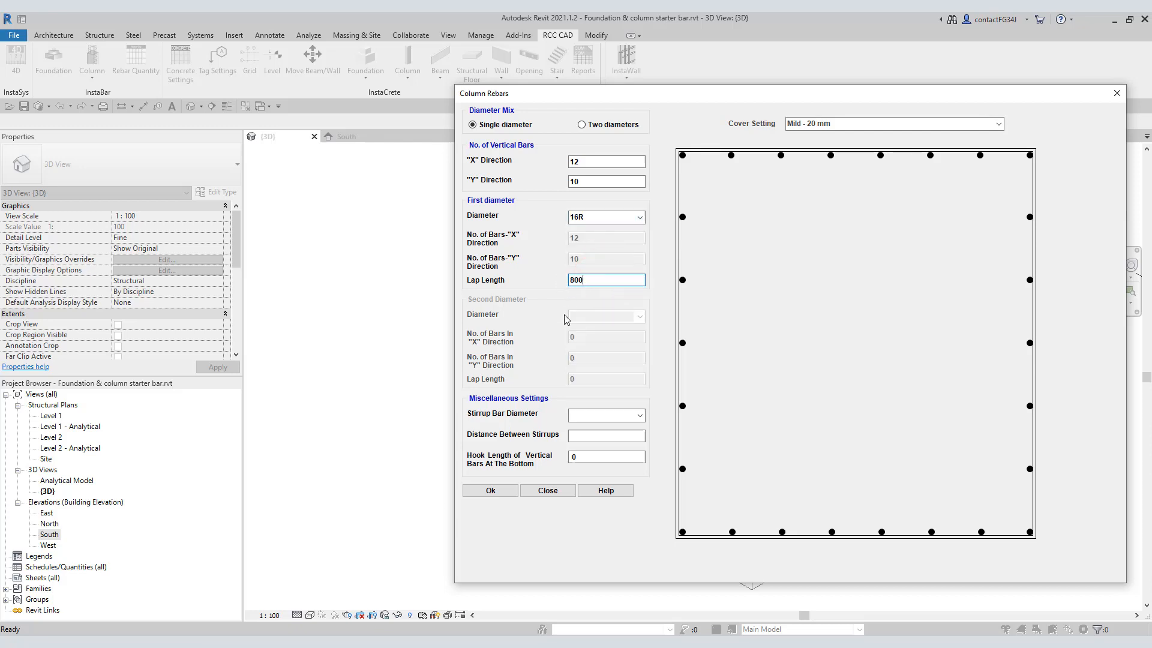
pyautogui.click(490, 489)
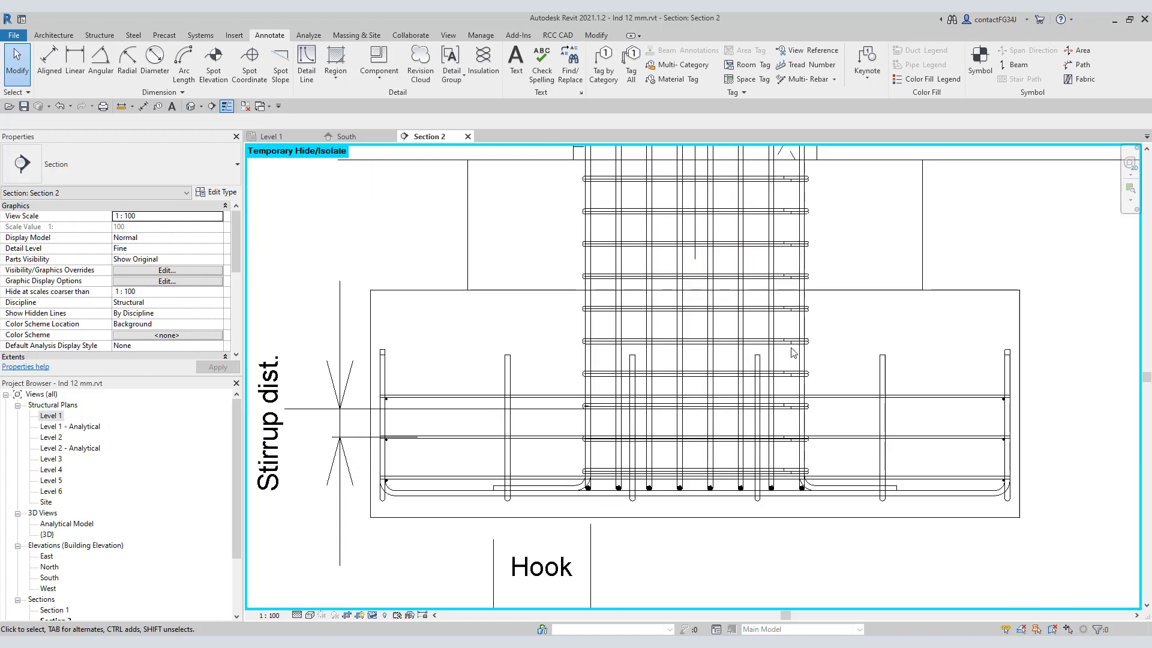
pyautogui.click(792, 342)
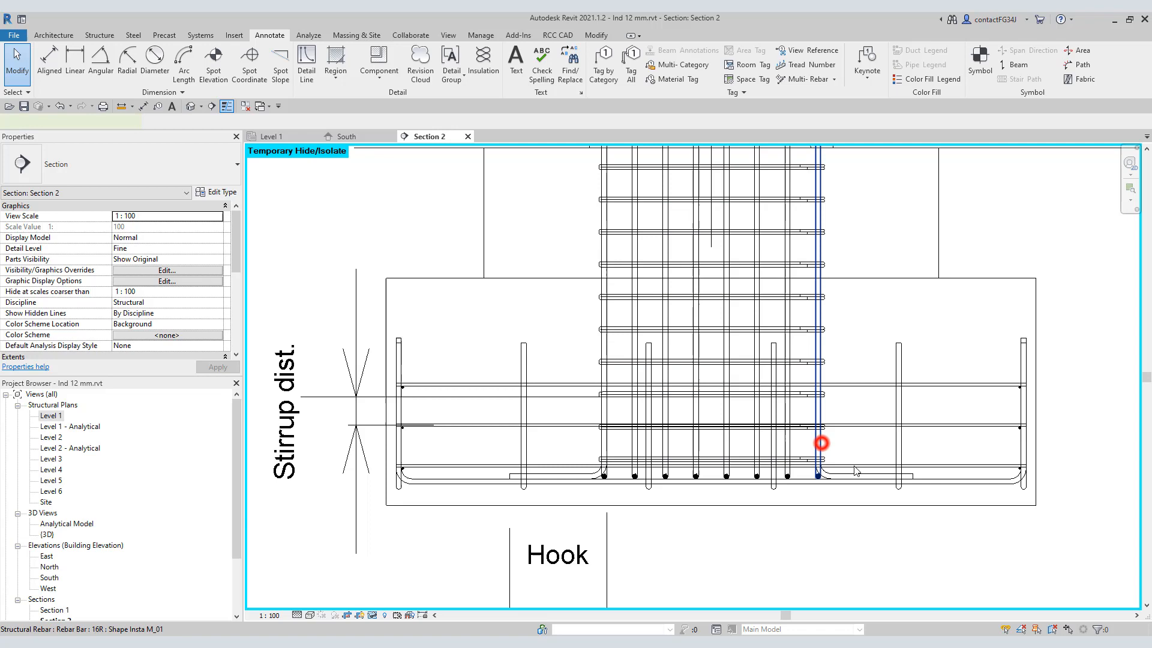
pyautogui.click(822, 442)
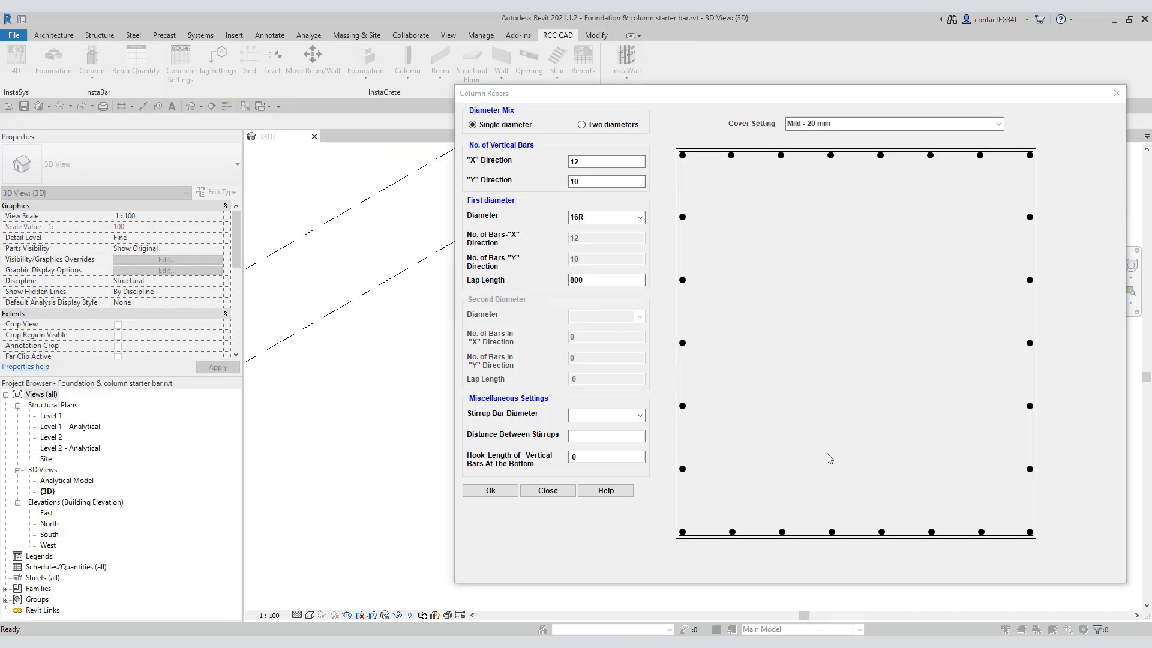
# Step: Set 8R stirrups at 100 with a 300 hook length and confirm the column bar settings
pyautogui.click(638, 414)
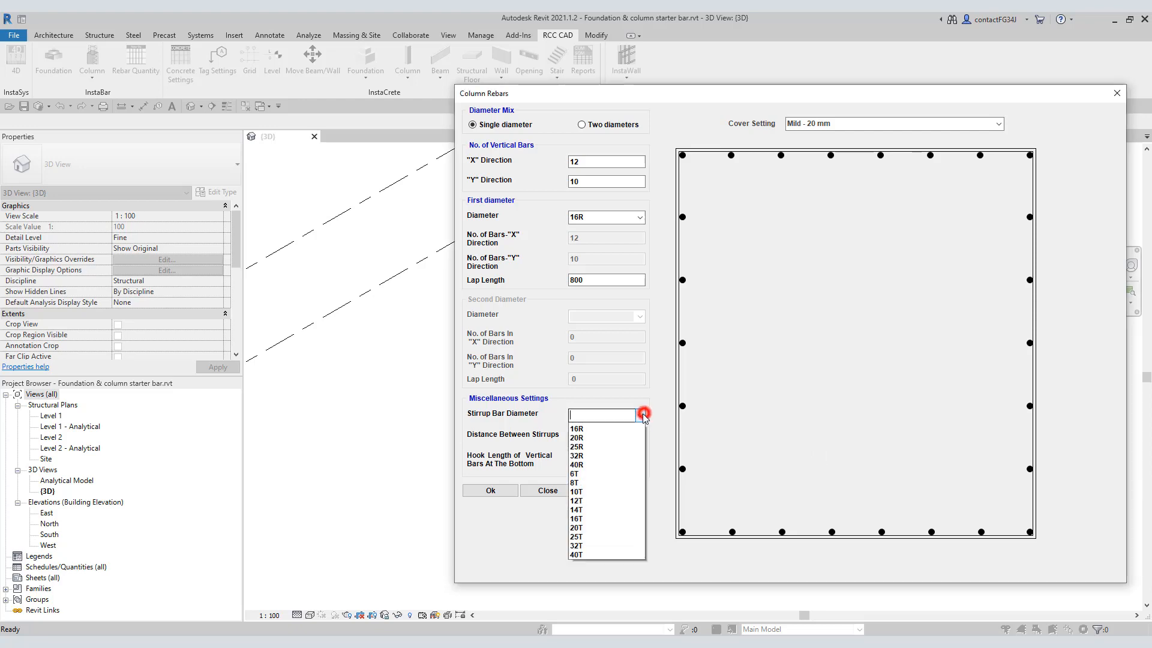
pyautogui.click(576, 482)
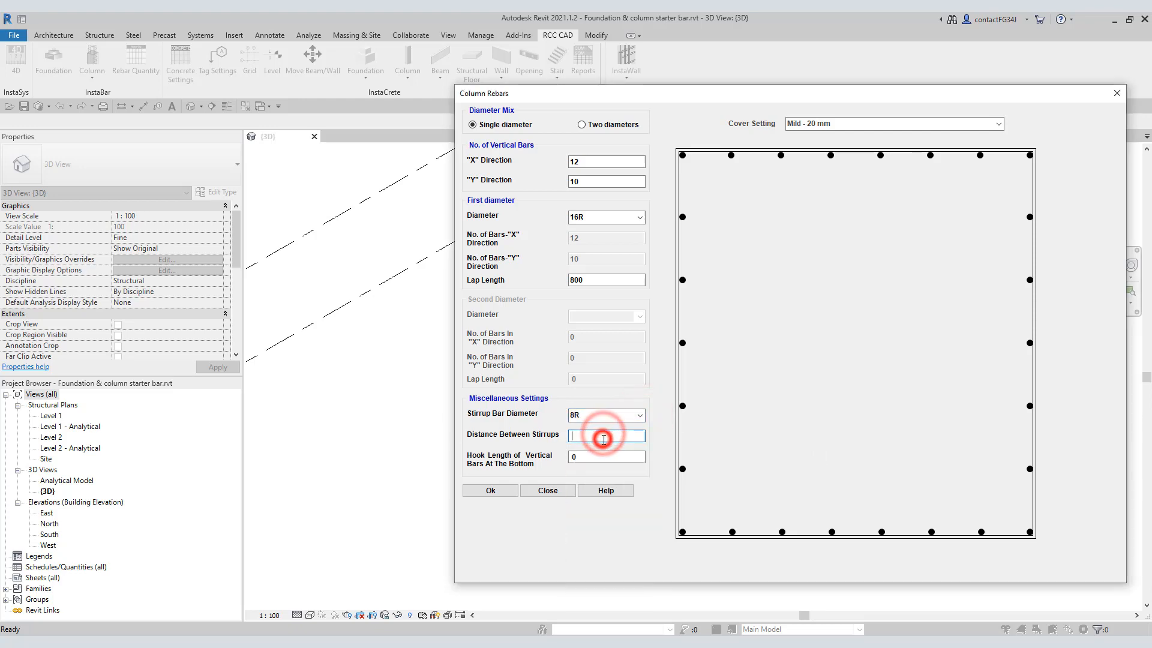
pyautogui.write('100')
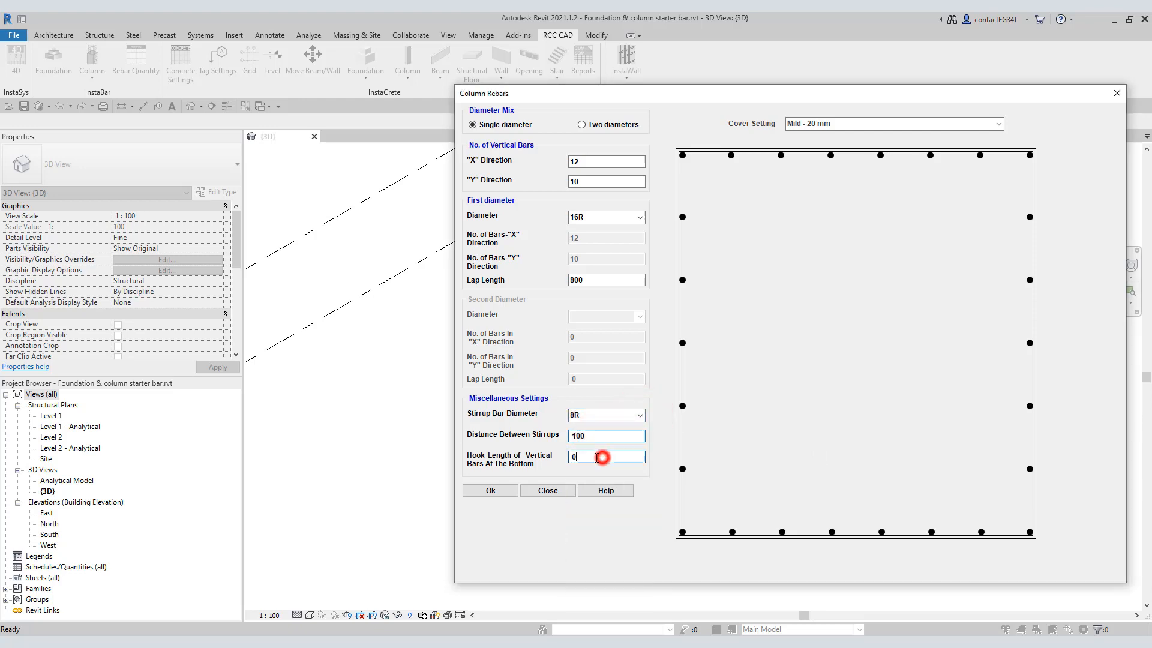
pyautogui.write('30')
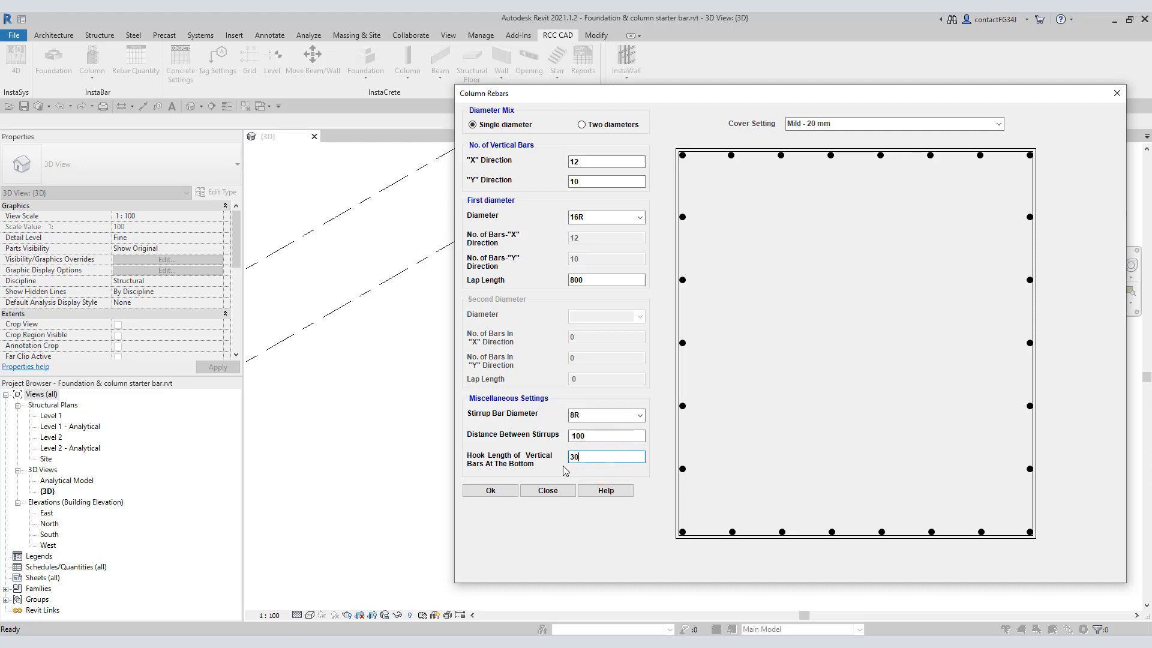
pyautogui.write('0')
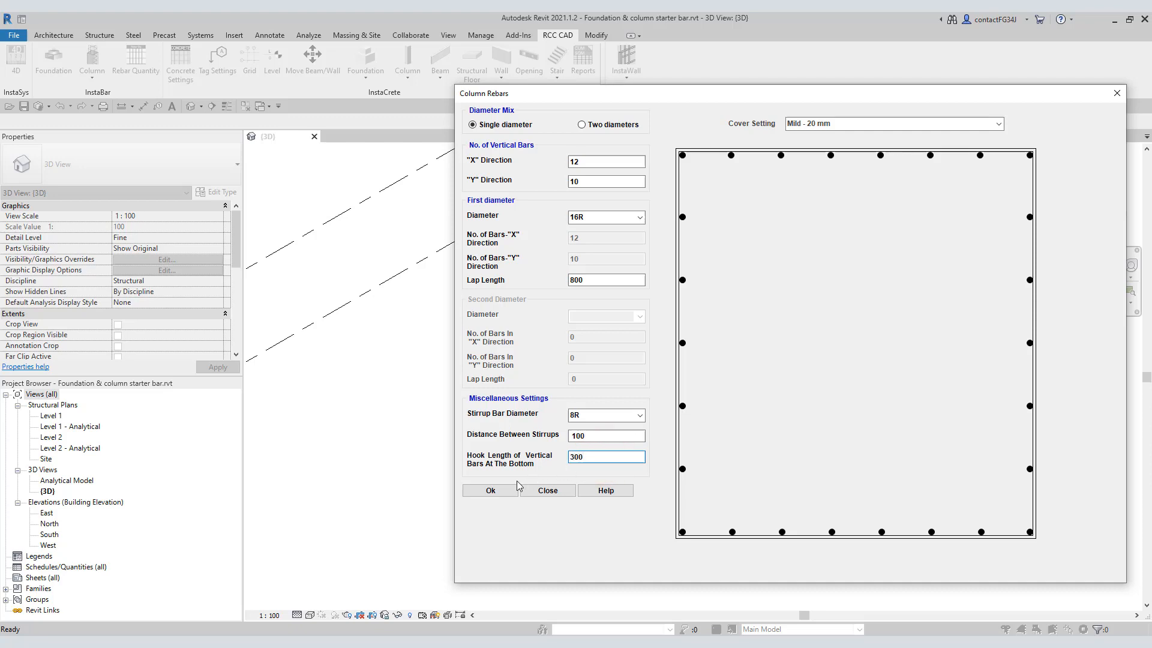
pyautogui.click(490, 490)
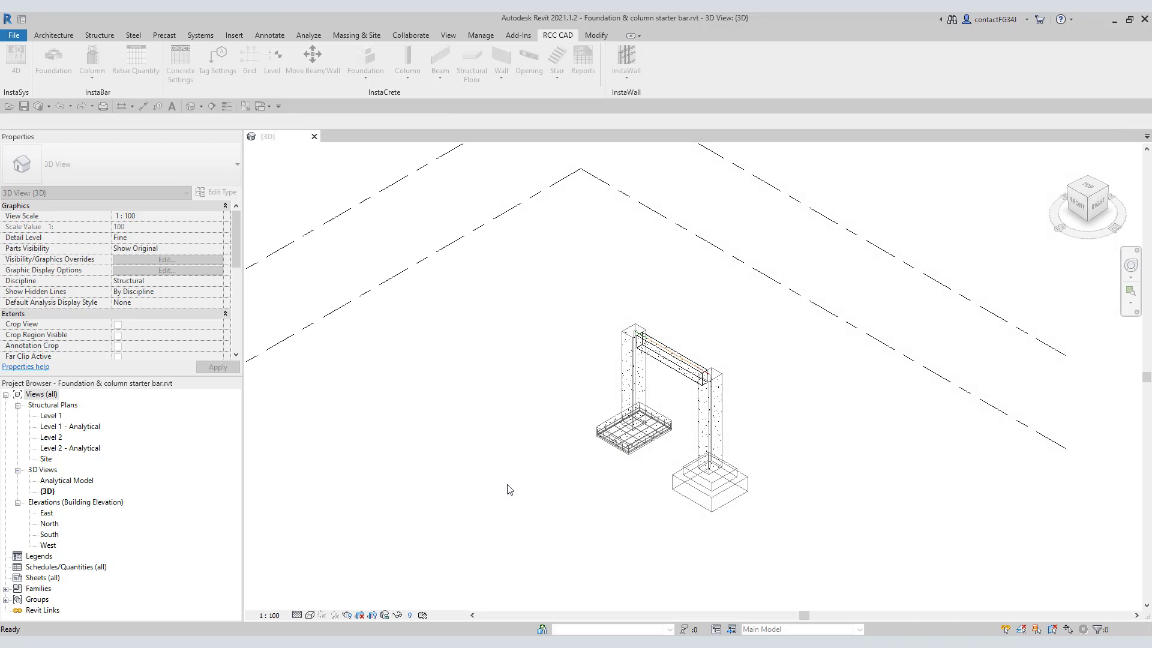
# Step: Pick the left footing so starter bars rise into its column
pyautogui.click(636, 367)
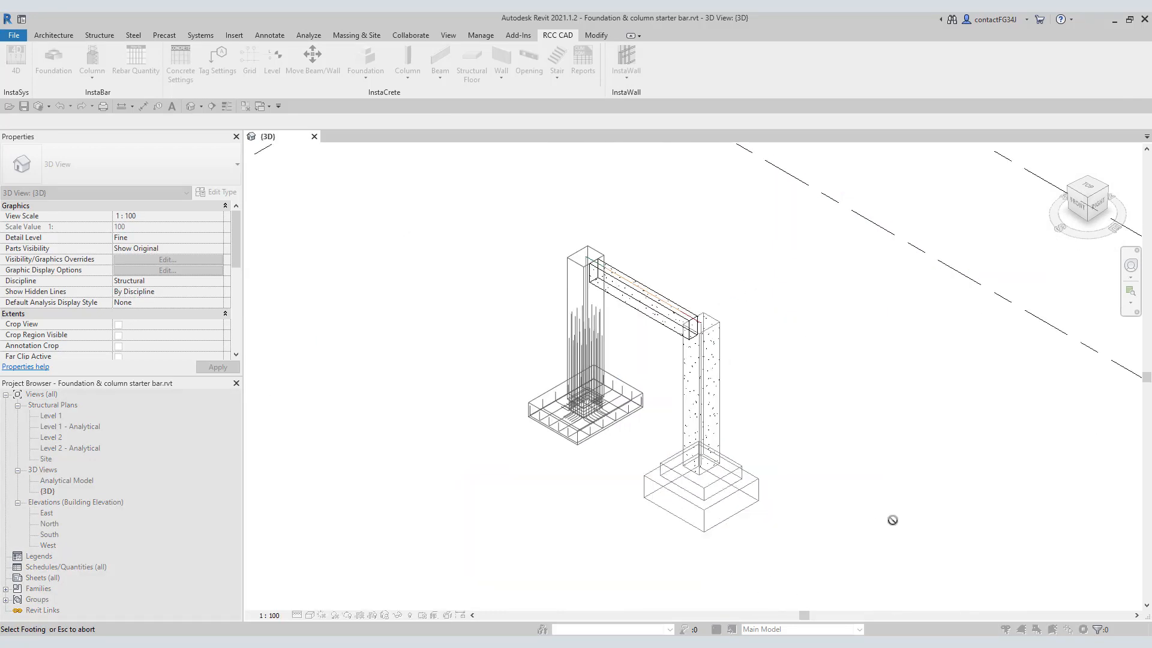
pyautogui.moveTo(862, 520)
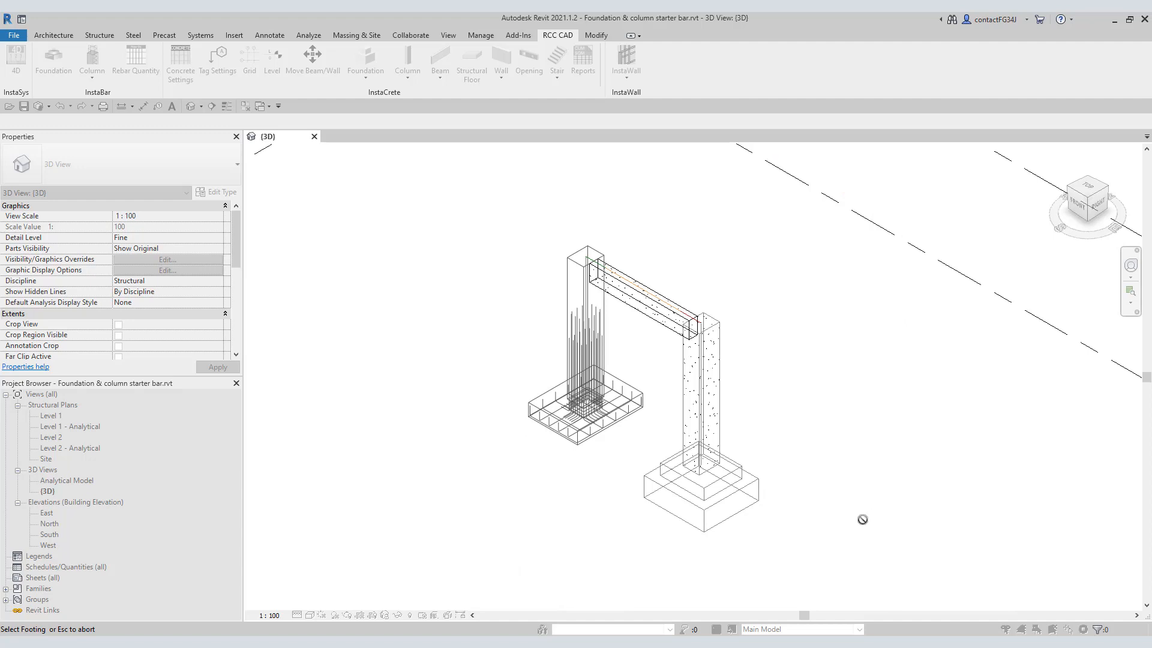
pyautogui.moveTo(629, 535)
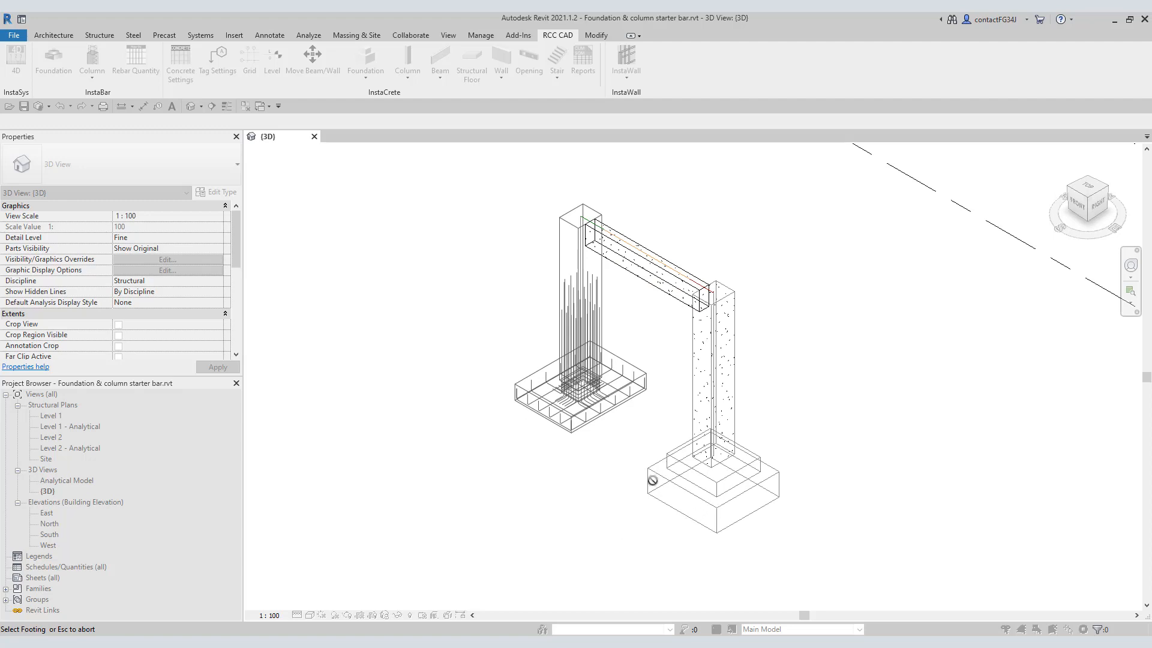
pyautogui.moveTo(778, 486)
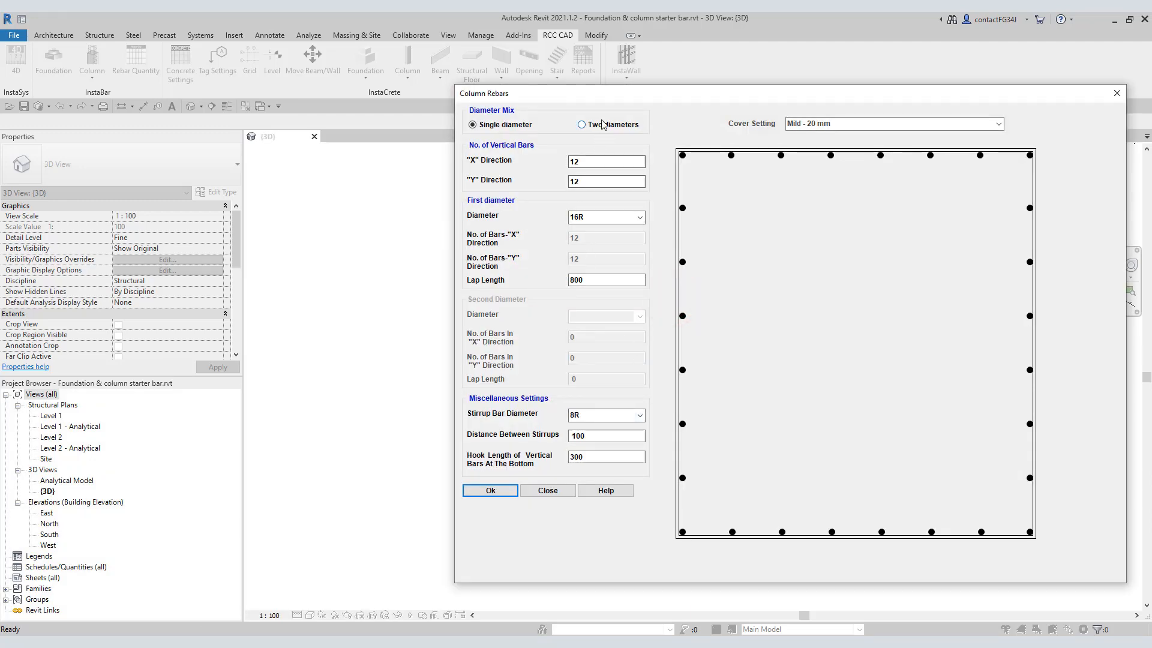
# Step: Switch to two bar diameters with 12R as the second diameter and a 600 lap length
pyautogui.click(581, 124)
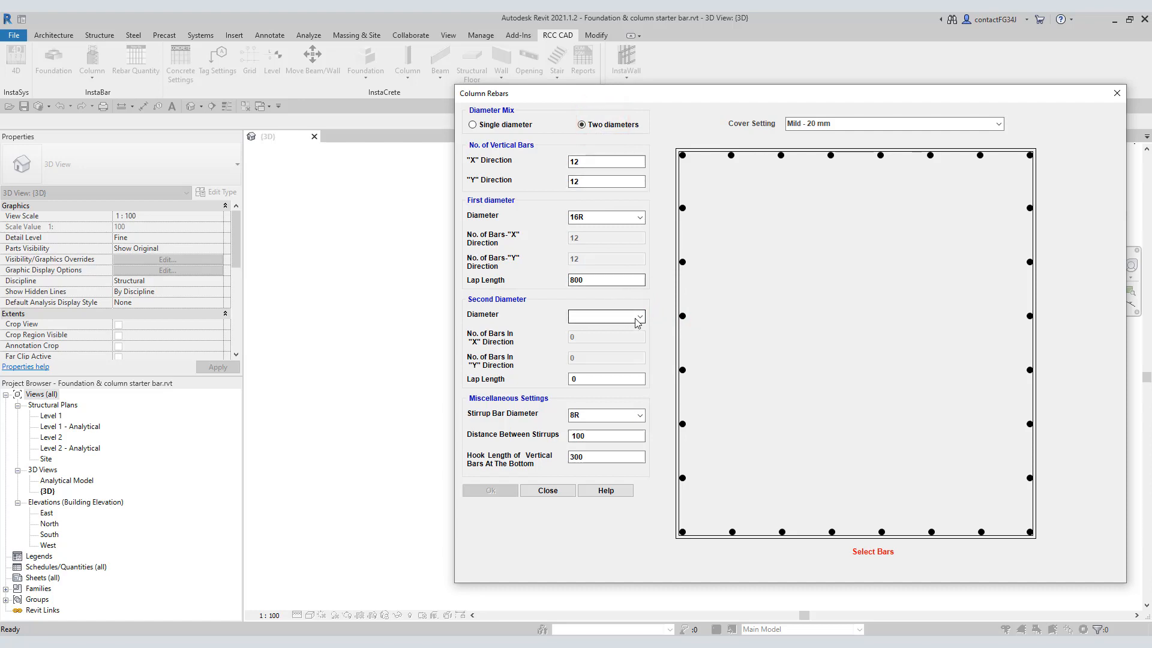
pyautogui.click(637, 317)
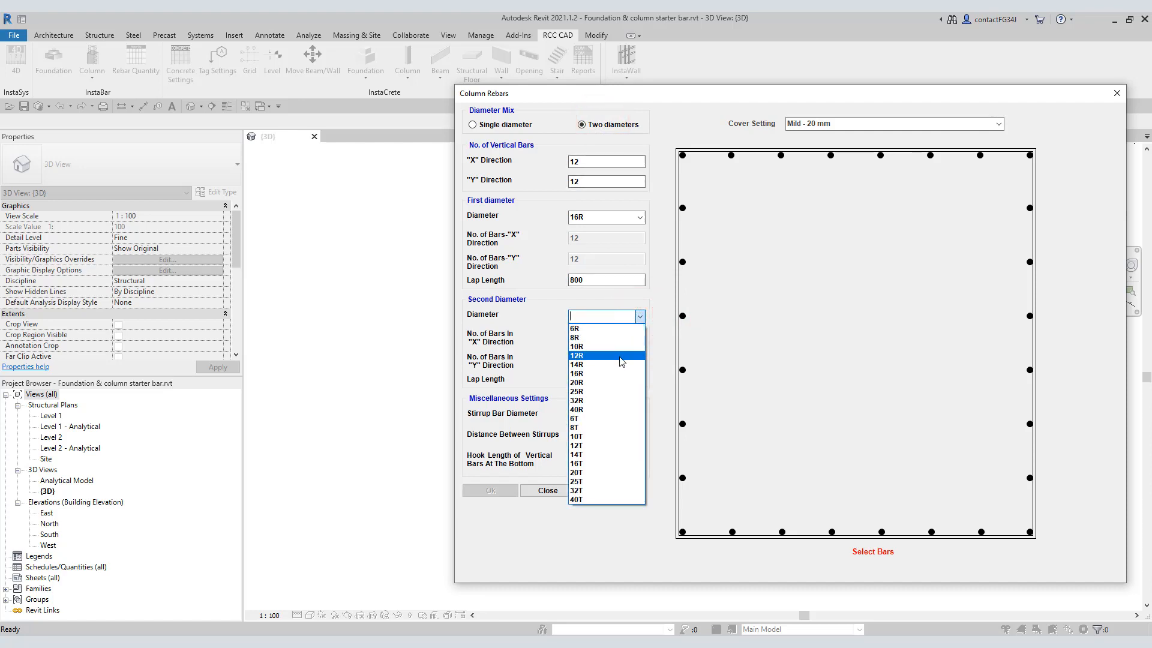
pyautogui.click(577, 355)
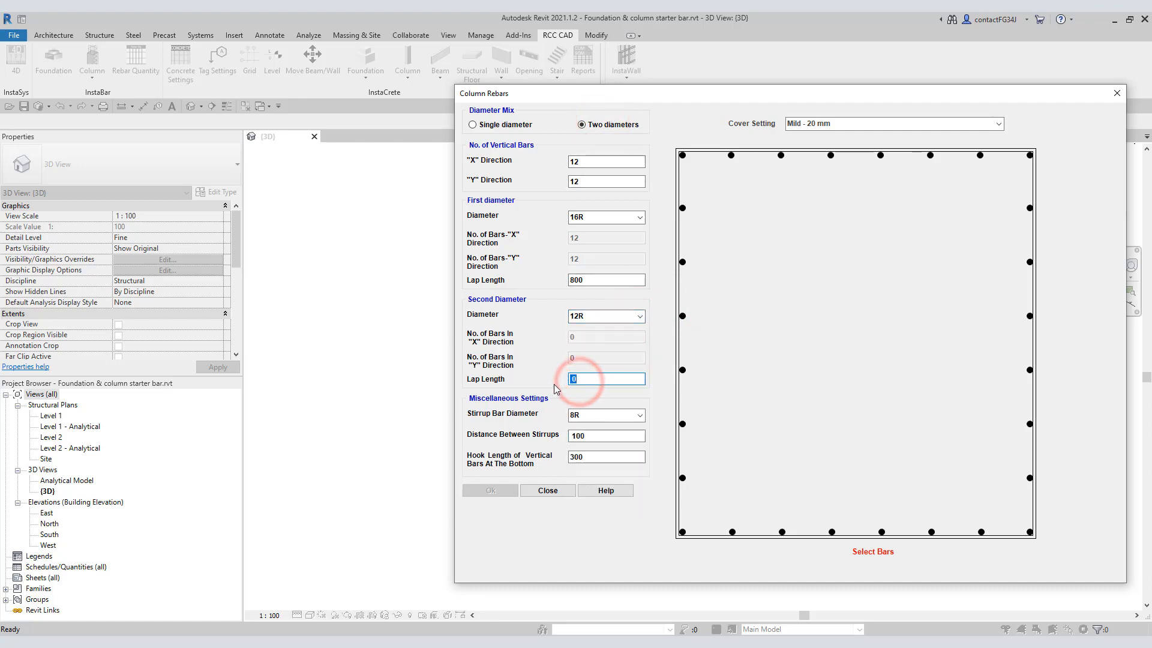
pyautogui.write('600')
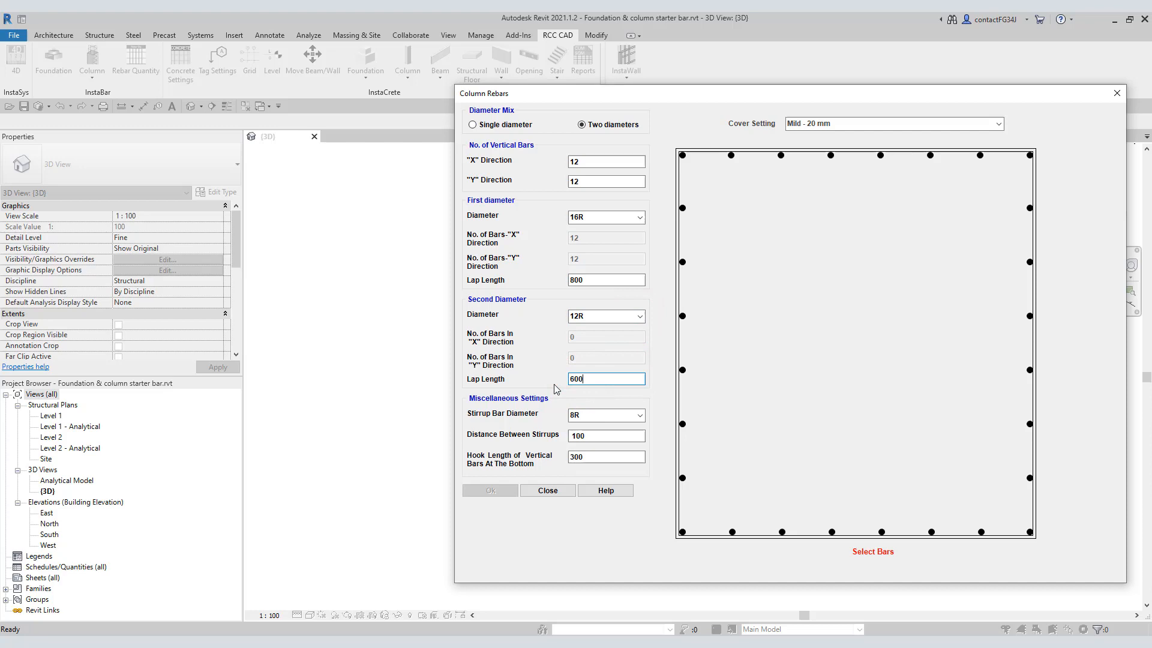
pyautogui.moveTo(602, 454)
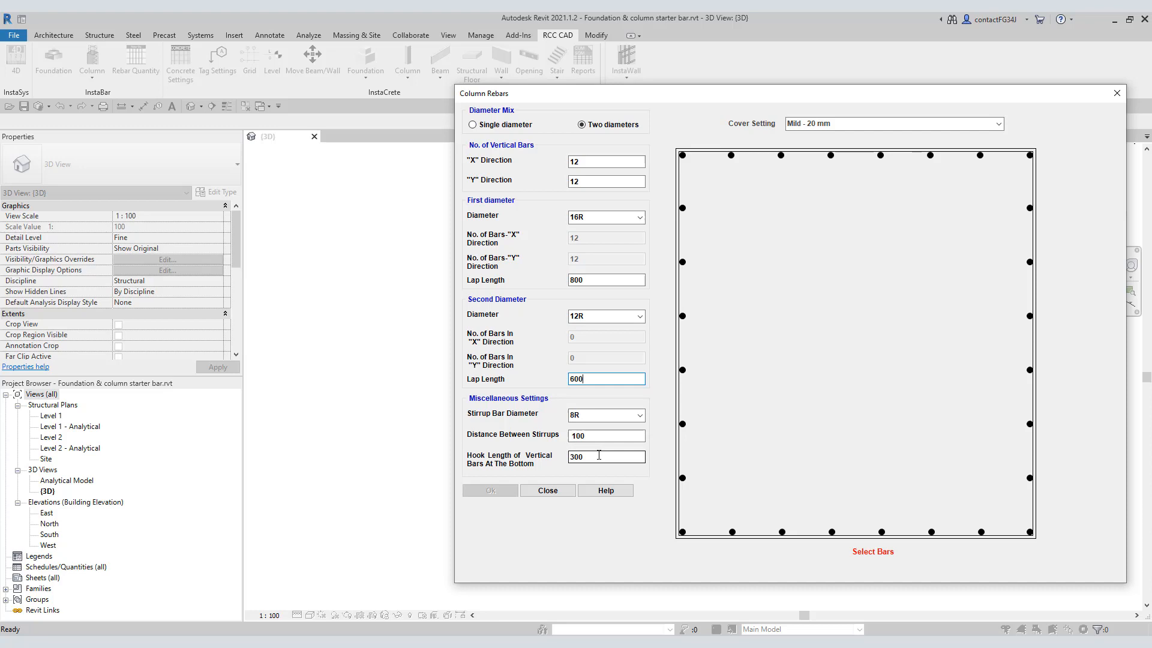
pyautogui.moveTo(709, 446)
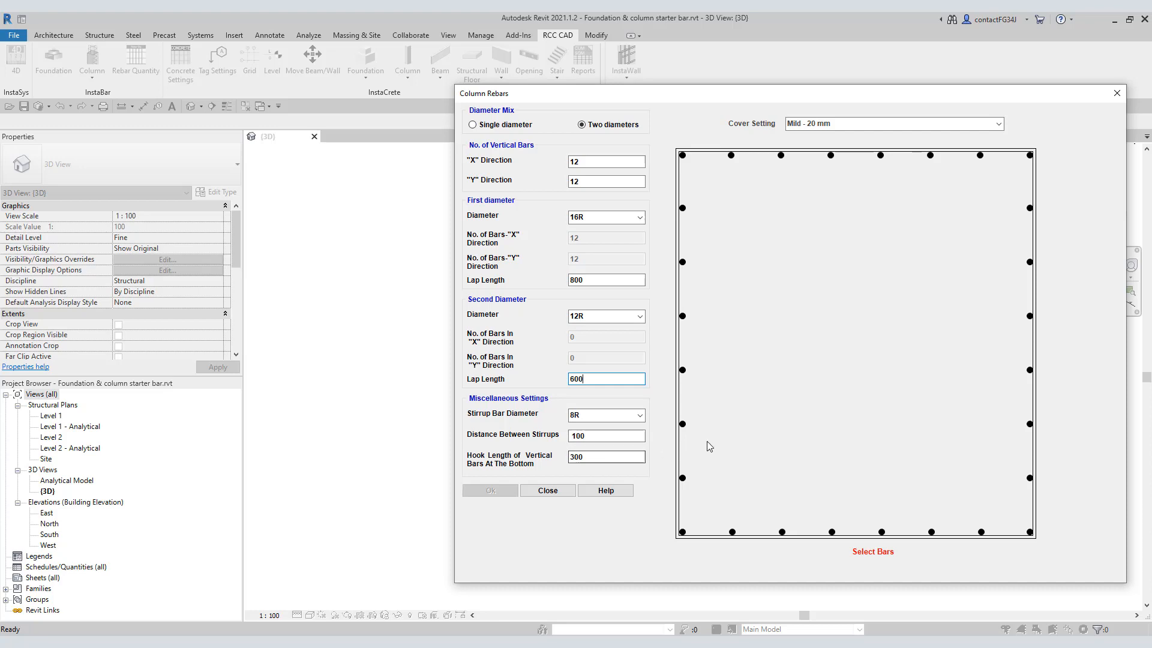
pyautogui.moveTo(722, 462)
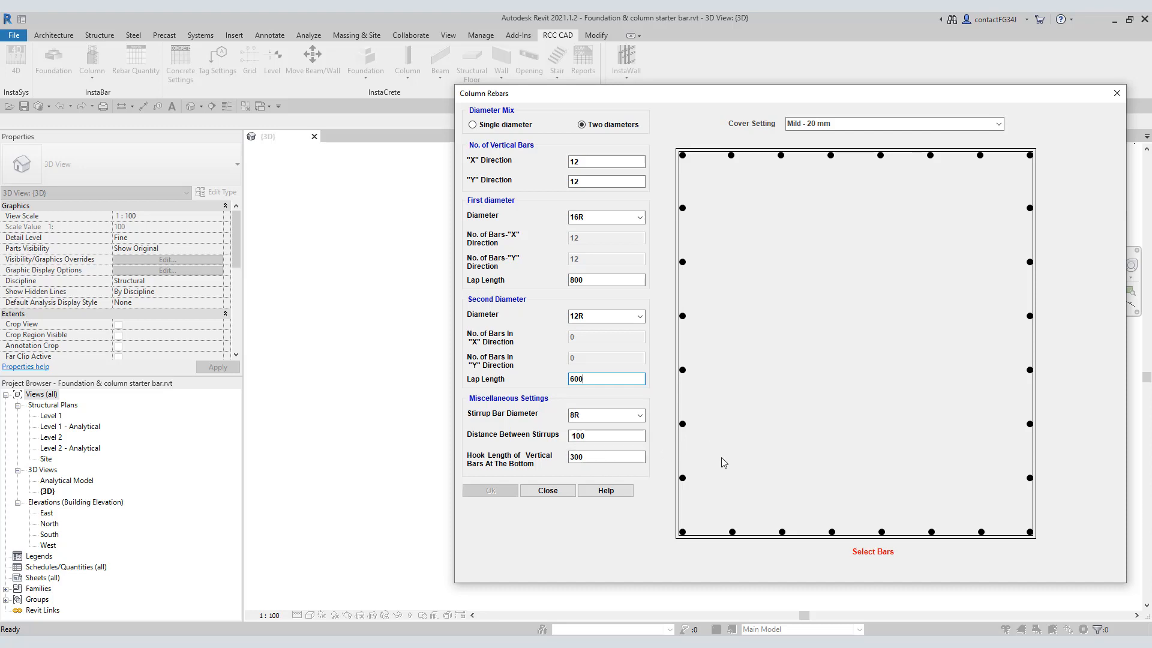
pyautogui.moveTo(801, 208)
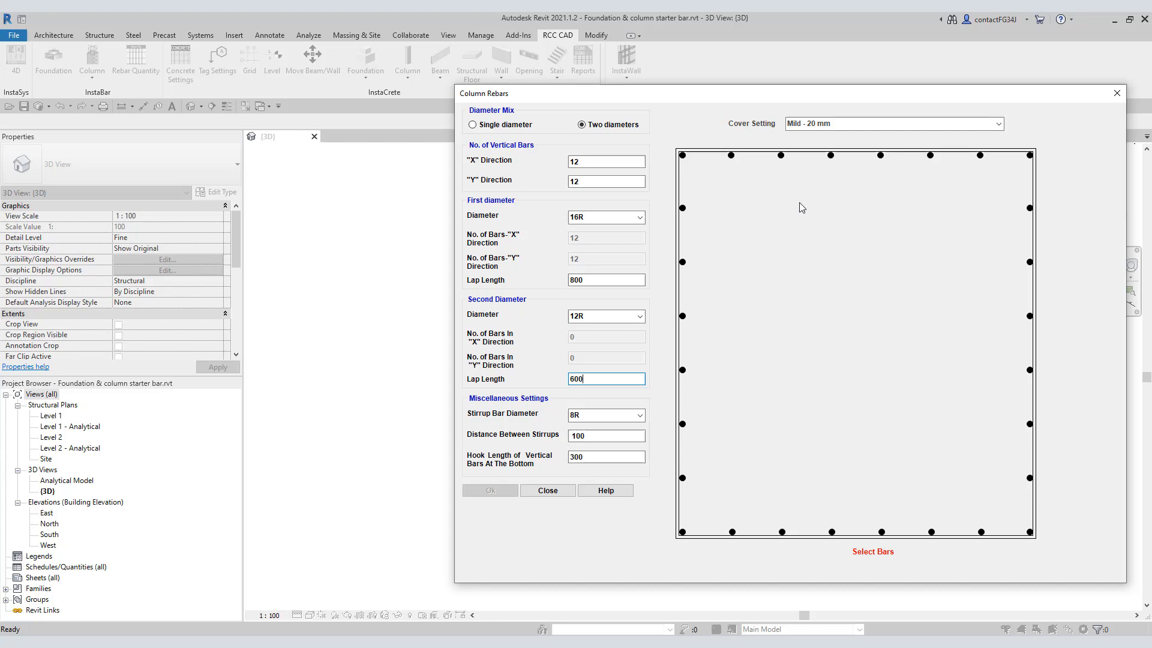
# Step: Mark the perimeter bars (top, bottom, left, right) for the second diameter and finish the selection
pyautogui.click(781, 155)
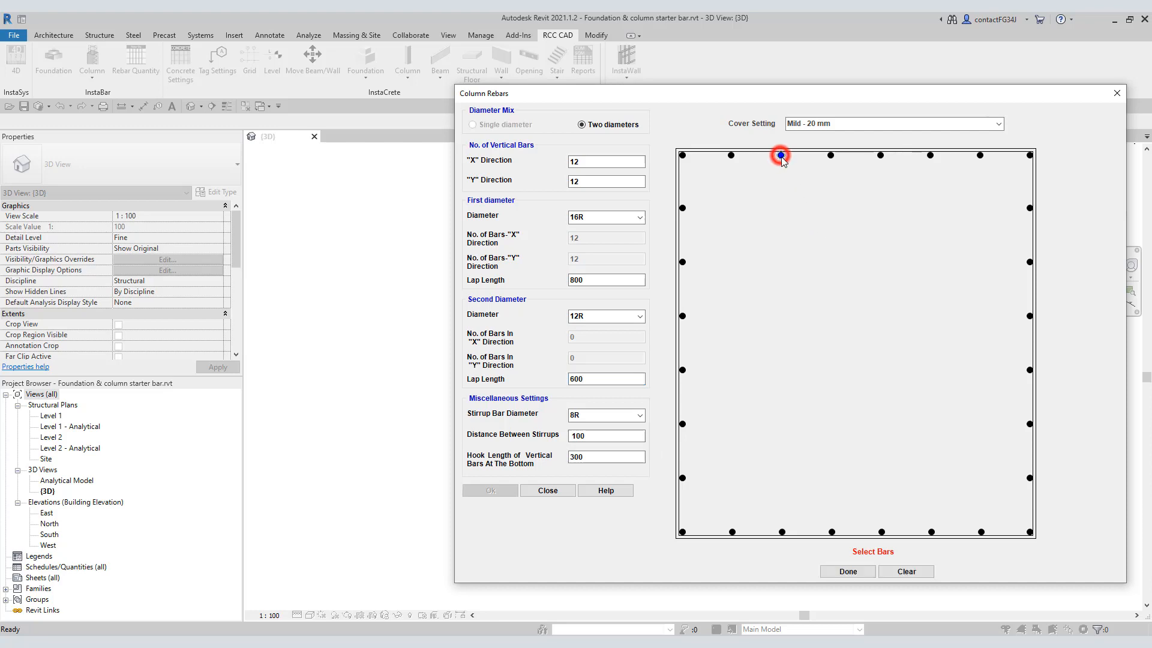
pyautogui.click(779, 155)
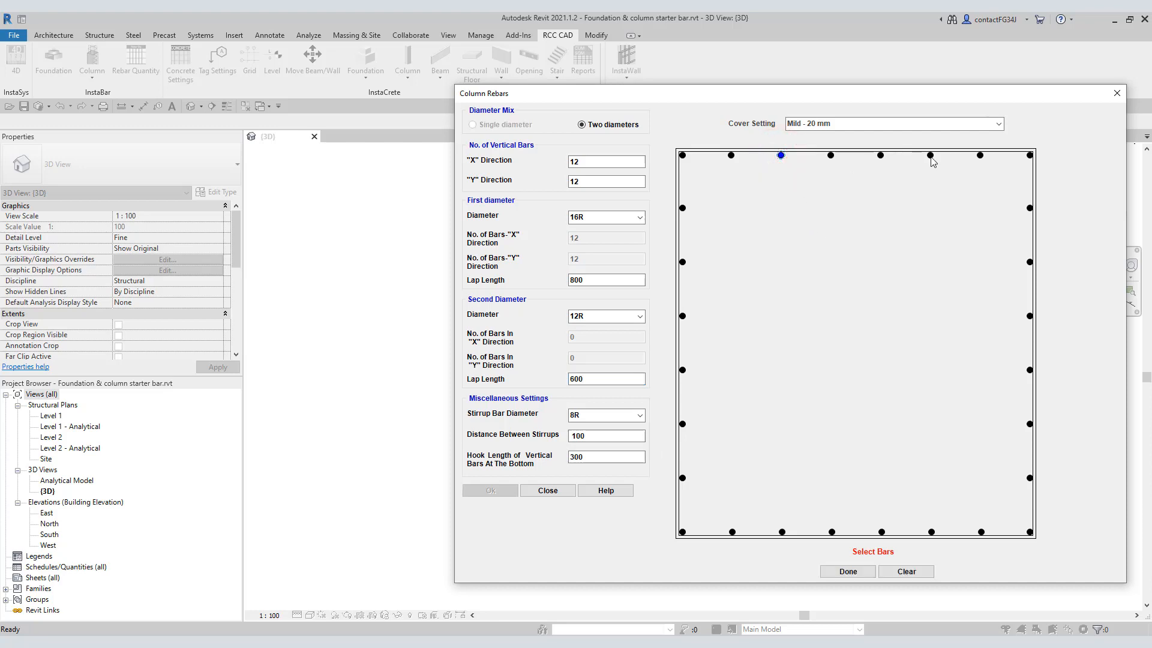
pyautogui.click(781, 530)
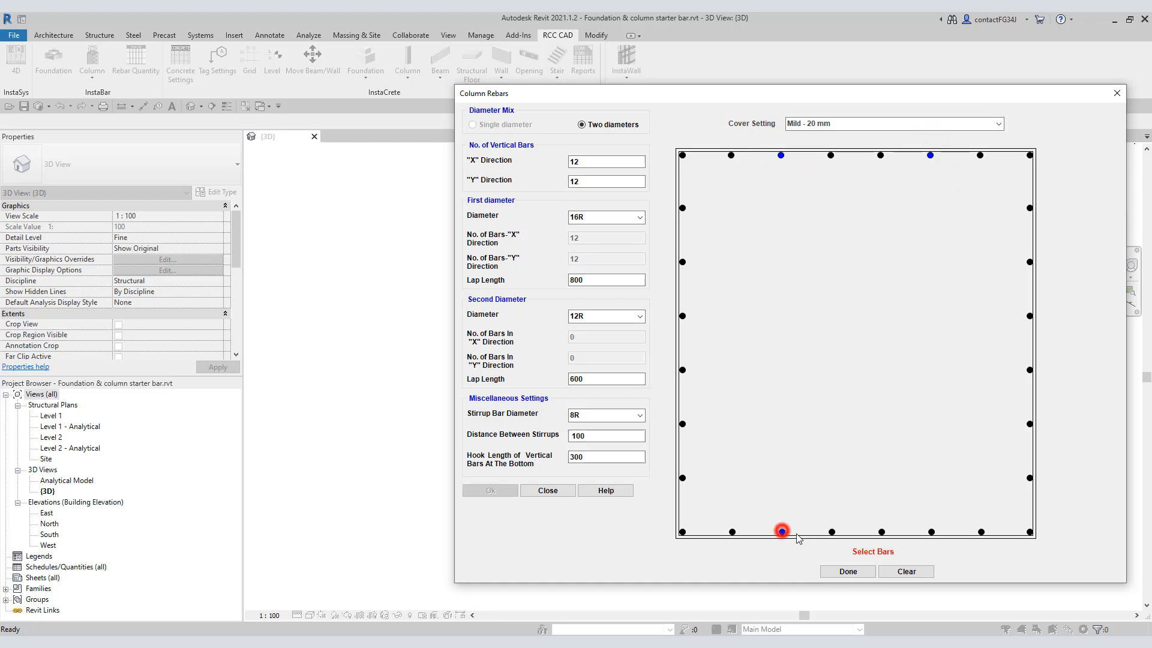
pyautogui.click(931, 531)
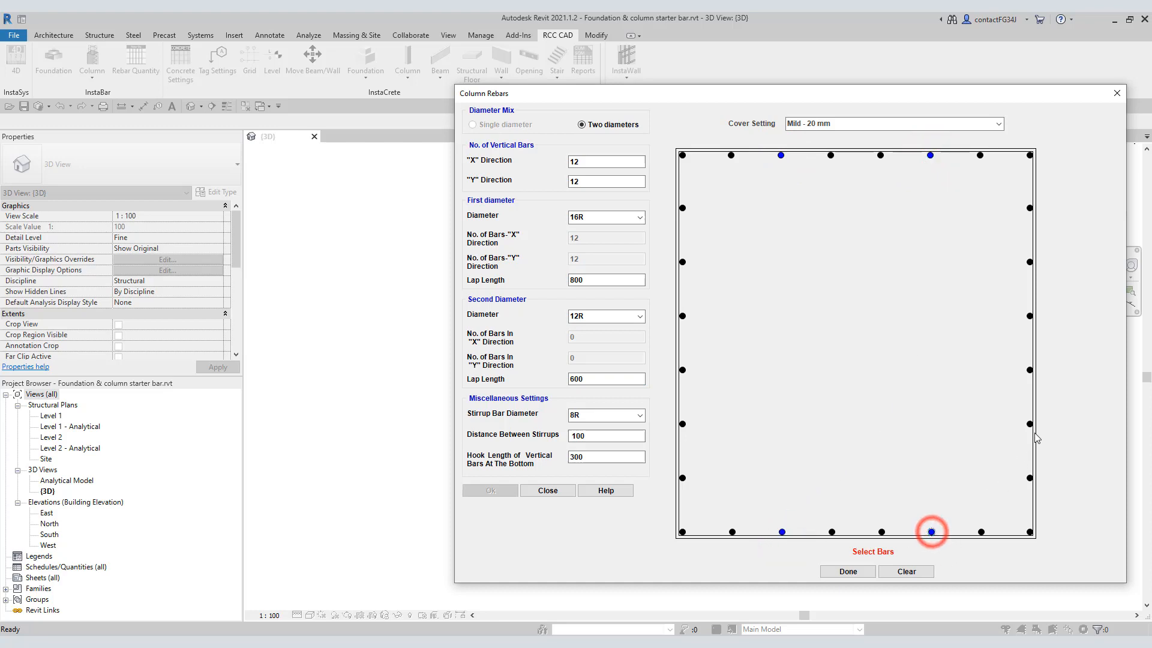
pyautogui.click(1028, 423)
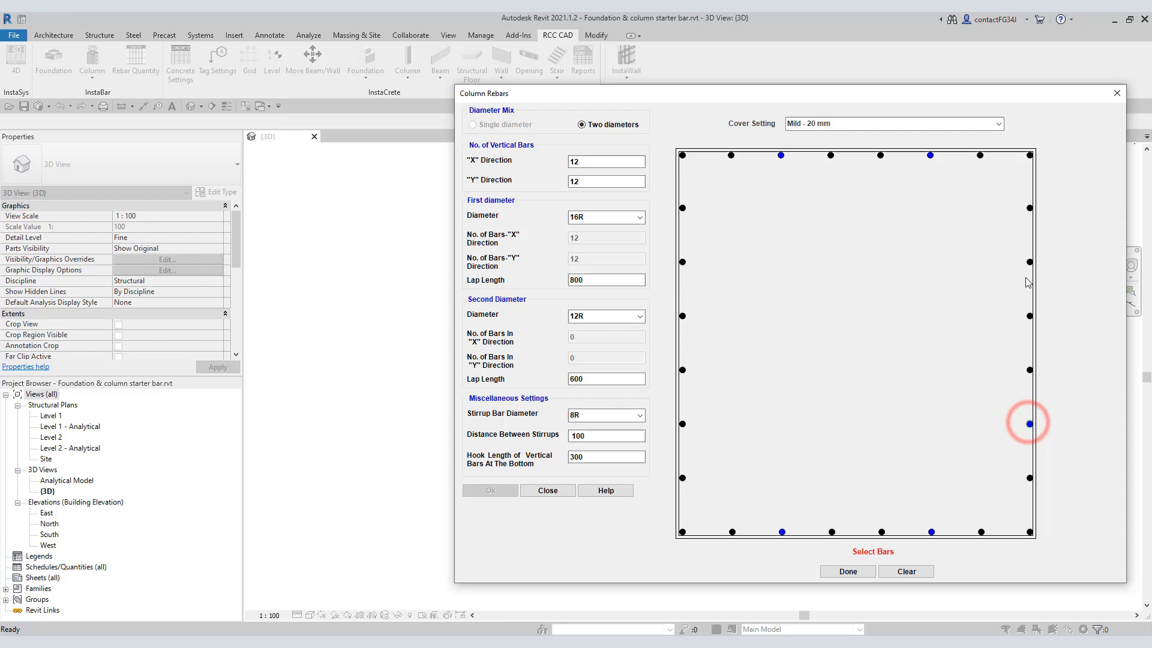
pyautogui.moveTo(682, 273)
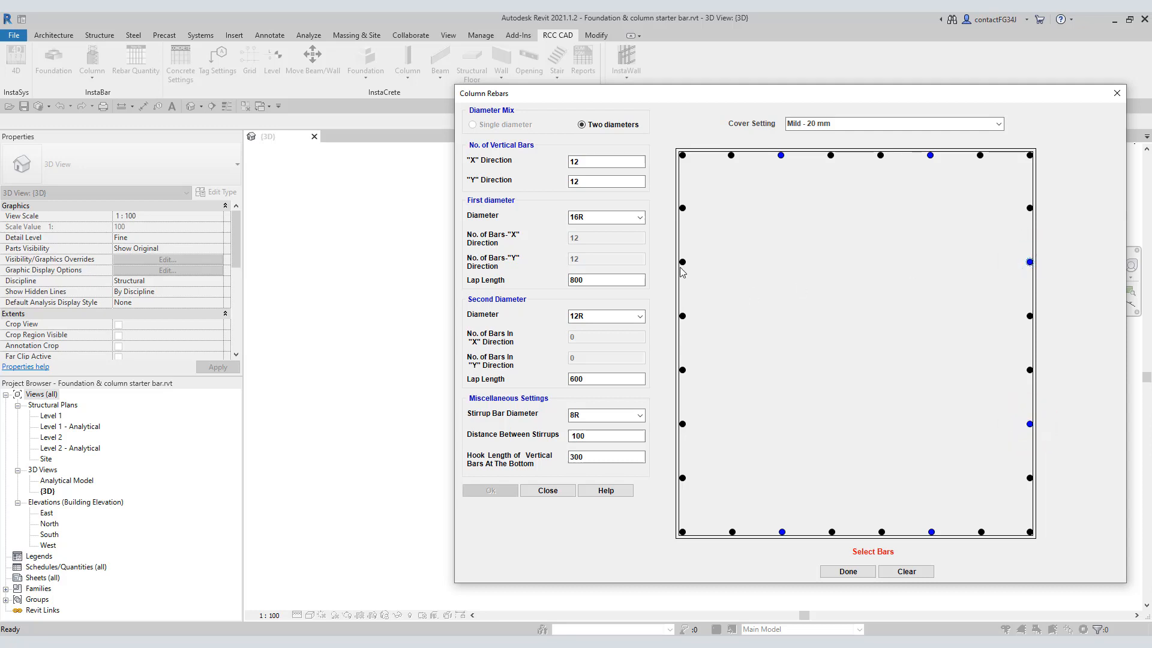
pyautogui.click(682, 262)
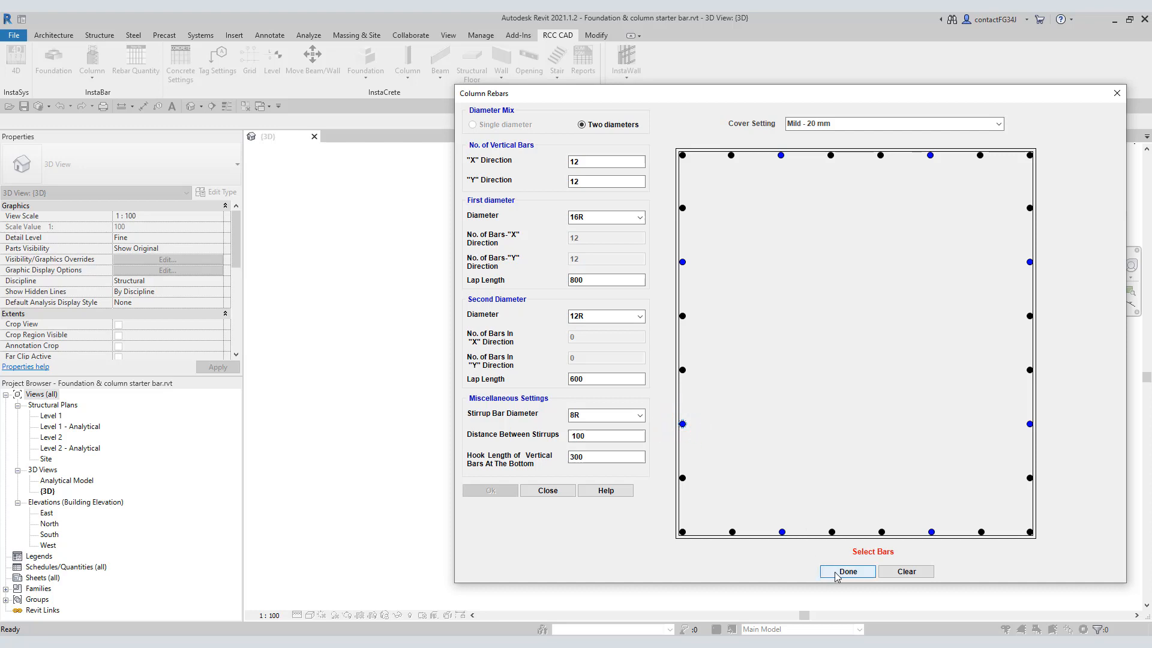
pyautogui.click(845, 571)
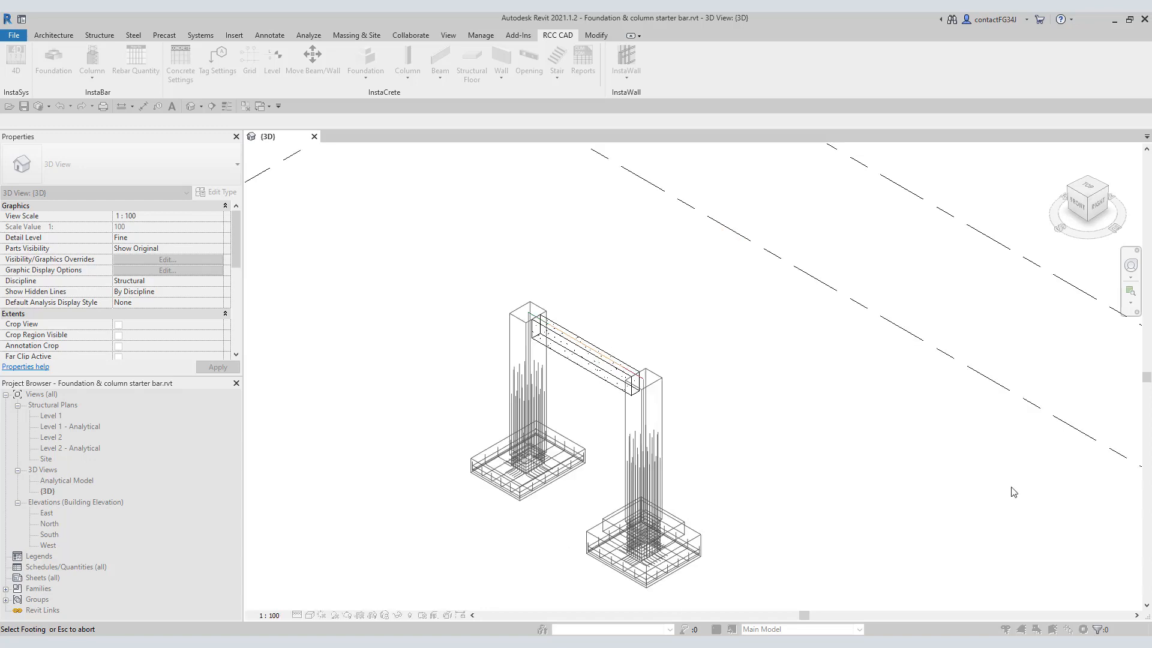
pyautogui.moveTo(732, 417)
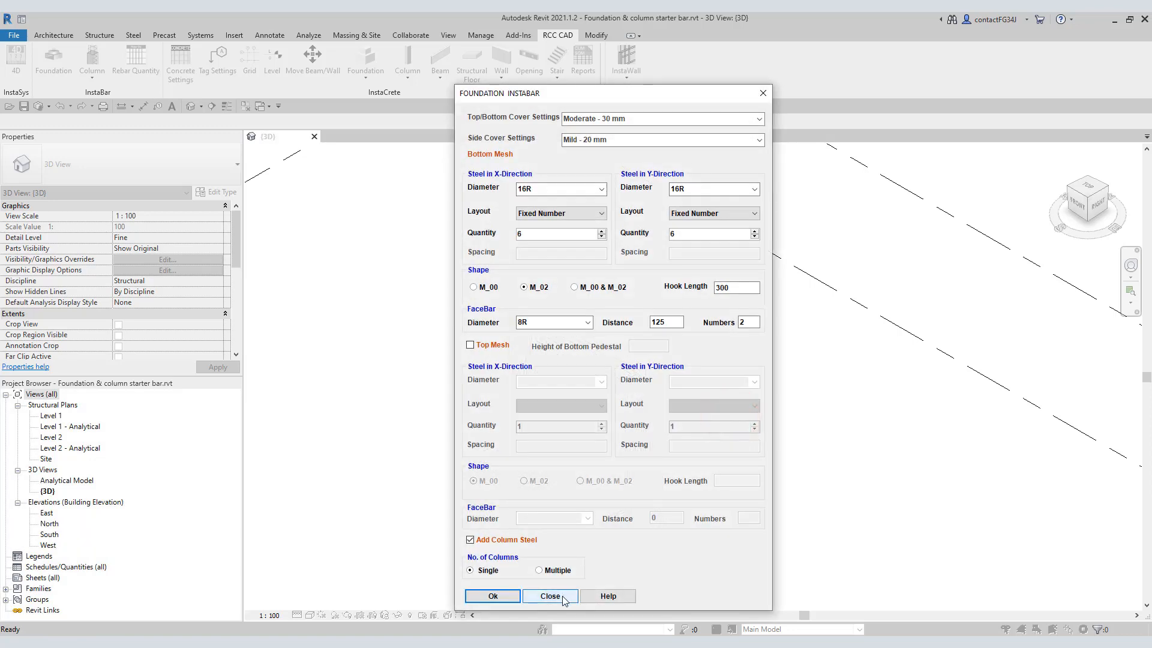
# Step: Close the Foundation Instabar dialog and acknowledge the duplicate Mark values warning
pyautogui.click(492, 597)
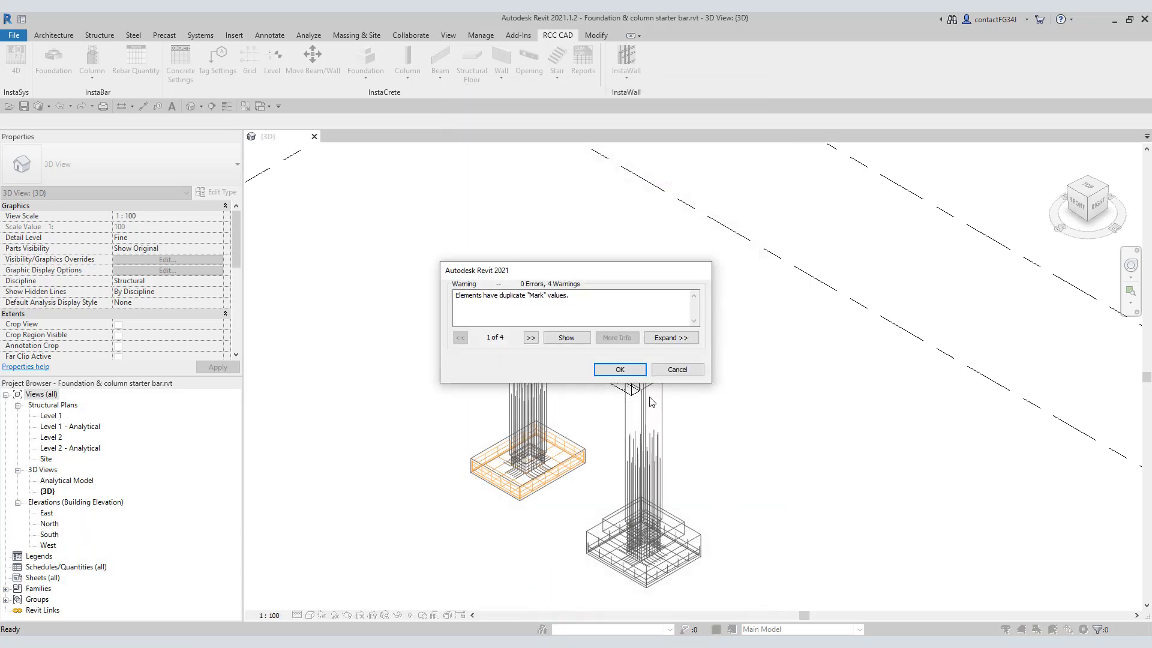
pyautogui.click(619, 368)
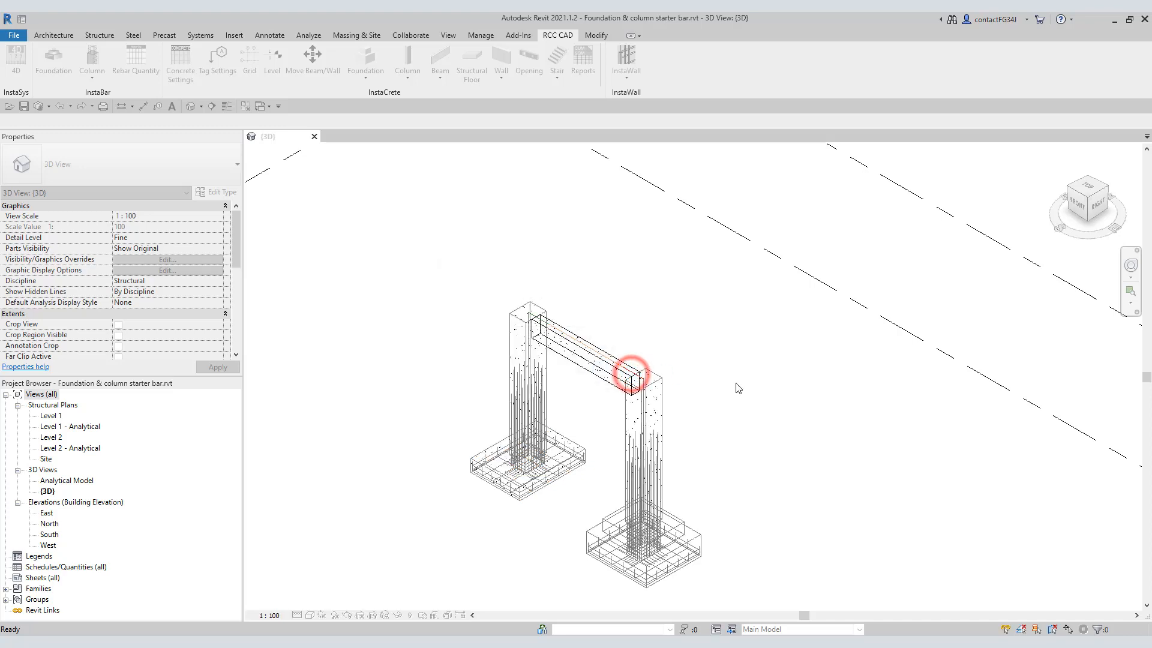
# Step: Browse the South elevation and return to the 3D view of the reinforced footings and columns
pyautogui.click(269, 35)
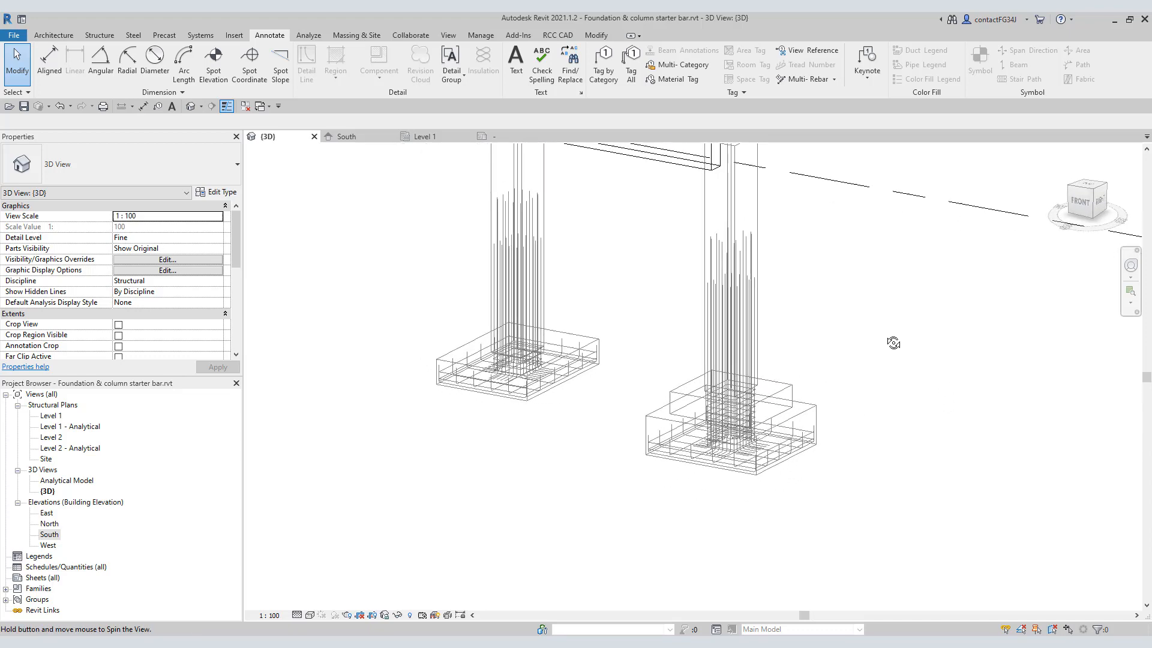
pyautogui.click(345, 136)
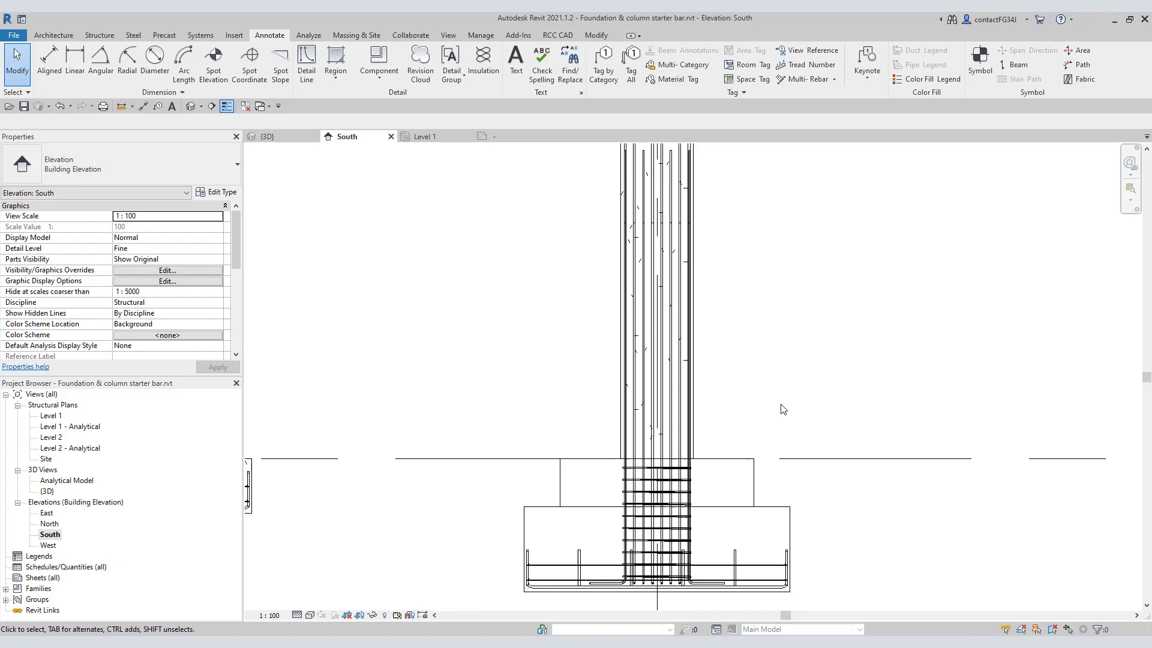
pyautogui.moveTo(776, 403)
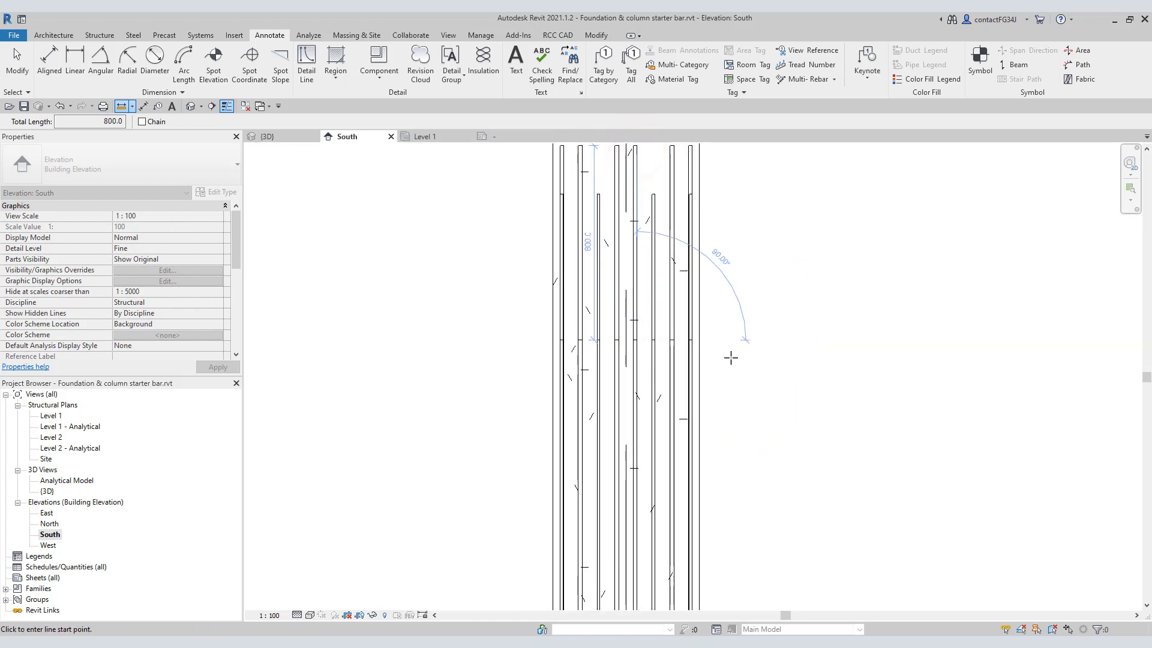
pyautogui.click(426, 135)
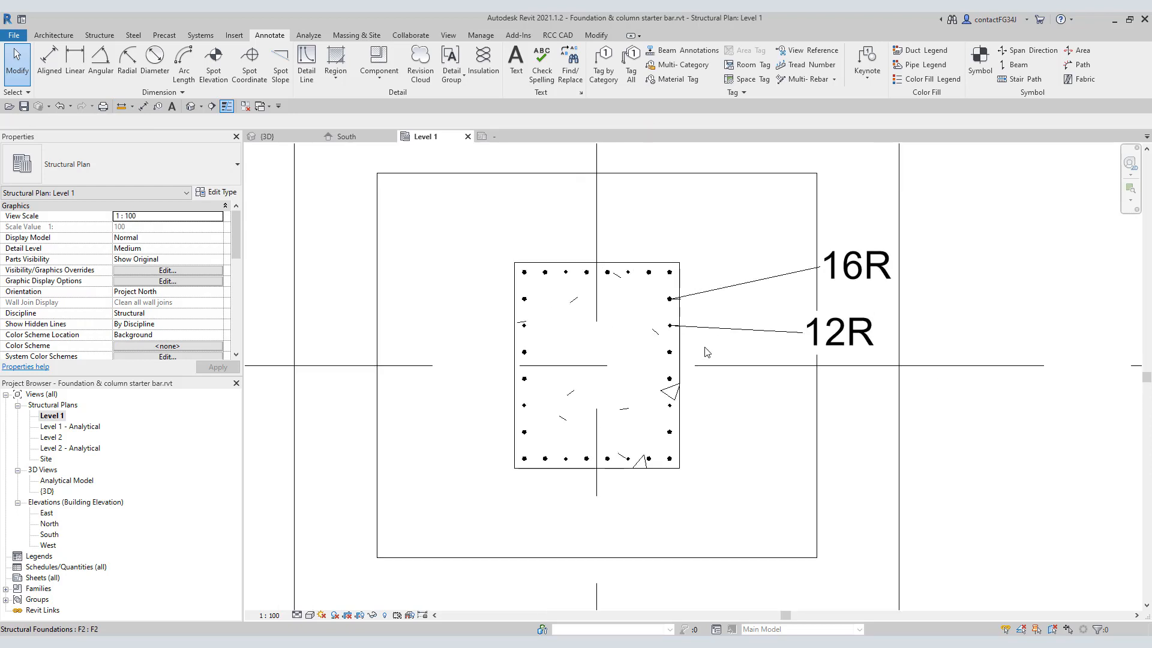
pyautogui.click(266, 136)
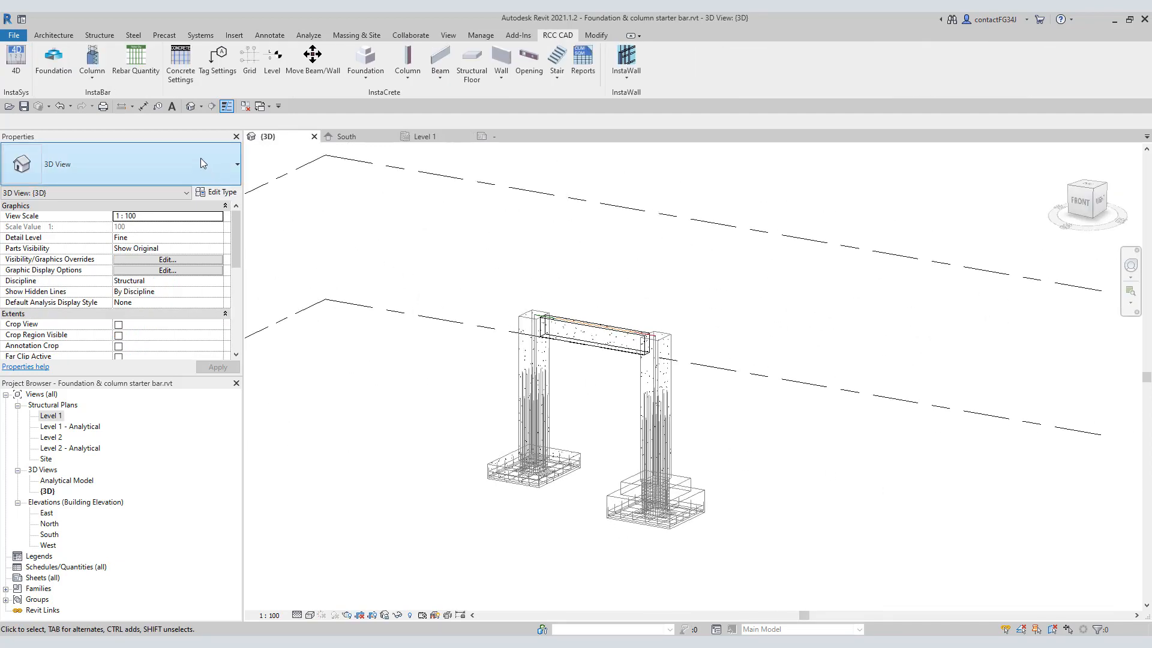
# Step: Export foundation and column steel quantities via Rebar Quantity to ABC.xlsx
pyautogui.click(136, 60)
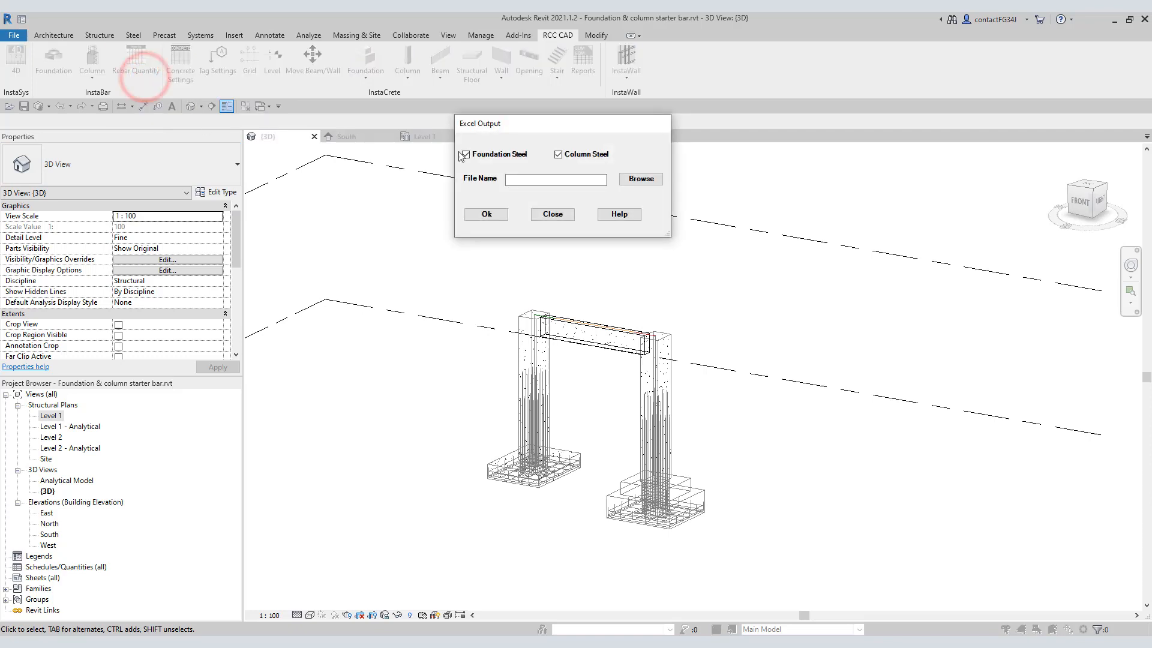
pyautogui.click(638, 179)
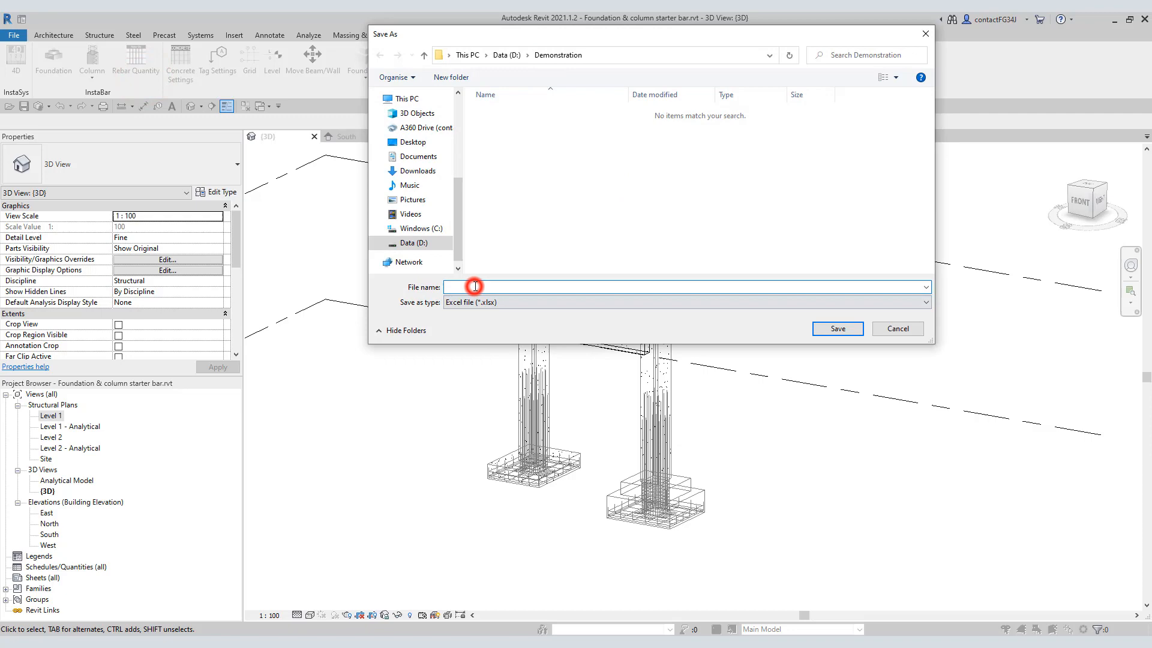
pyautogui.write('ABC')
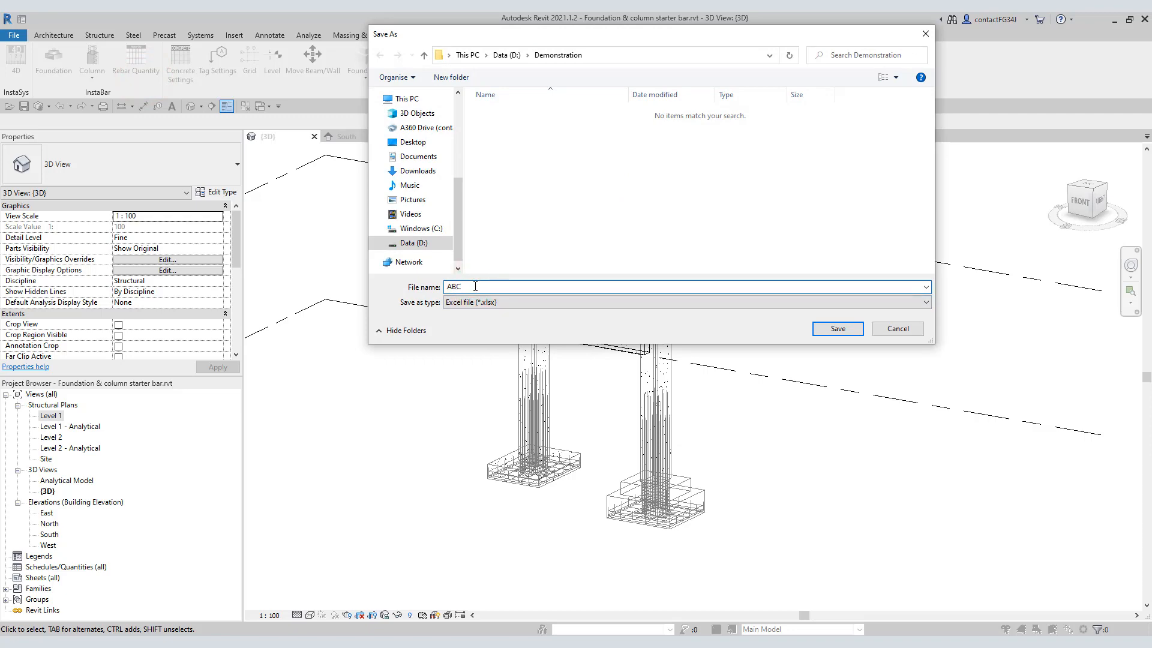
pyautogui.click(836, 329)
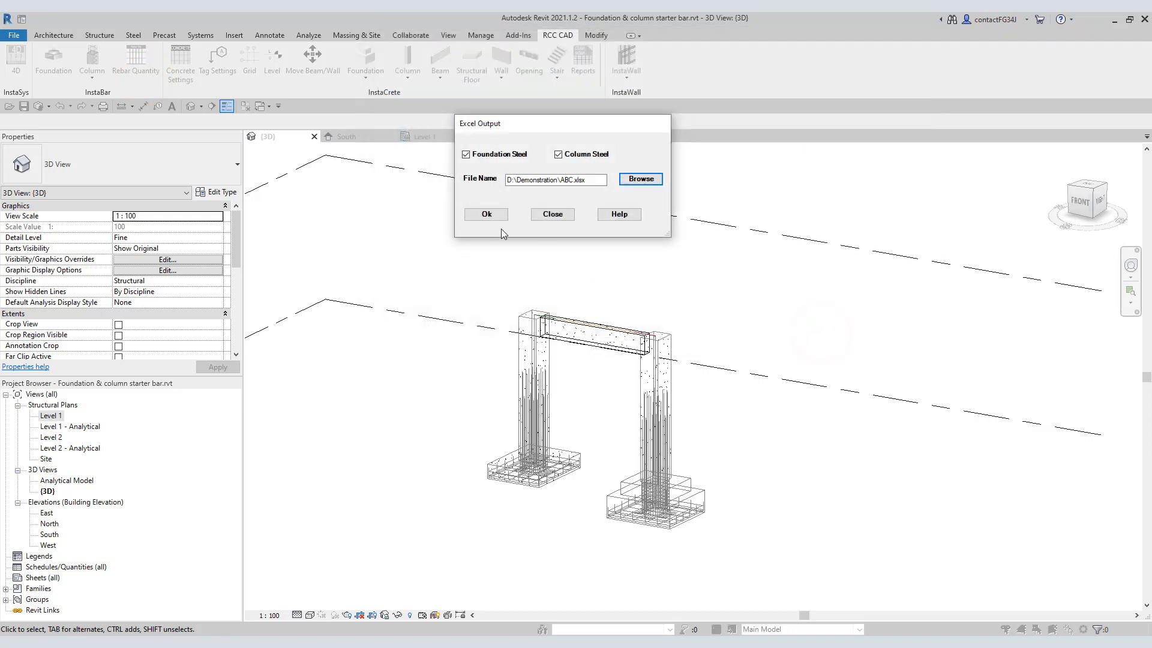
pyautogui.click(485, 214)
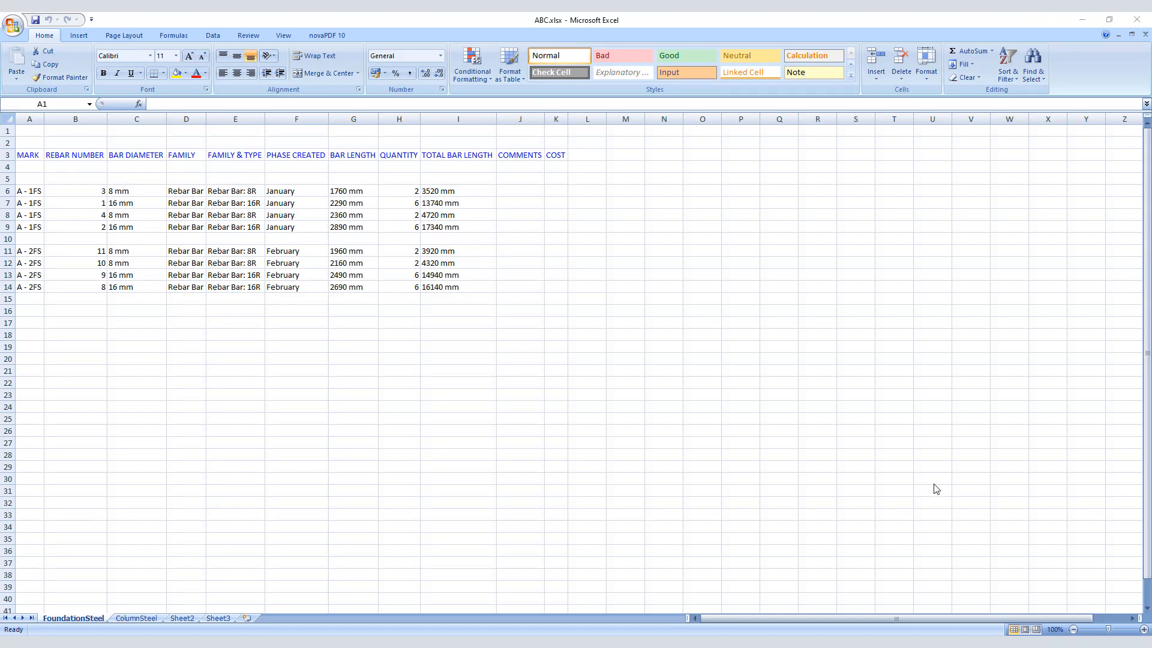
pyautogui.moveTo(313, 381)
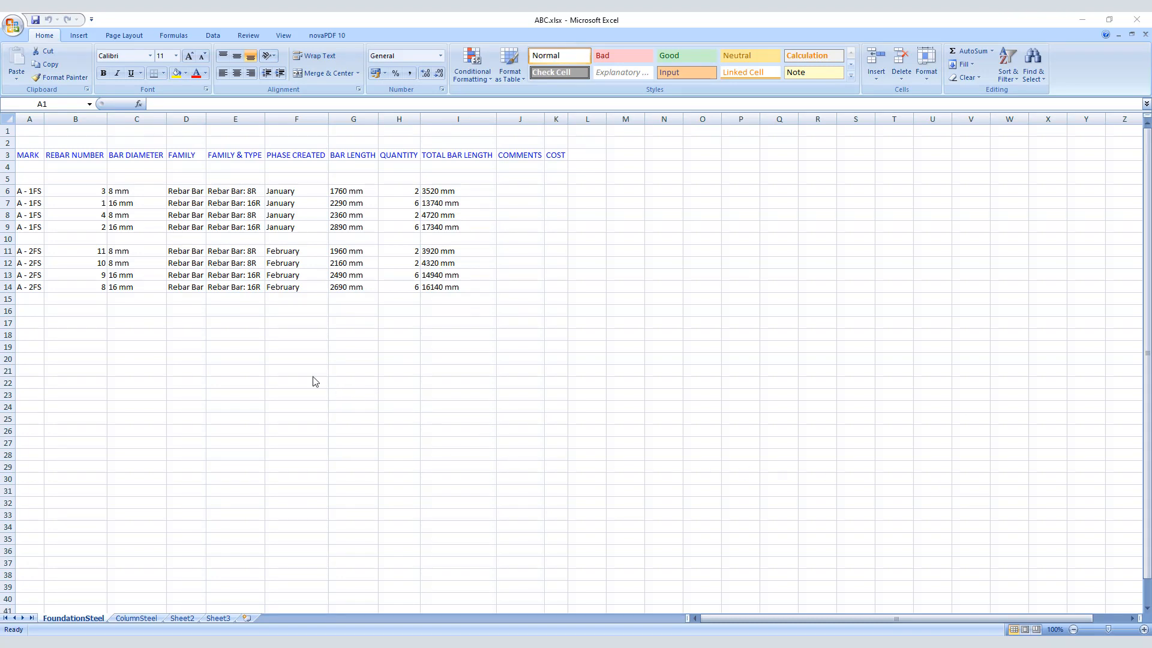
pyautogui.moveTo(124, 295)
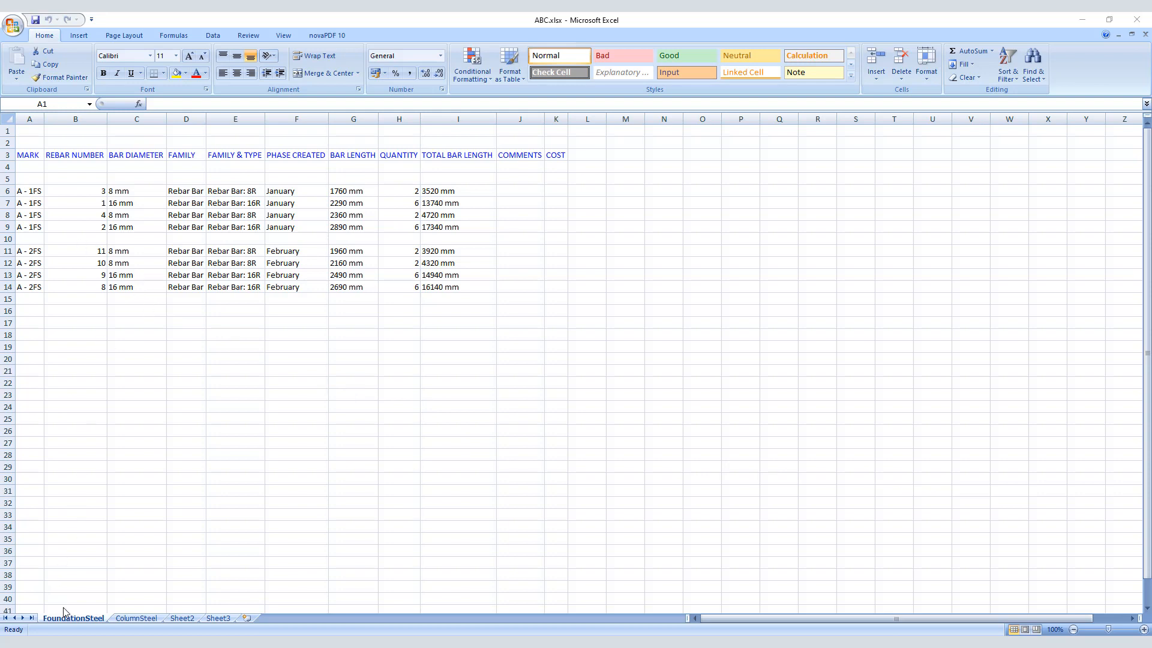
pyautogui.moveTo(103, 513)
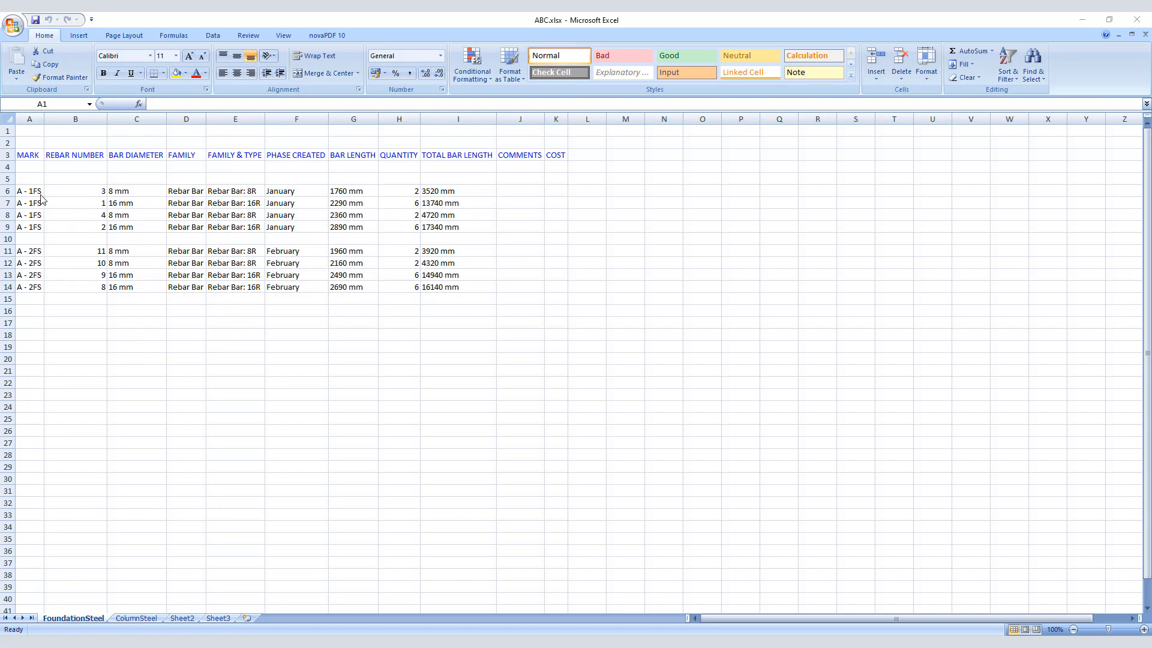
pyautogui.moveTo(52, 222)
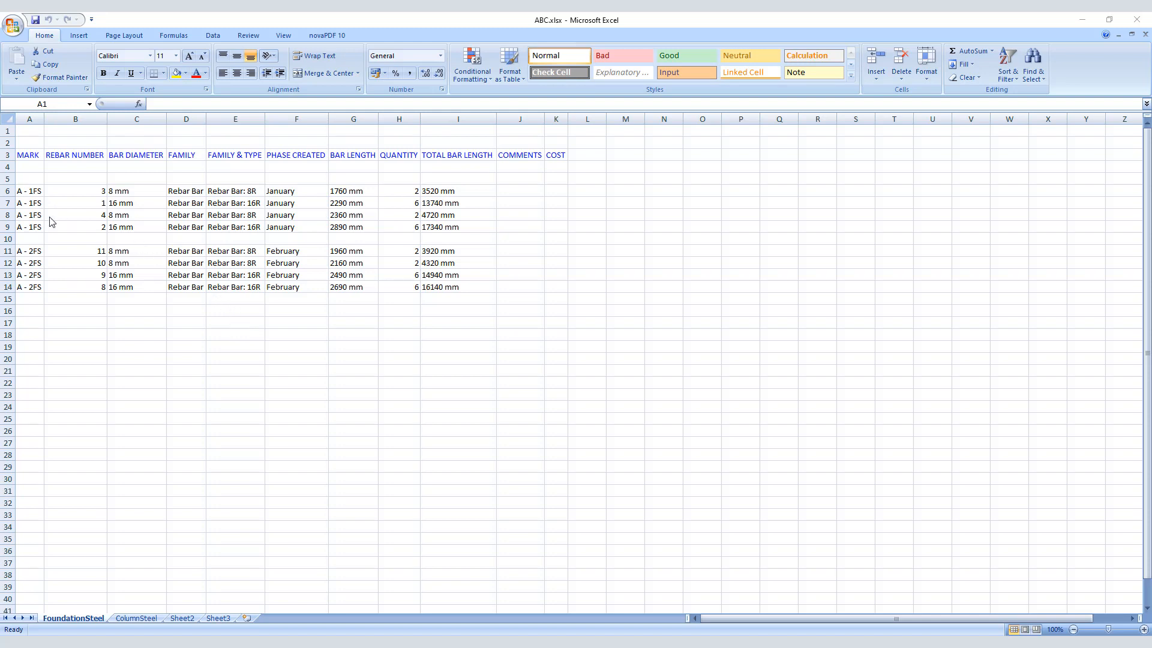
pyautogui.moveTo(31, 237)
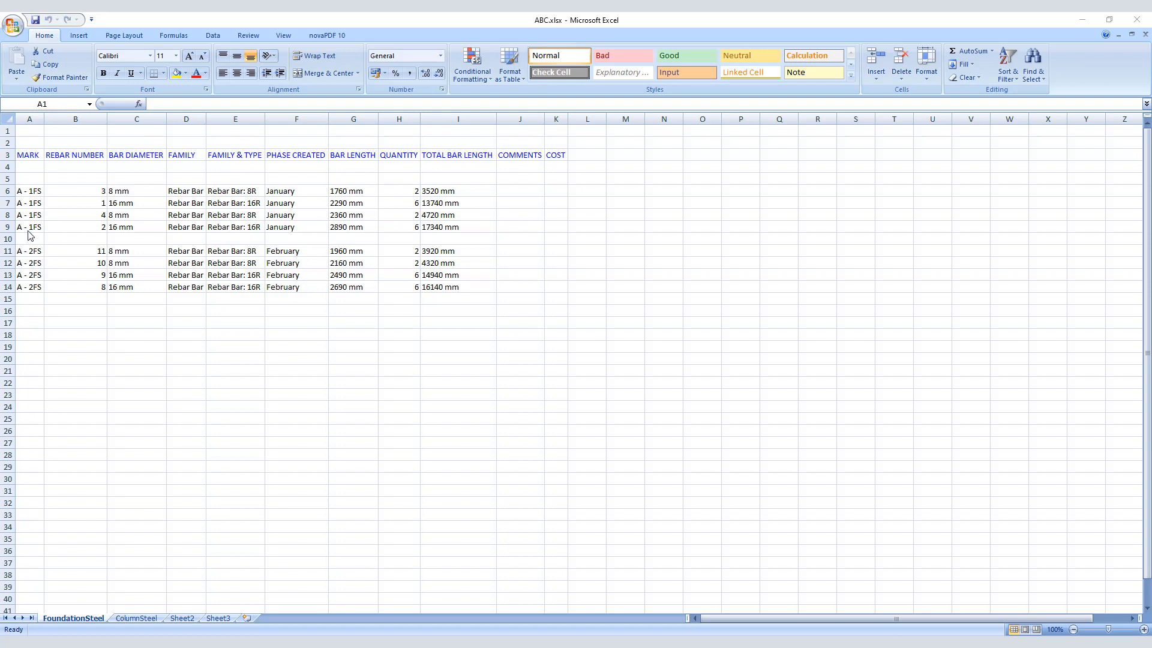
pyautogui.moveTo(35, 202)
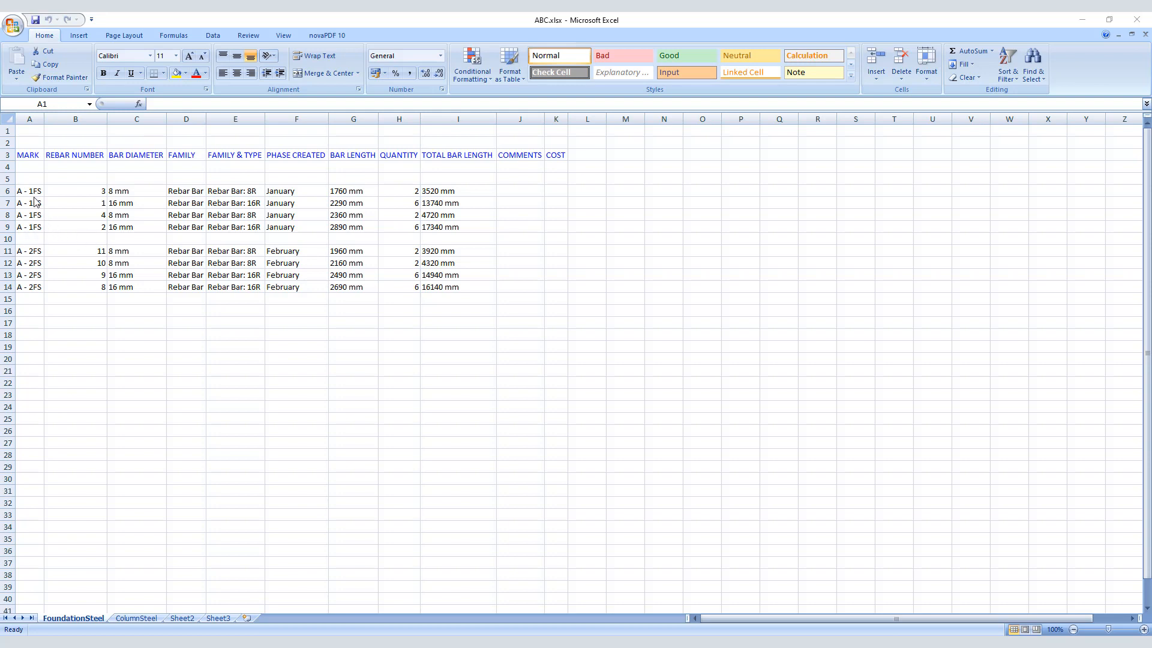
pyautogui.moveTo(52, 214)
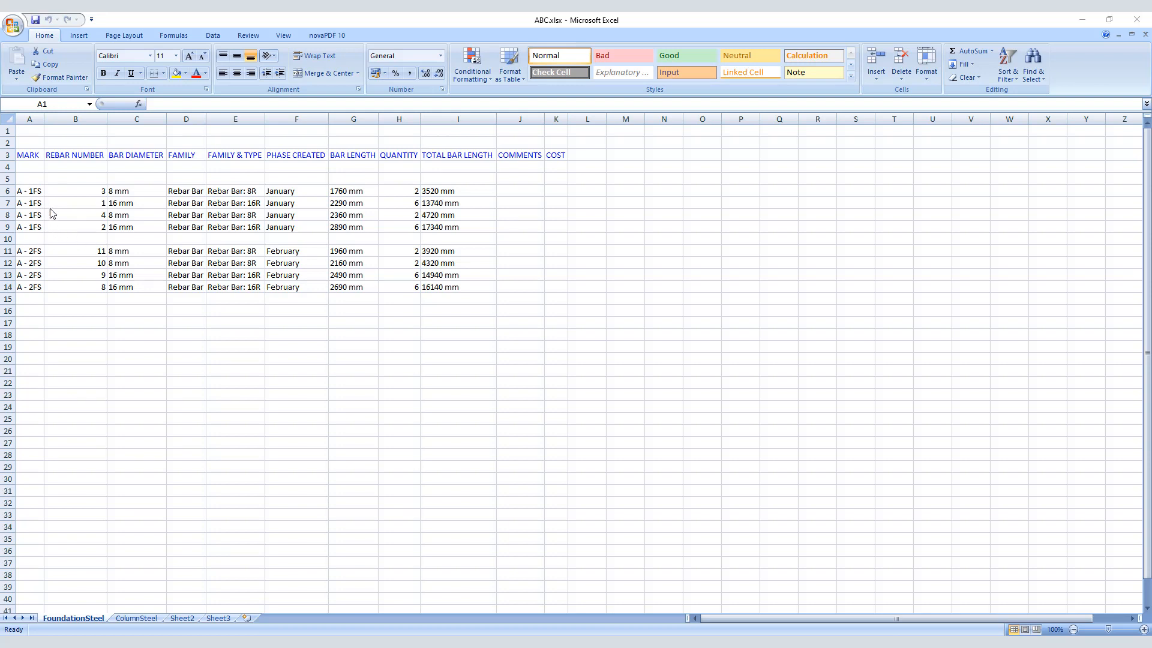
pyautogui.moveTo(291, 223)
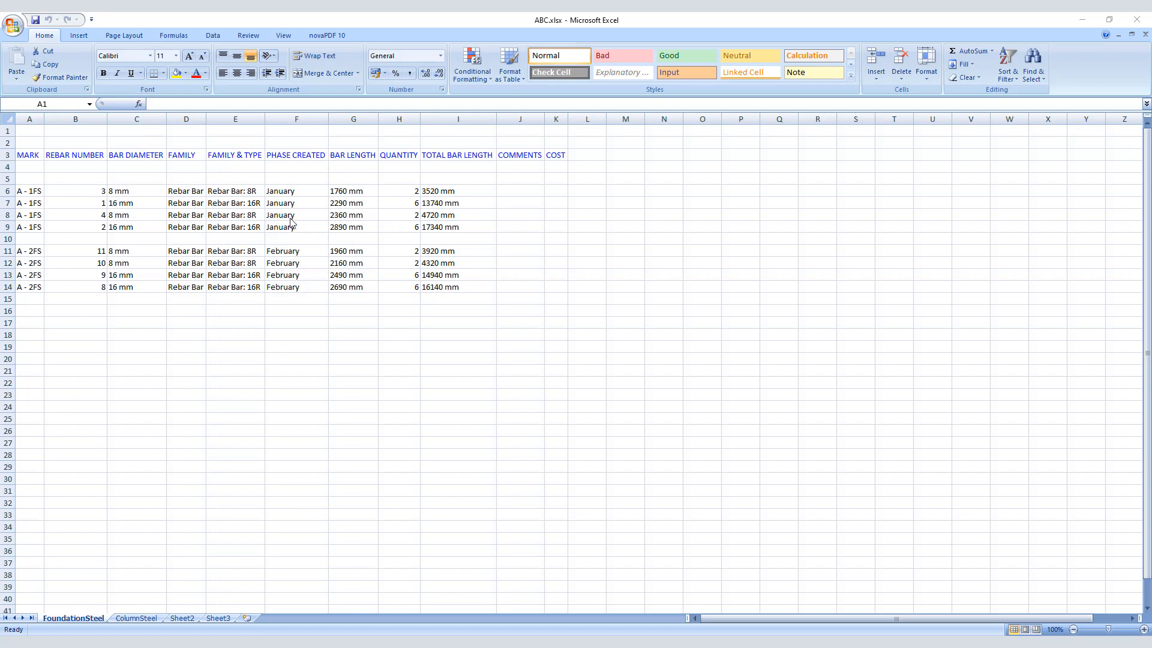
pyautogui.moveTo(35, 289)
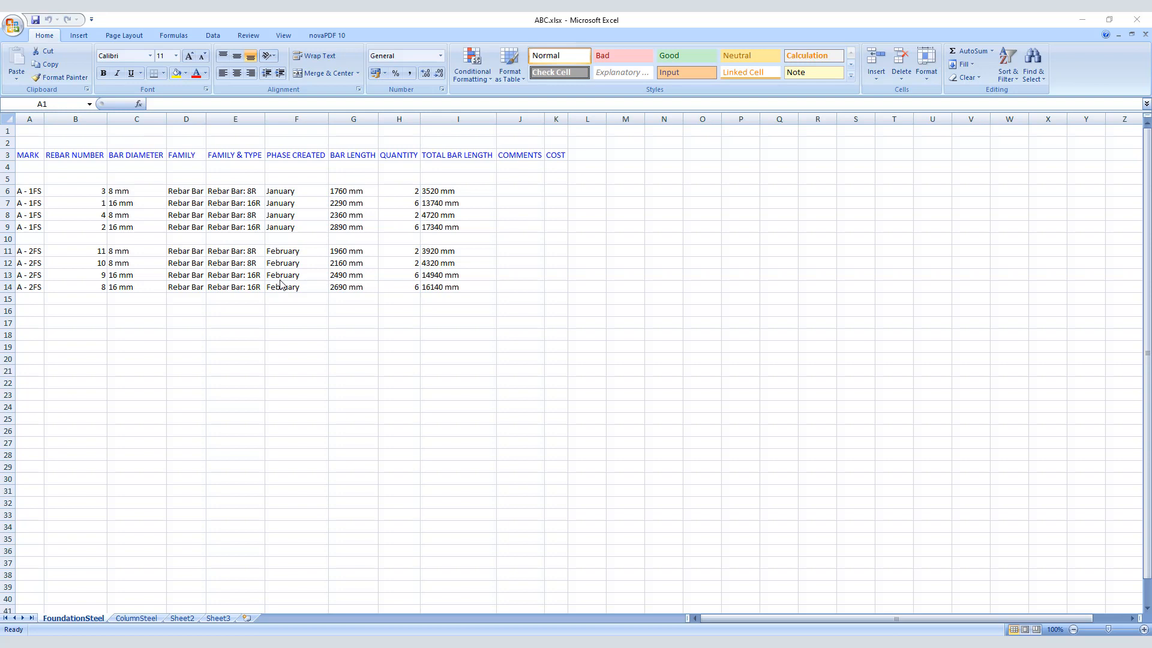
pyautogui.moveTo(248, 511)
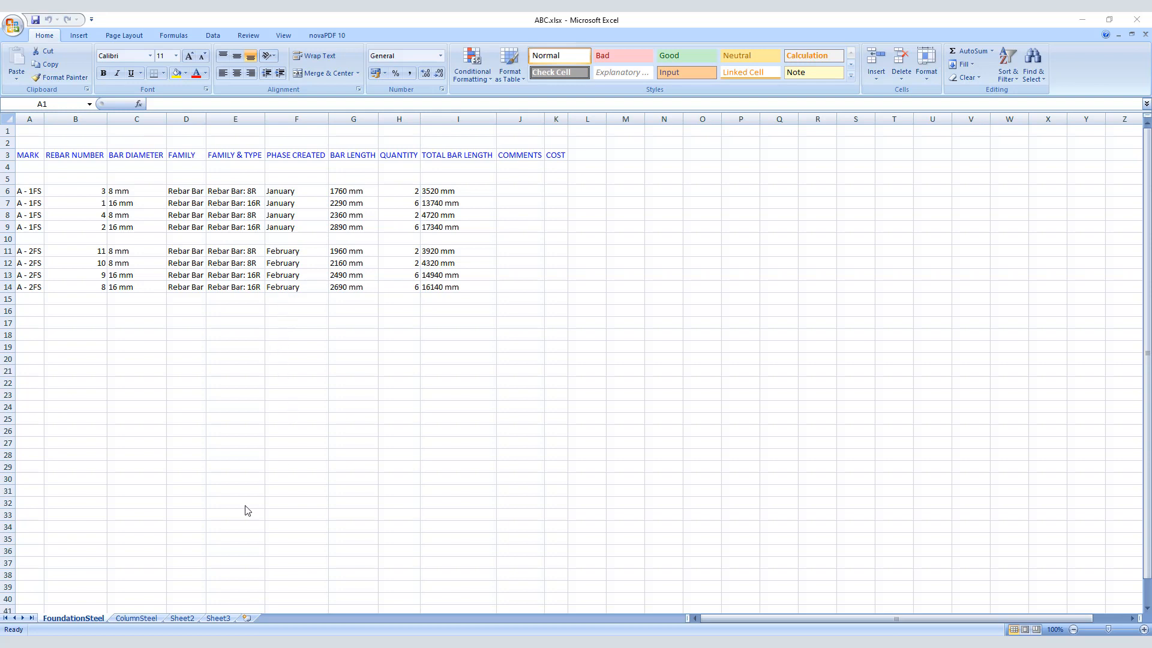
# Step: Show the ColumnSteel sheet listing column bar marks, diameters, lengths and quantities
pyautogui.click(136, 616)
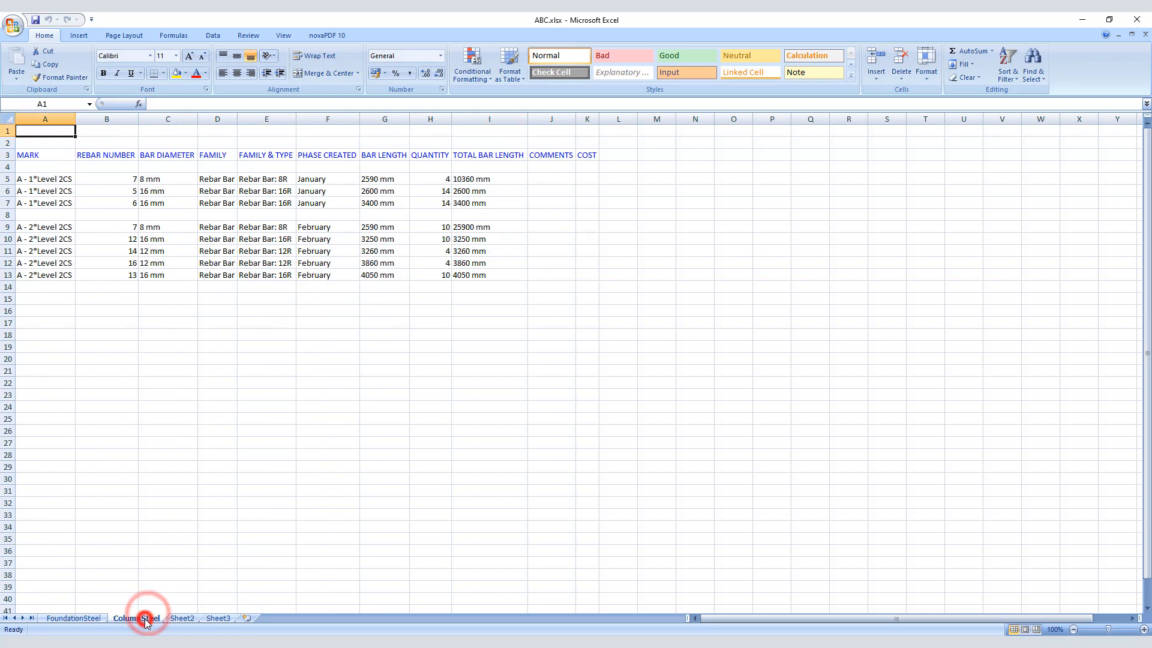
pyautogui.click(135, 617)
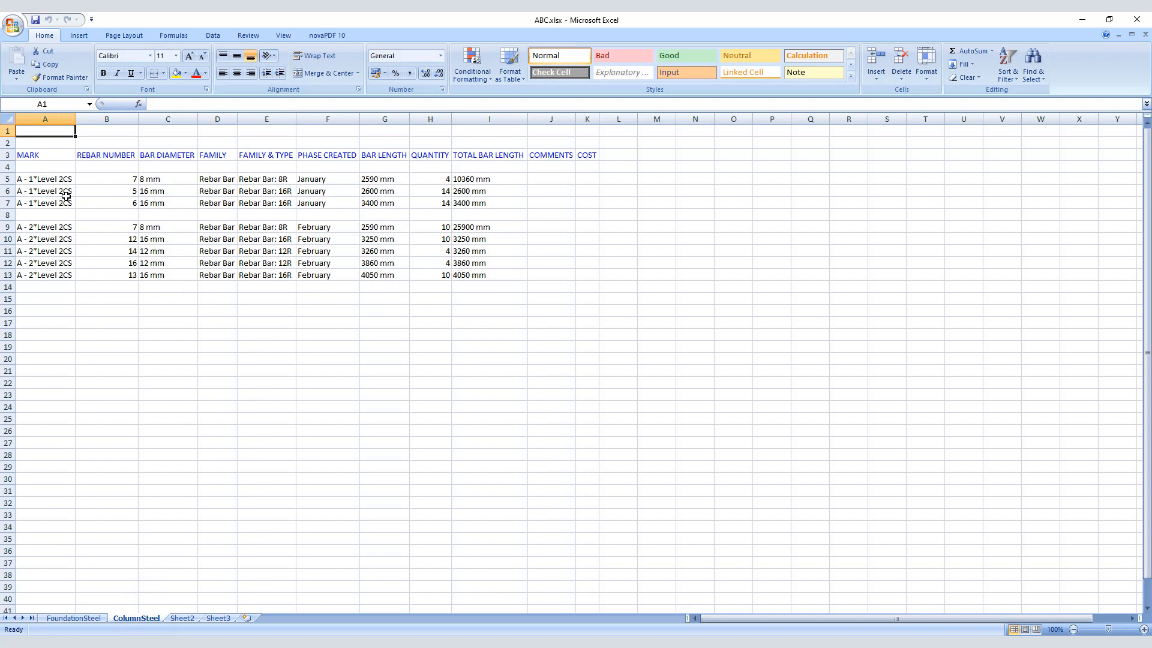
pyautogui.moveTo(58, 225)
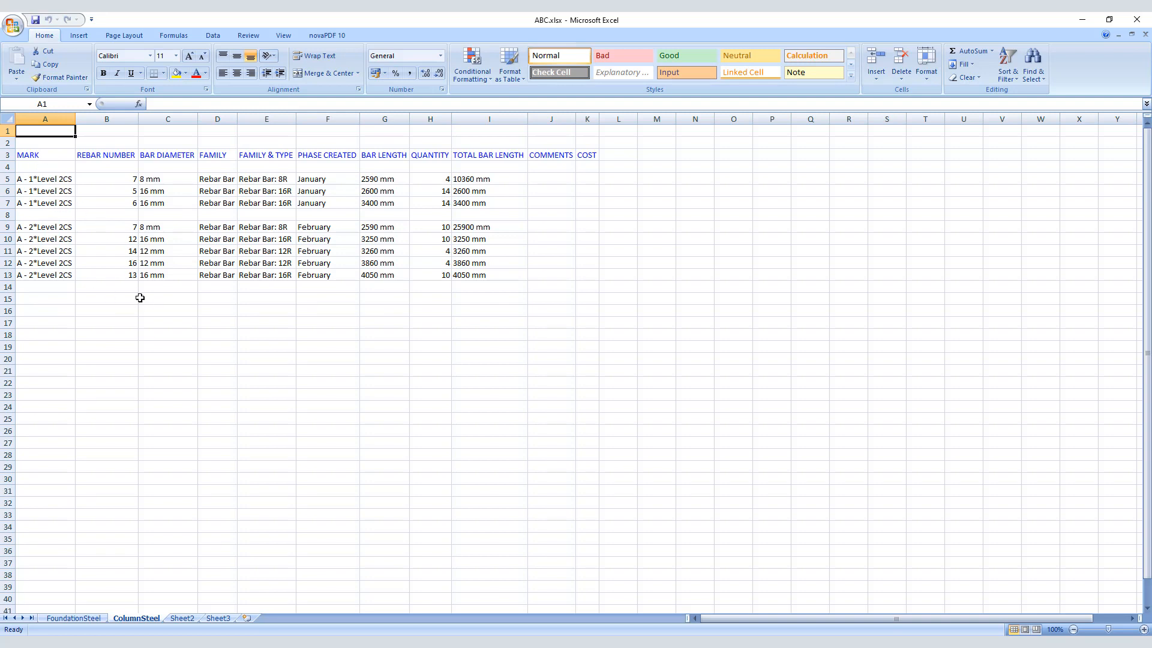
pyautogui.moveTo(302, 228)
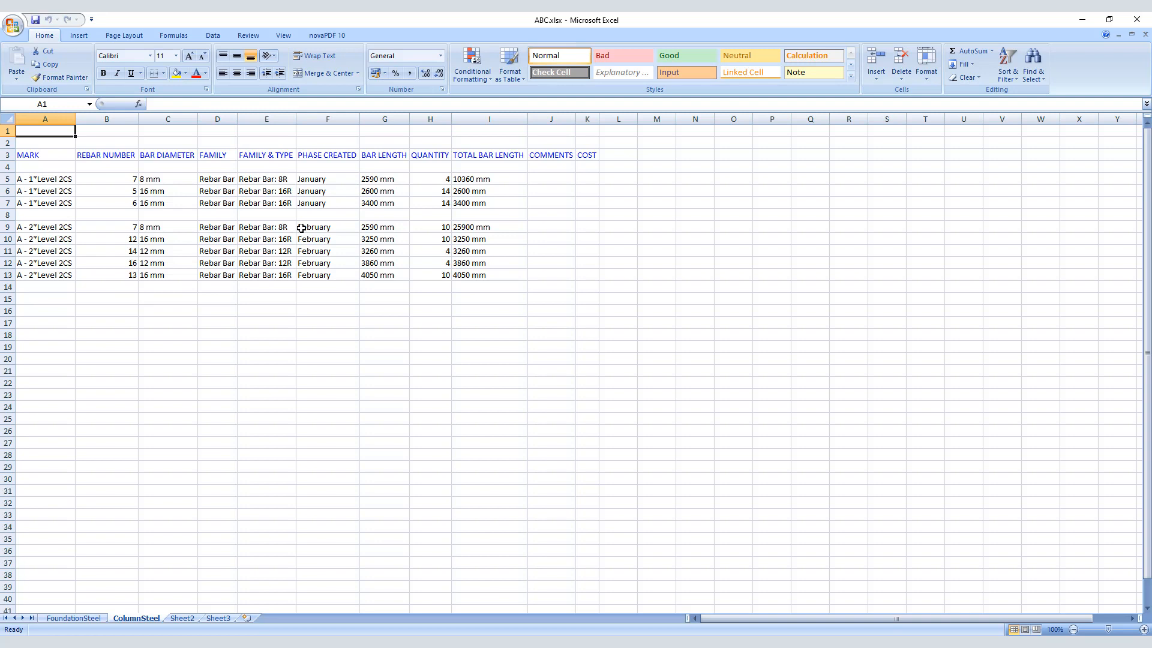
pyautogui.moveTo(267, 304)
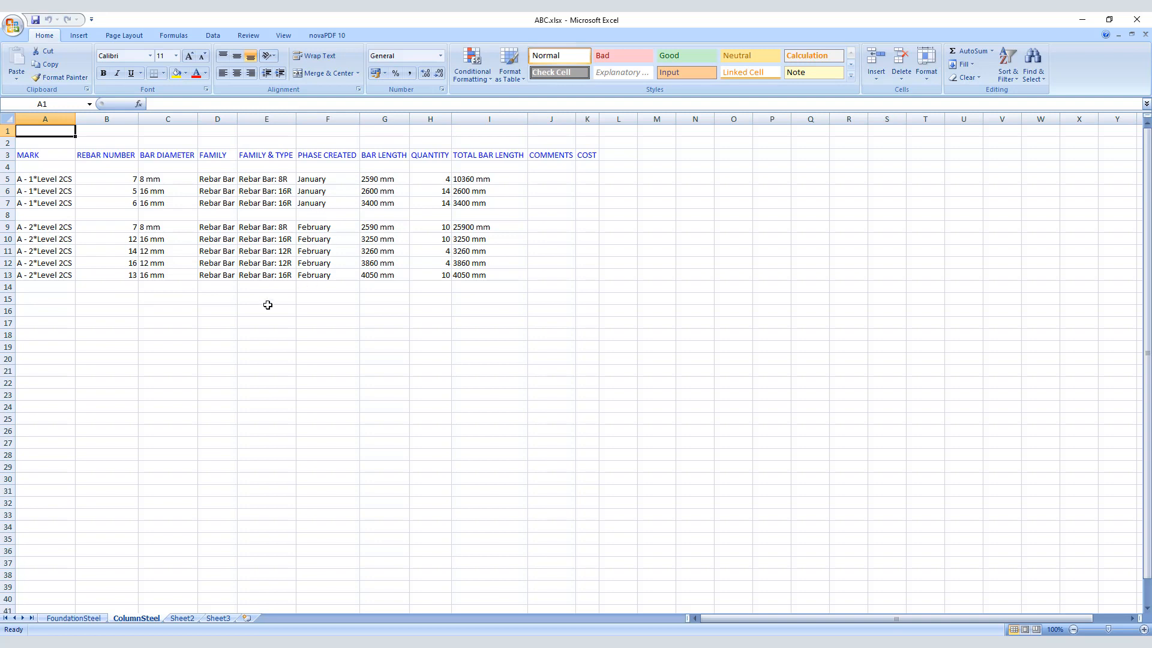
pyautogui.moveTo(185, 311)
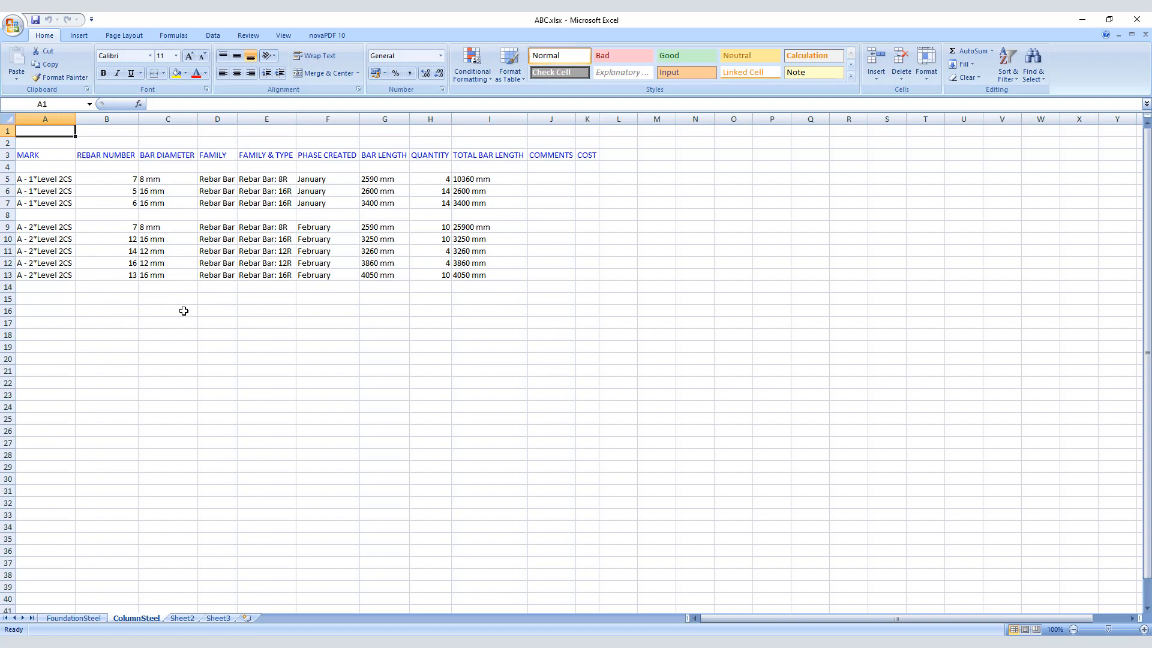
pyautogui.moveTo(319, 268)
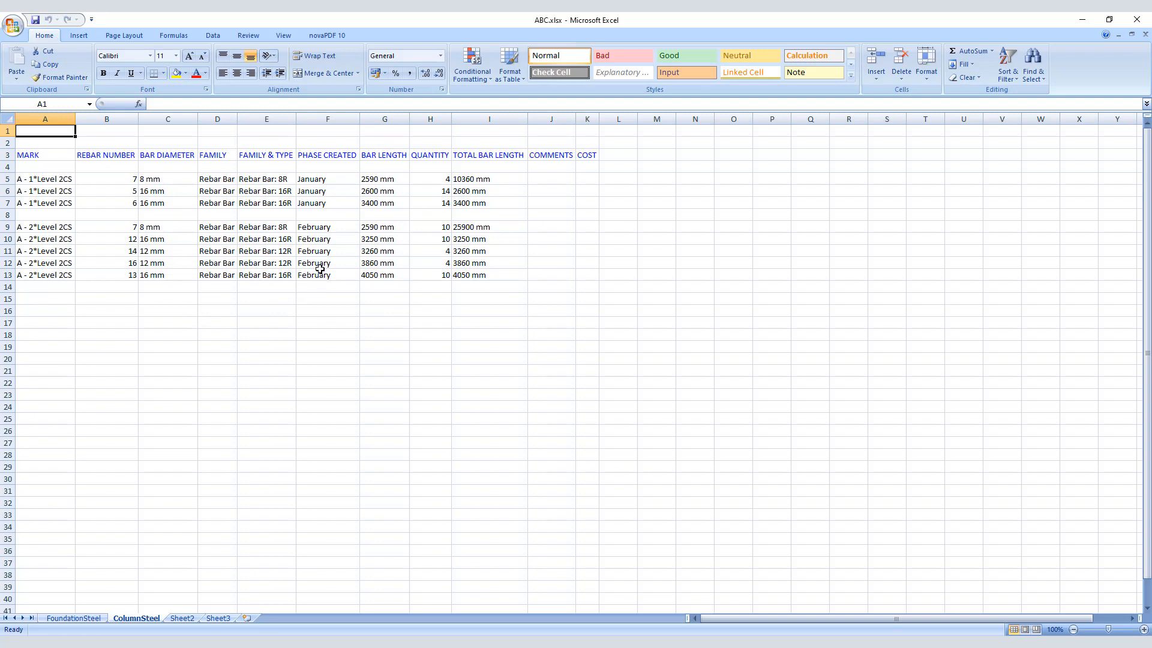
pyautogui.moveTo(385, 305)
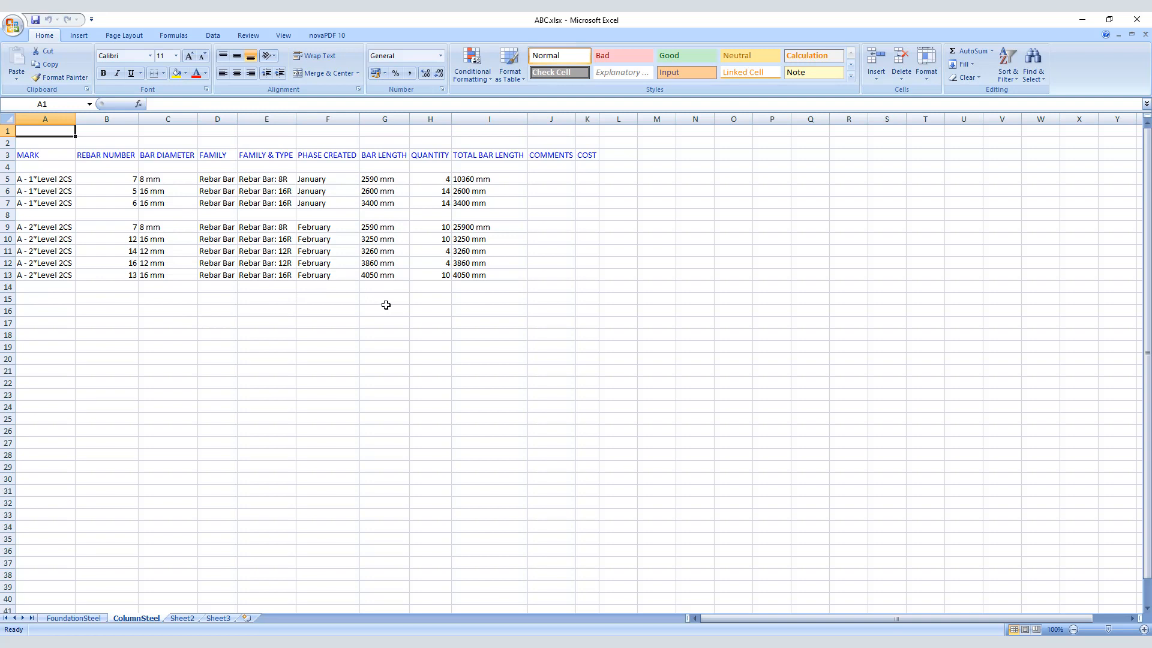
pyautogui.moveTo(421, 327)
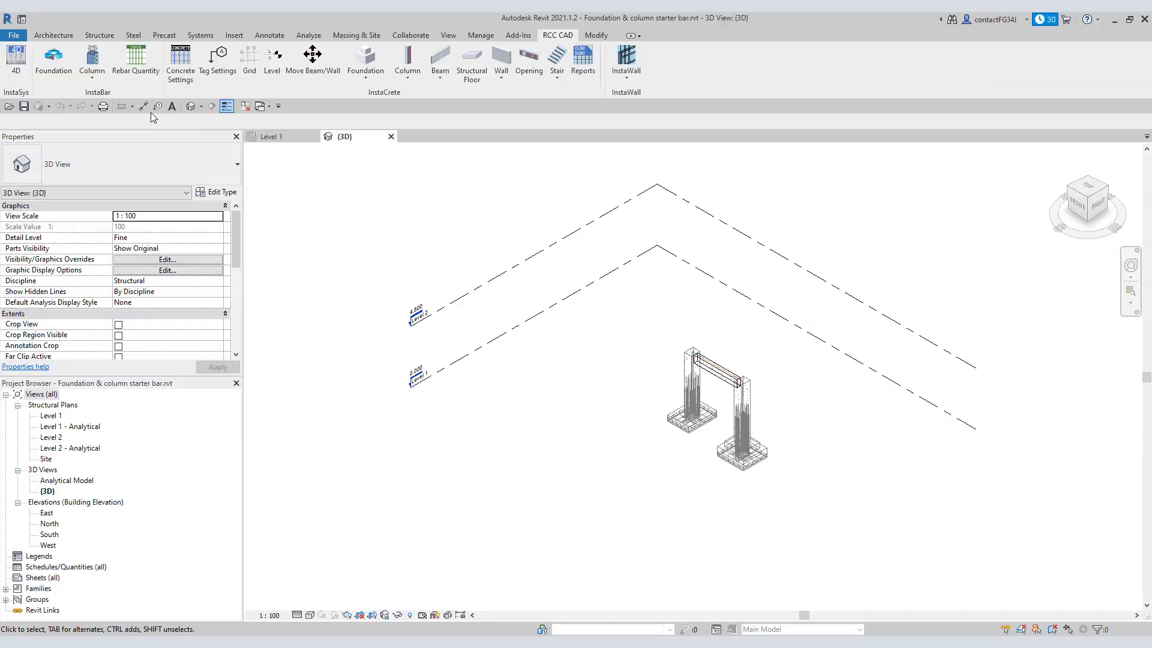
# Step: Drop down the InstaBar Column list of ten reinforcement cases on the RCC CAD tab
pyautogui.click(91, 60)
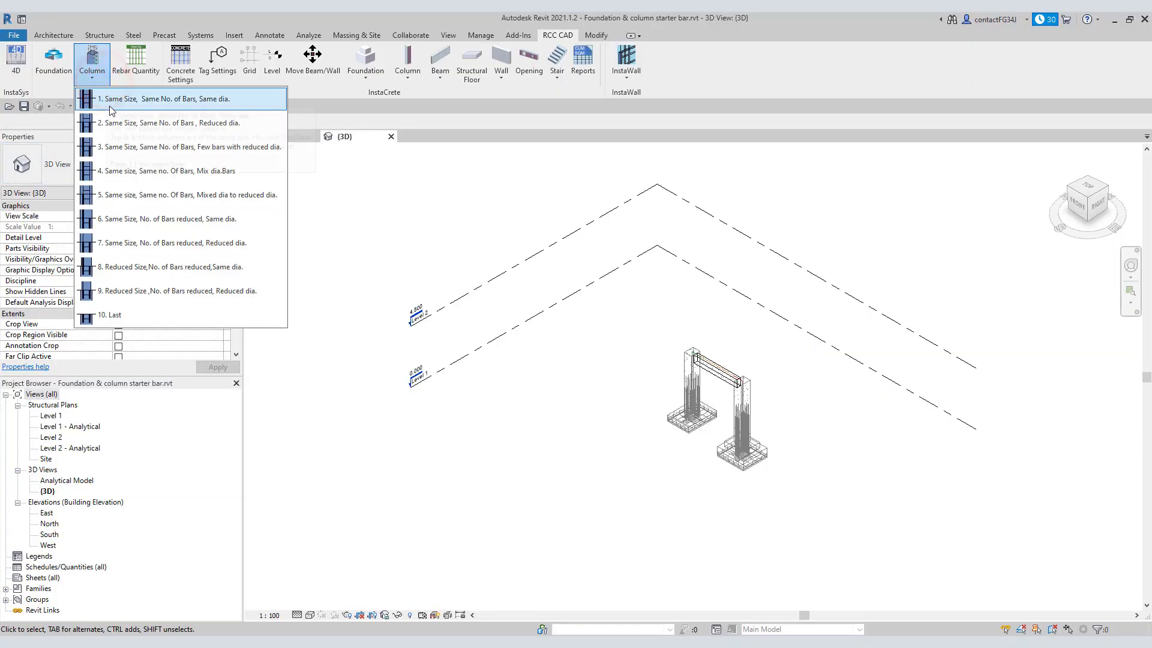
pyautogui.moveTo(169, 122)
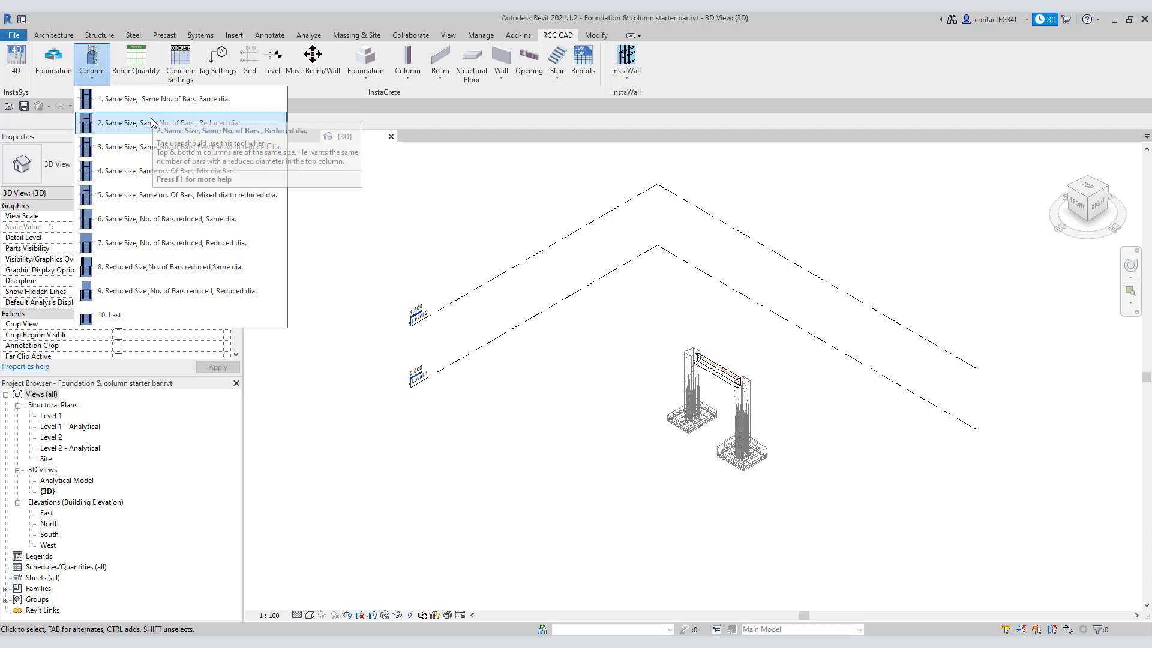